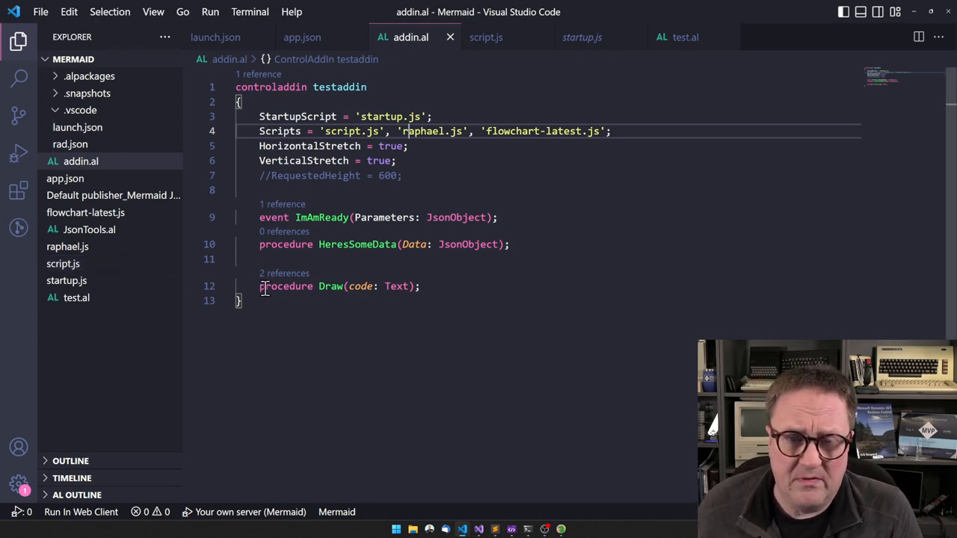
pyautogui.moveTo(366, 325)
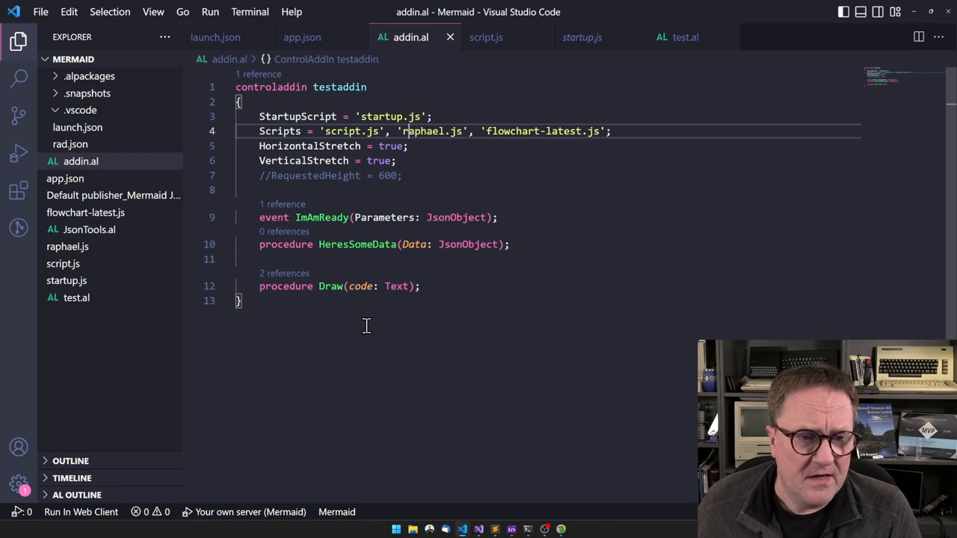
pyautogui.moveTo(391, 337)
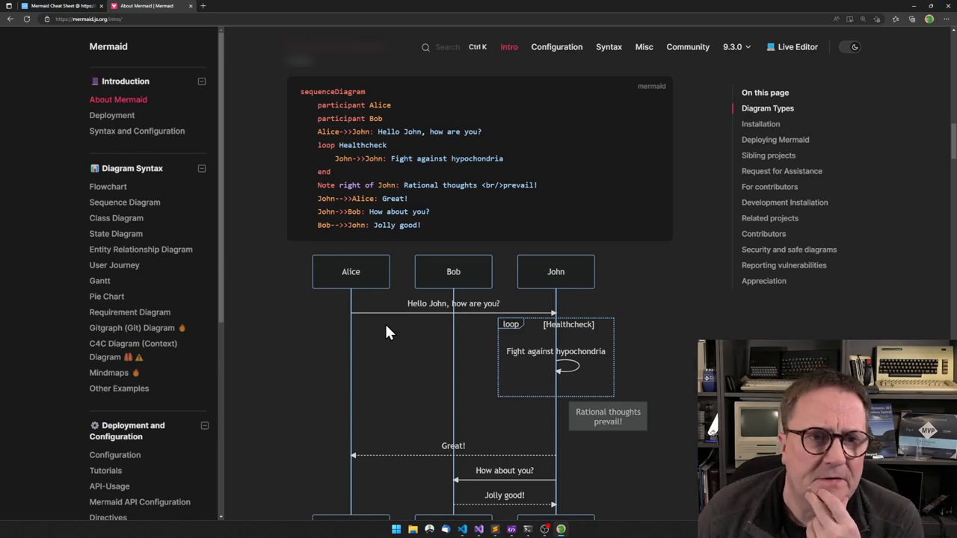
# Step: Scroll the About Mermaid page and move on to the Configuration documentation
pyautogui.scroll(-3)
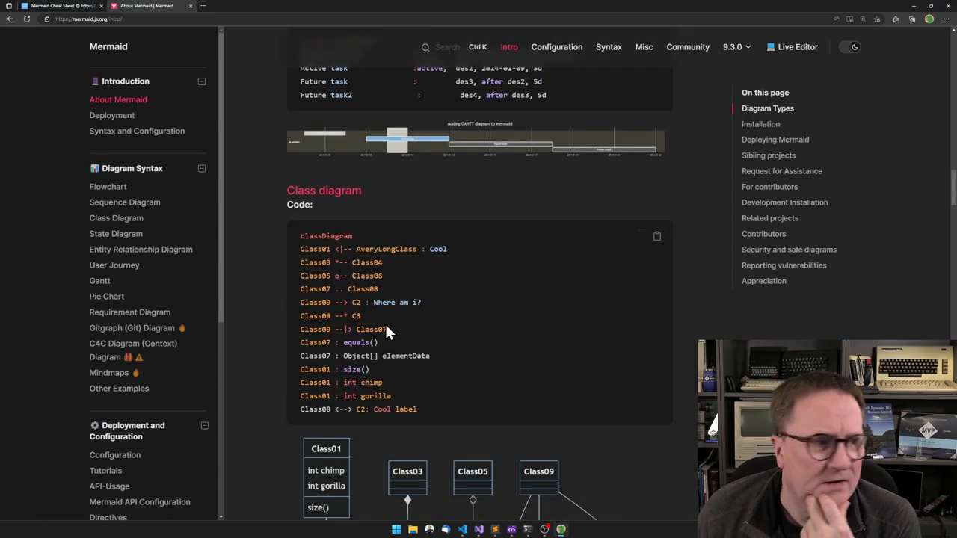
pyautogui.scroll(-3)
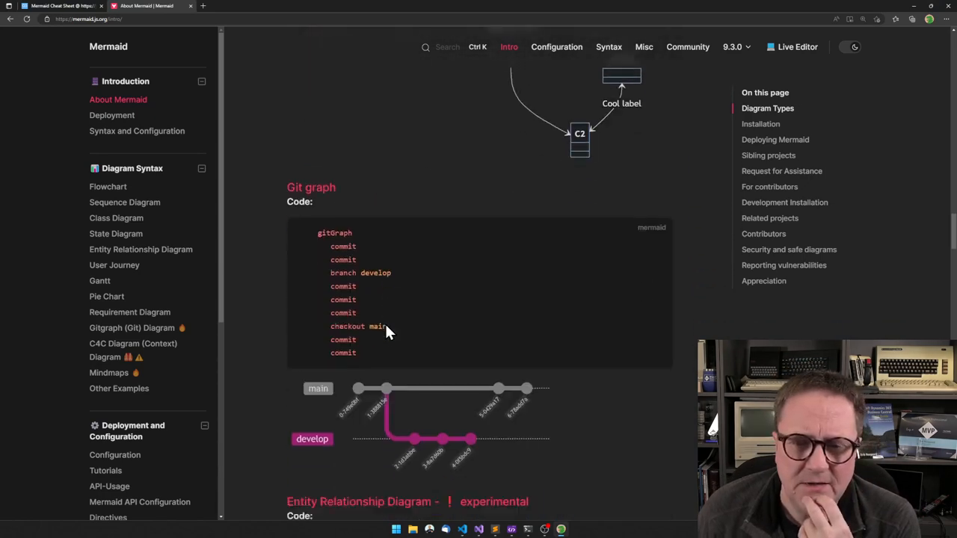
pyautogui.scroll(3)
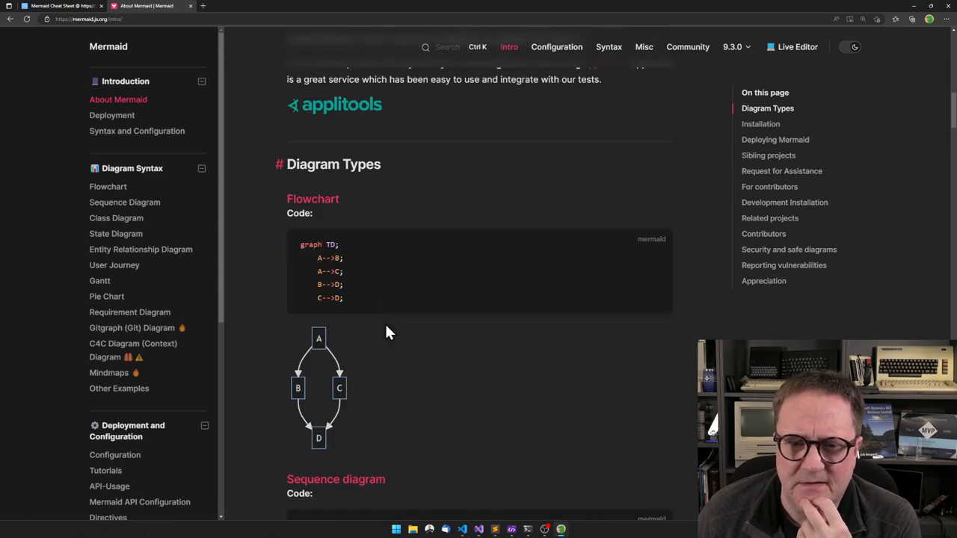
pyautogui.scroll(-3)
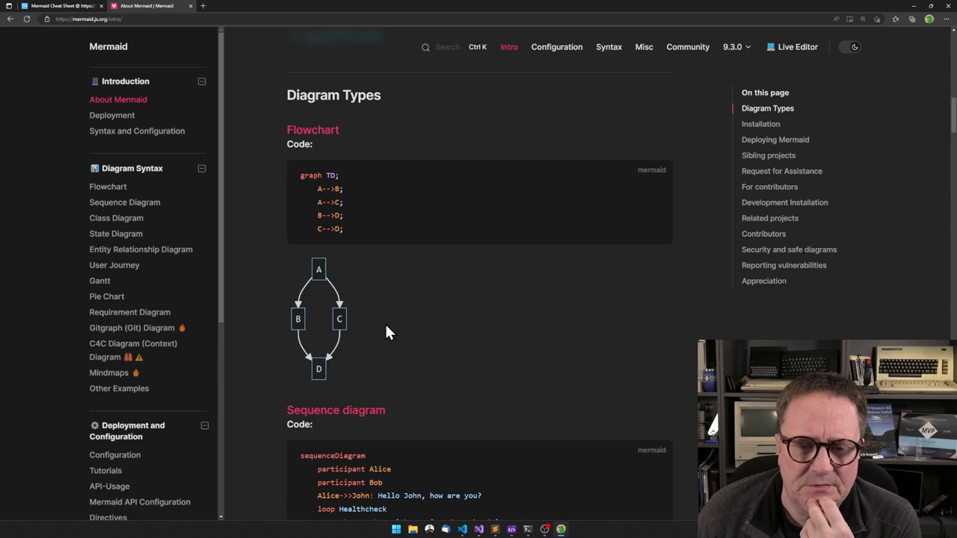
pyautogui.scroll(-3)
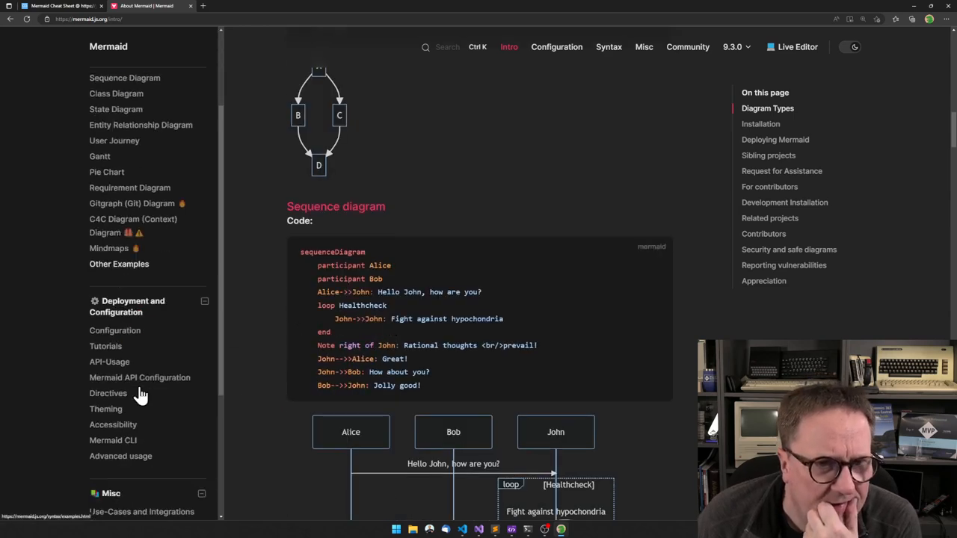
pyautogui.scroll(-3)
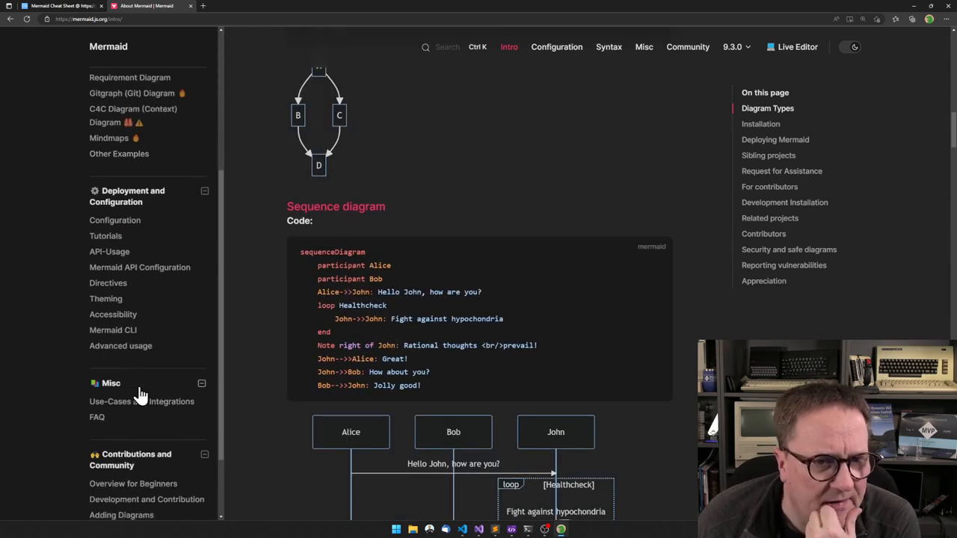
pyautogui.click(556, 47)
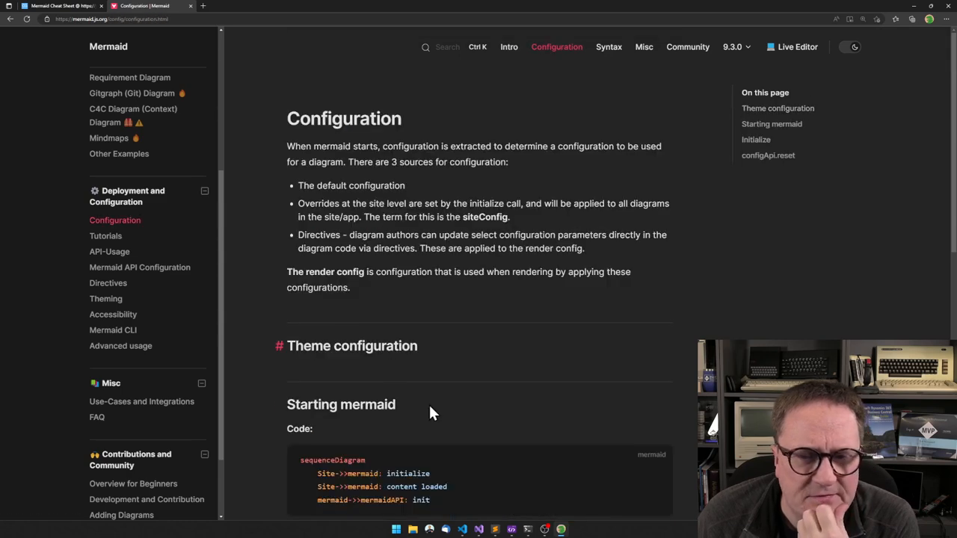
pyautogui.scroll(-3)
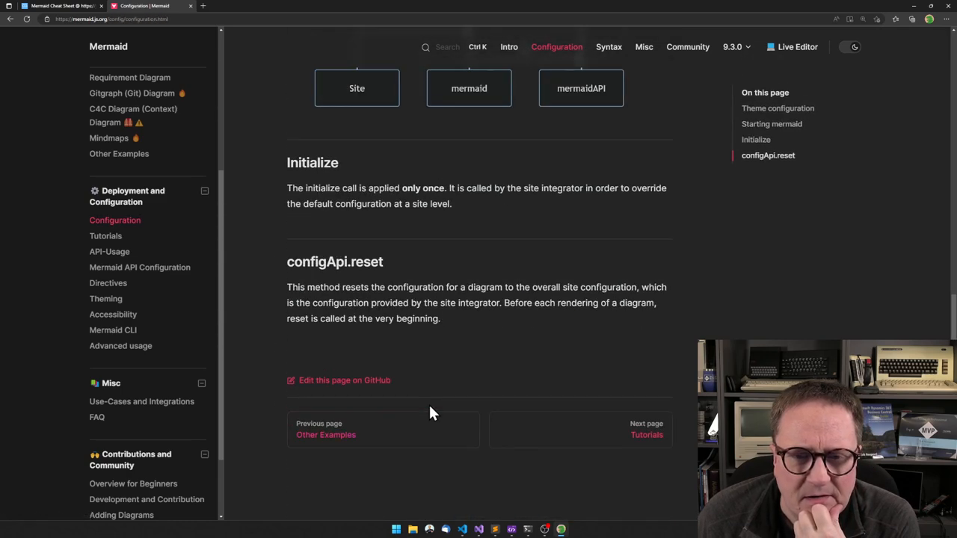
# Step: Go through the Tutorials page to the API usage page with its CDN instructions
pyautogui.click(106, 236)
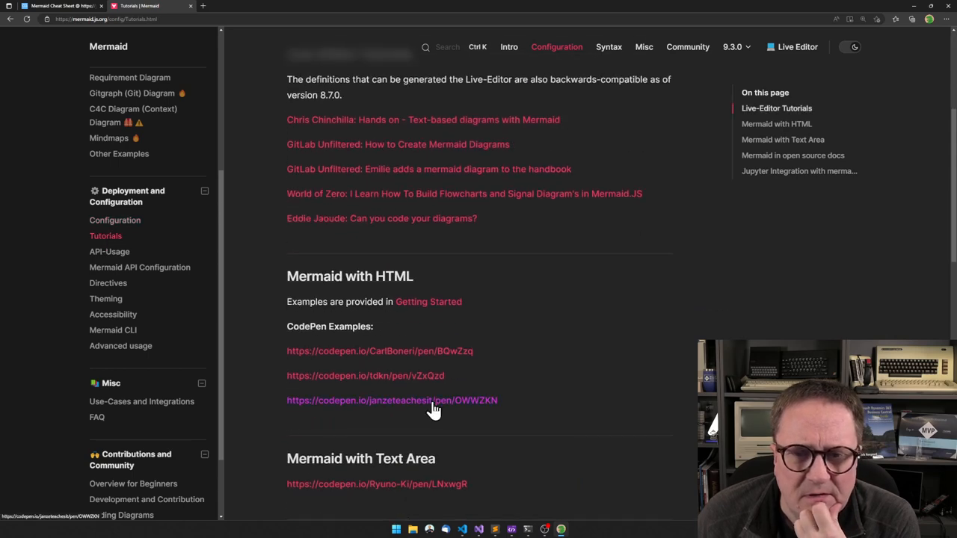
pyautogui.scroll(-3)
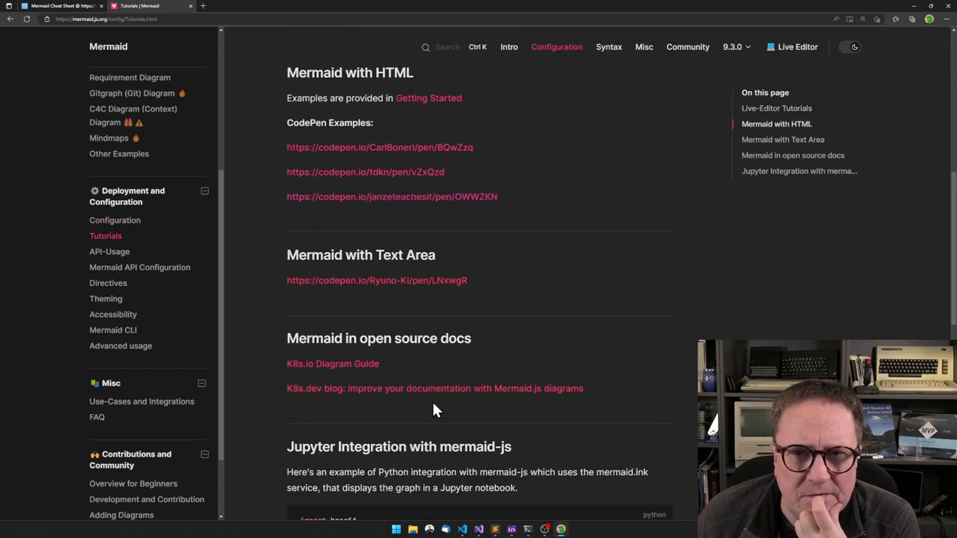
pyautogui.scroll(-3)
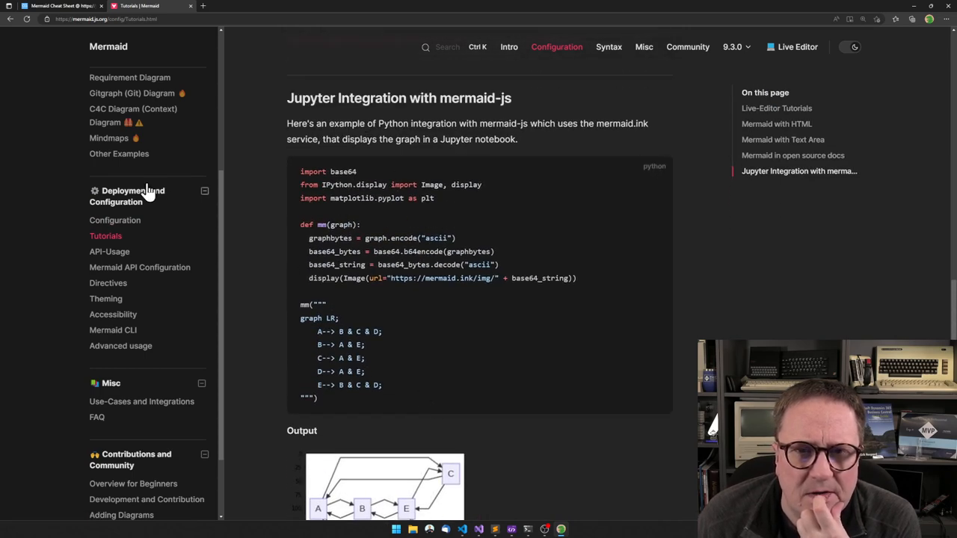
pyautogui.click(109, 251)
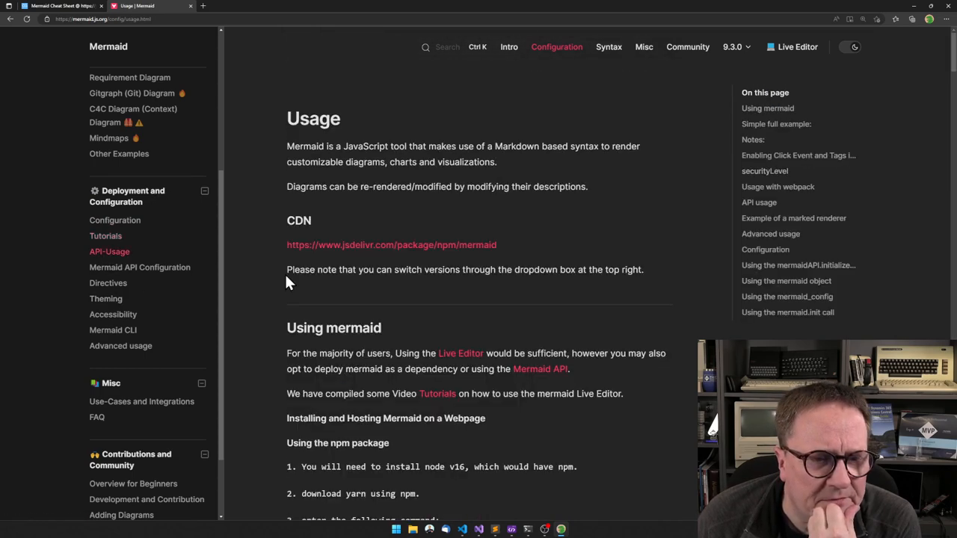
pyautogui.scroll(-3)
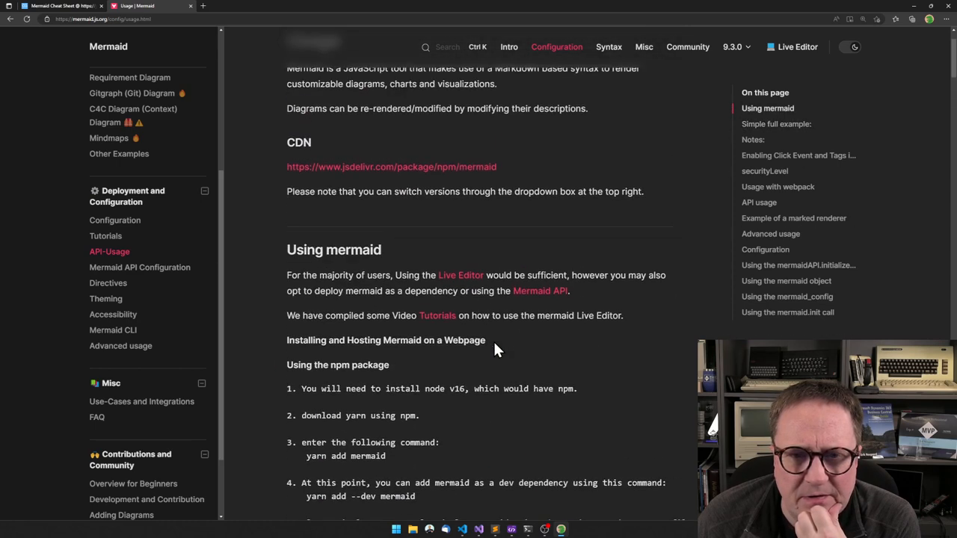
pyautogui.scroll(3)
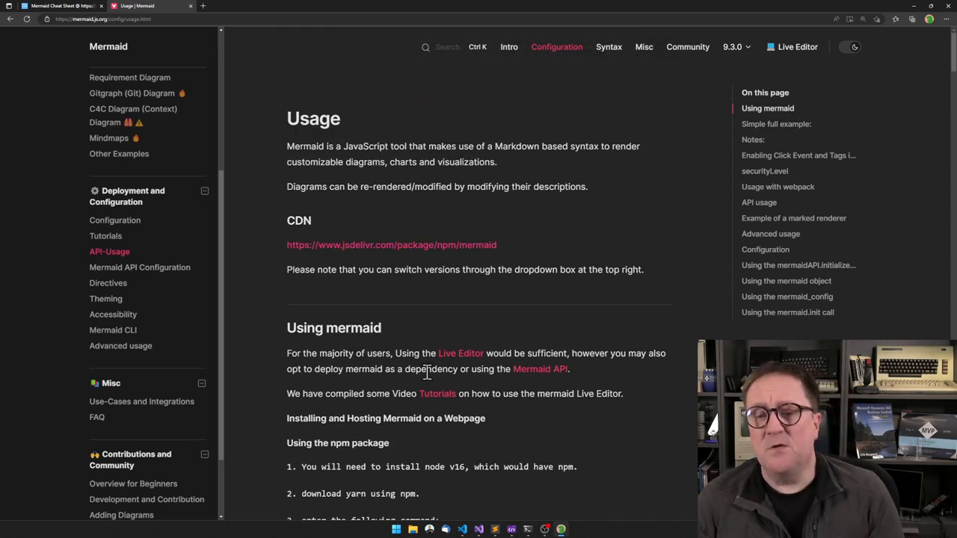
pyautogui.moveTo(409, 247)
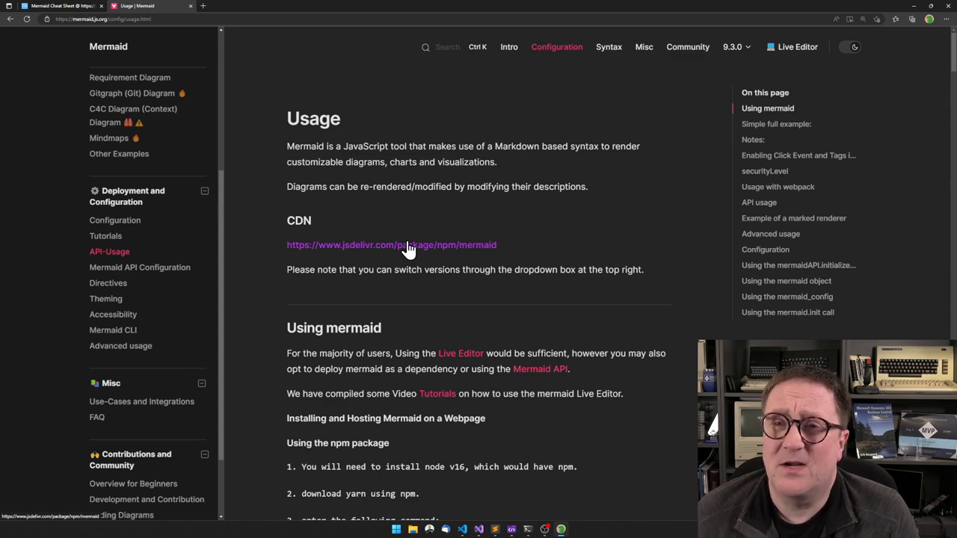
# Step: View the jsDelivr mermaid package, then search Google for a mermaid CDN and open cdnjs
pyautogui.click(391, 245)
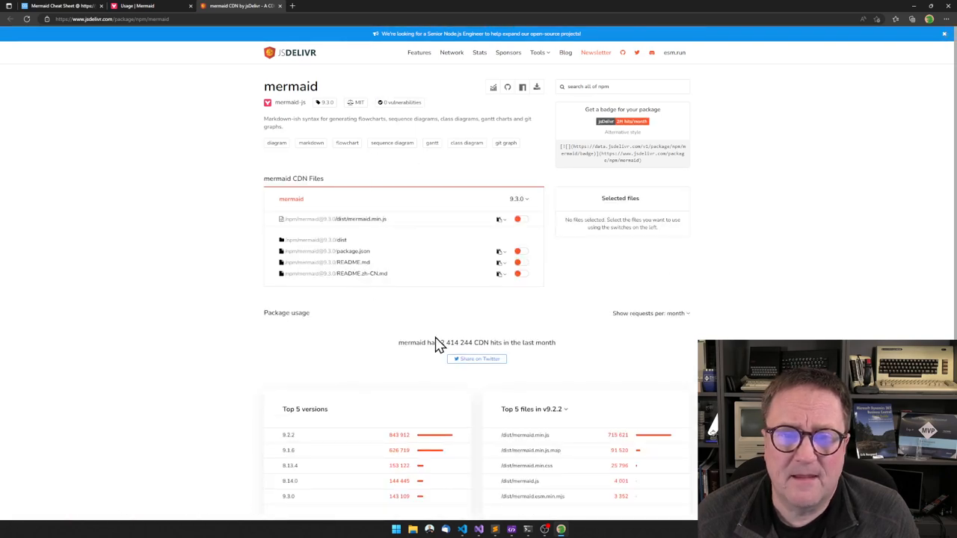
pyautogui.scroll(-3)
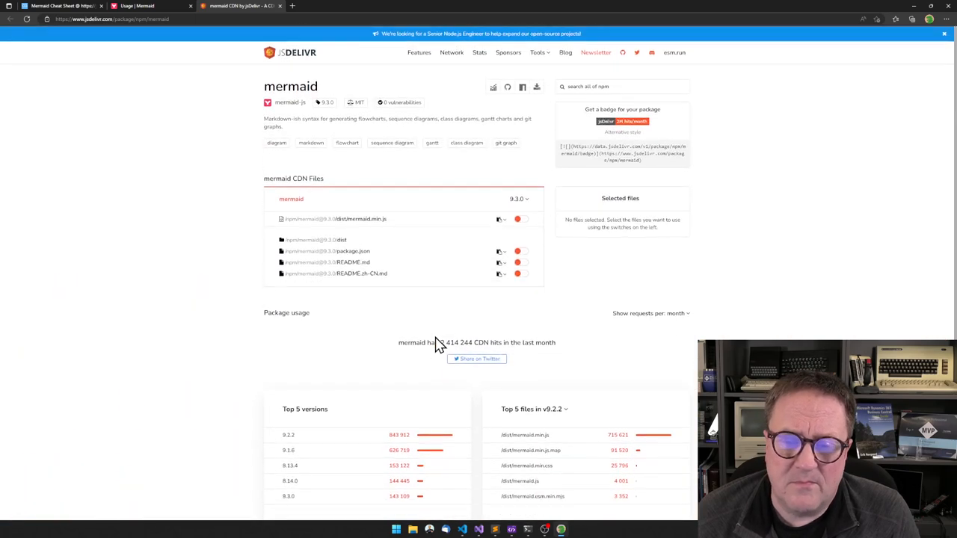
pyautogui.moveTo(478, 401)
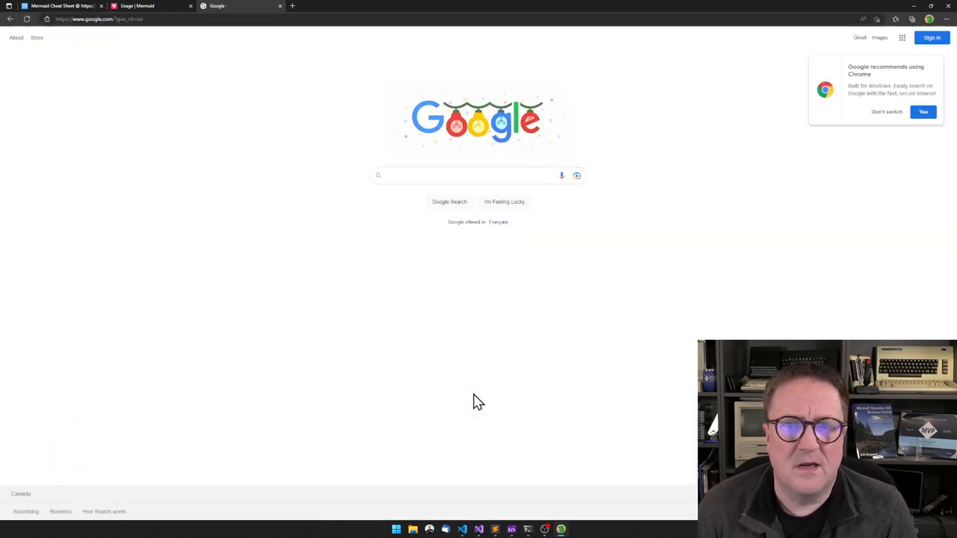
pyautogui.write('mei')
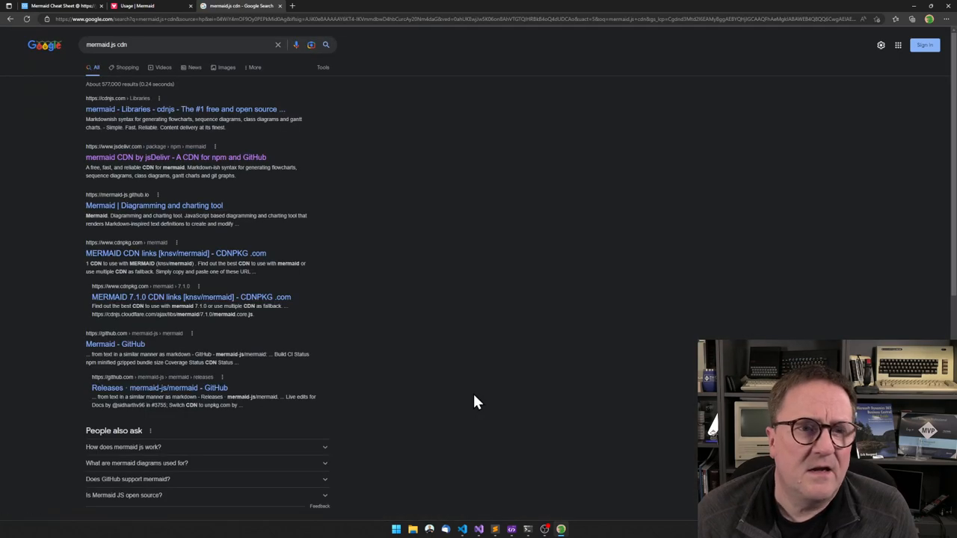
pyautogui.moveTo(146, 122)
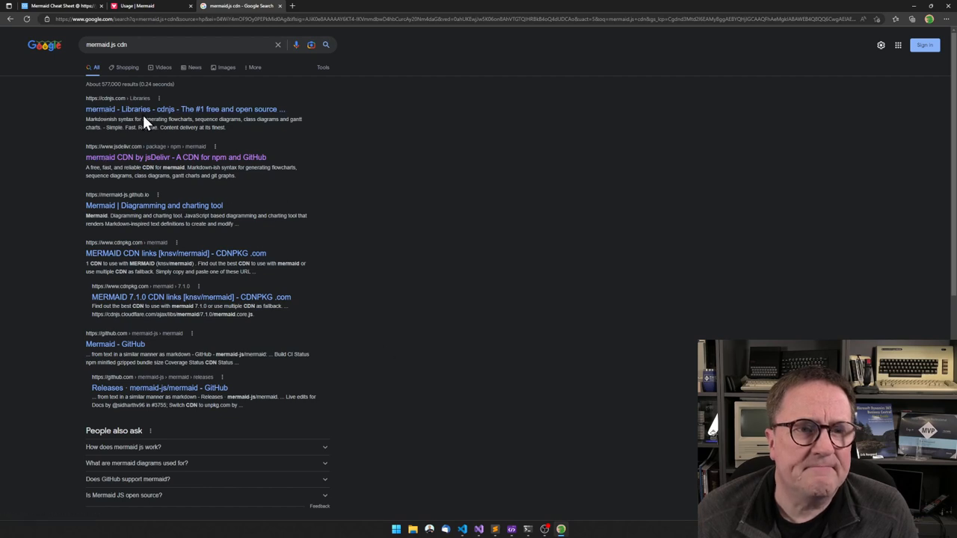
pyautogui.click(185, 109)
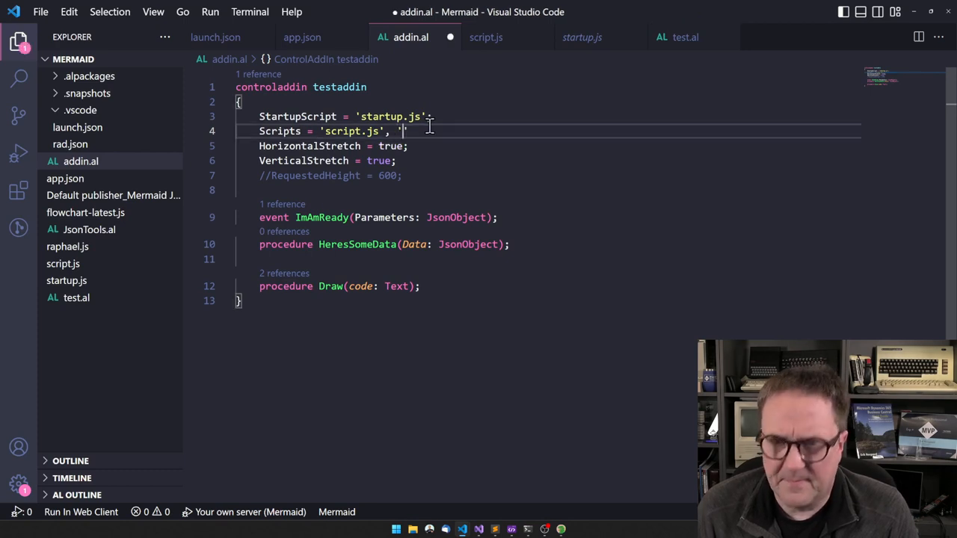
# Step: Swap raphael.js and flowchart-latest.js for the cdnjs mermaid 9.3.0 mermaid.min.js URL
pyautogui.write("http://cdnjs.cloudflare.com/ajax/libs/mermaid/9.3.0/mermaid.min.js';")
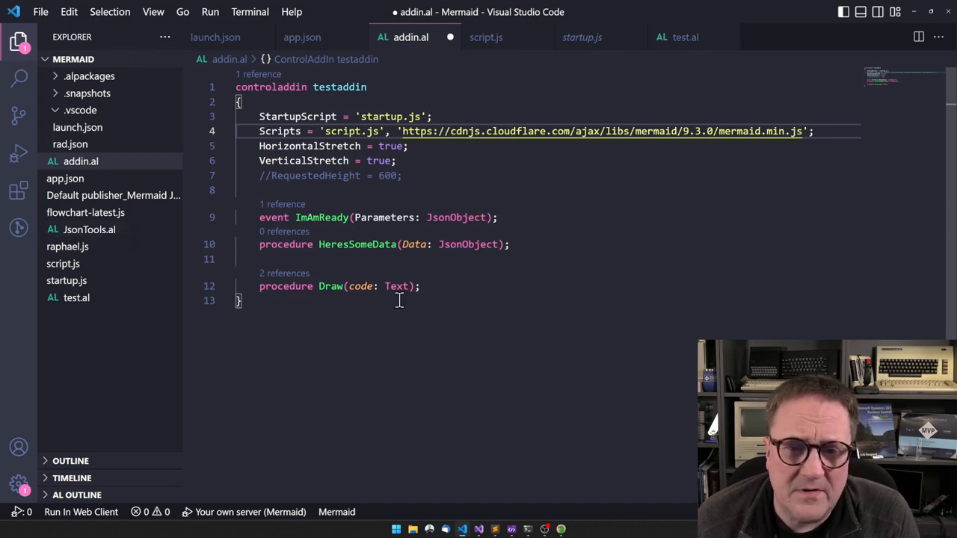
pyautogui.moveTo(529, 162)
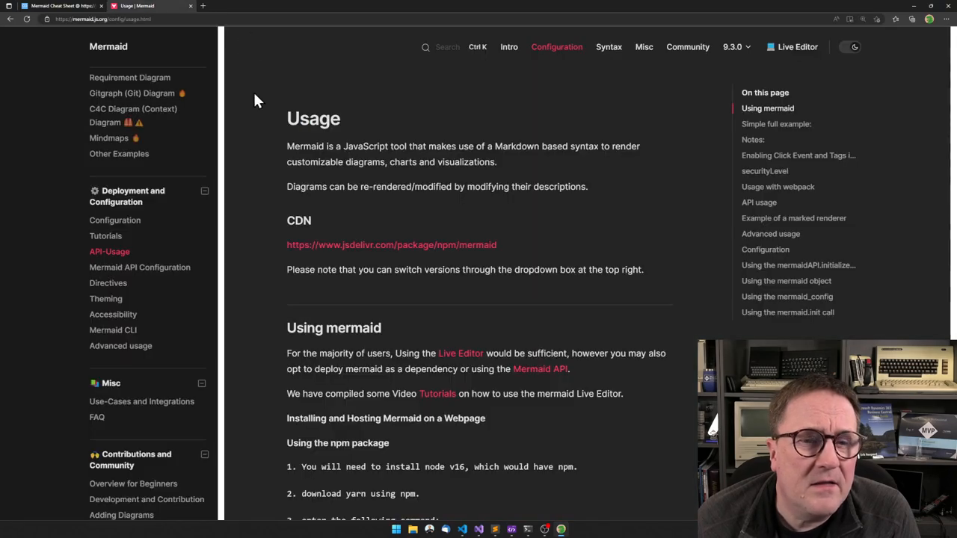
# Step: Scroll the Usage page down to the script example calling mermaid.initialize({ startOnLoad: true })
pyautogui.scroll(-3)
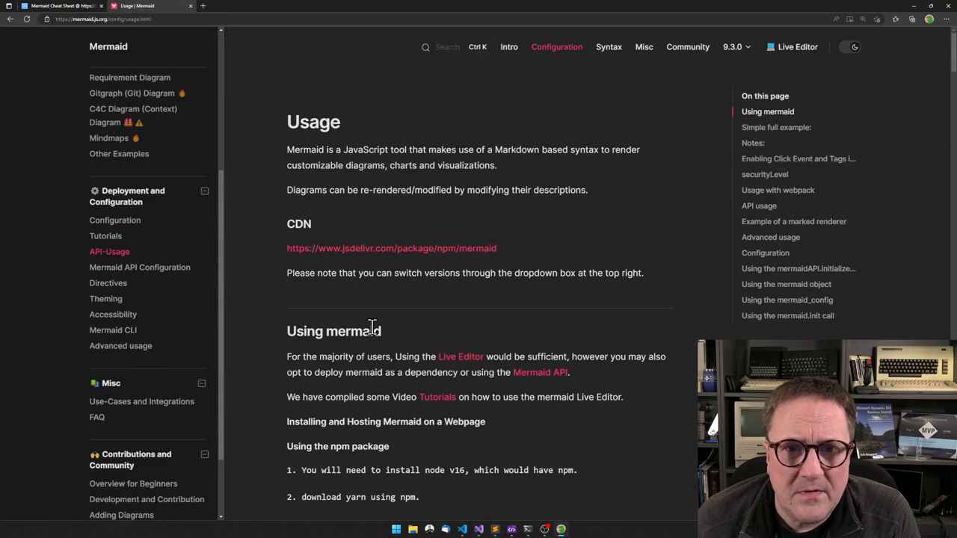
pyautogui.scroll(-3)
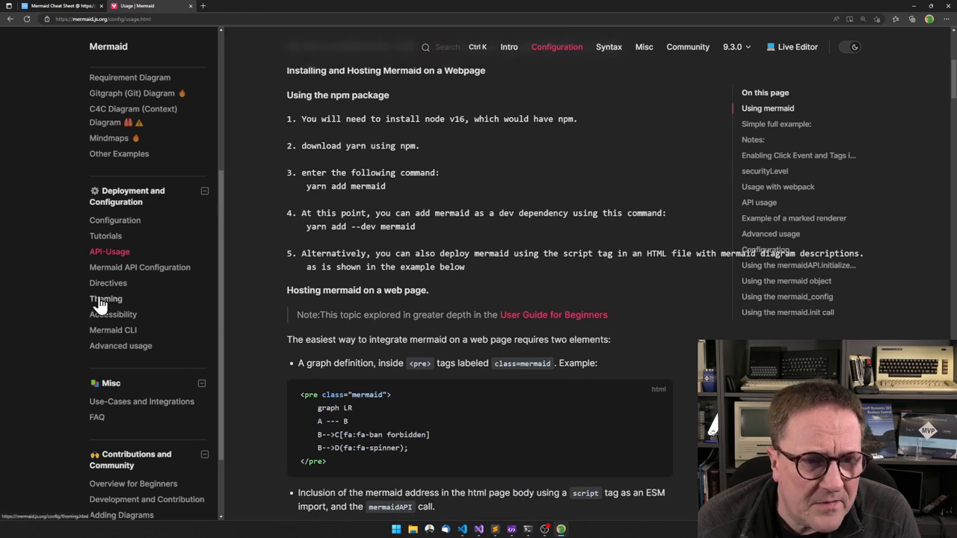
pyautogui.scroll(-3)
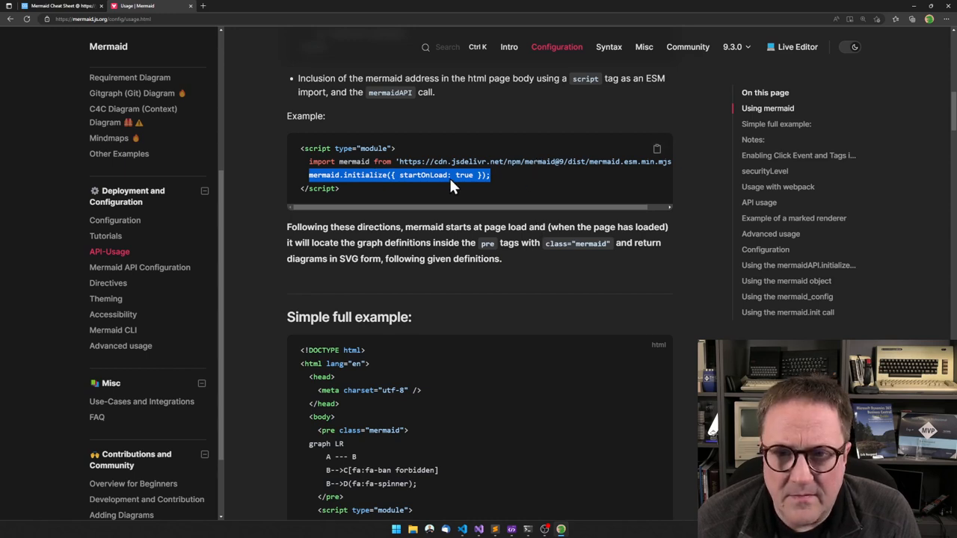
pyautogui.moveTo(490, 215)
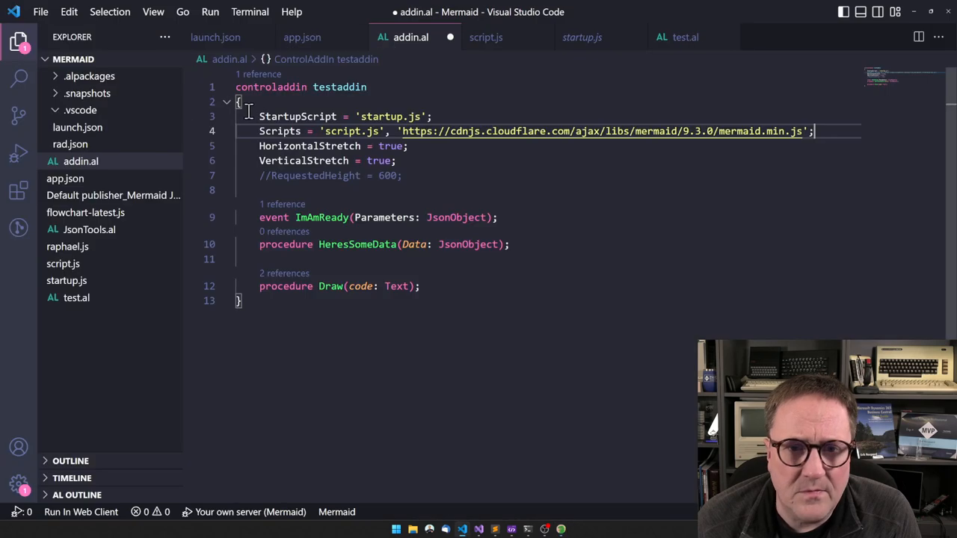
# Step: In startup.js, insert mermaid.initialize({ startOnLoad: false }); above the ImAmReady invoke line
pyautogui.click(66, 280)
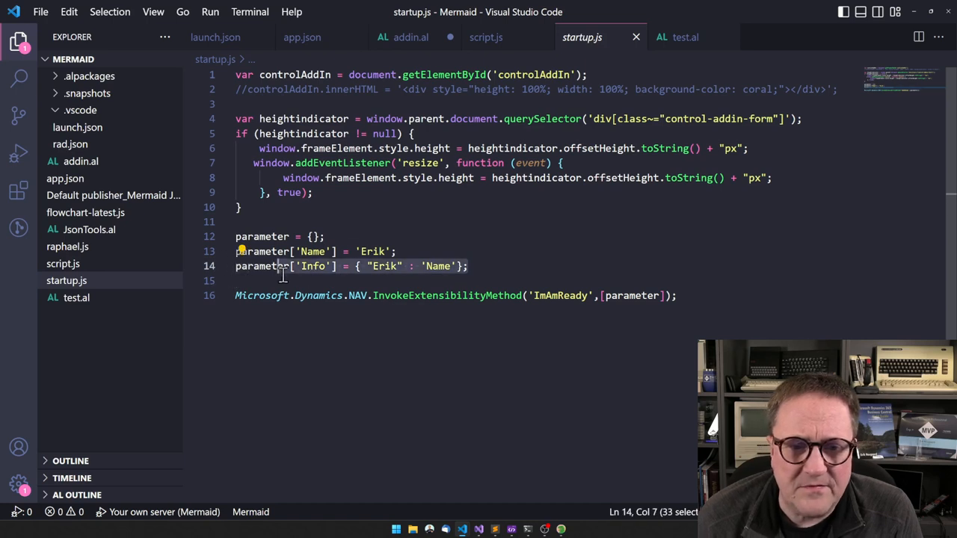
pyautogui.click(486, 280)
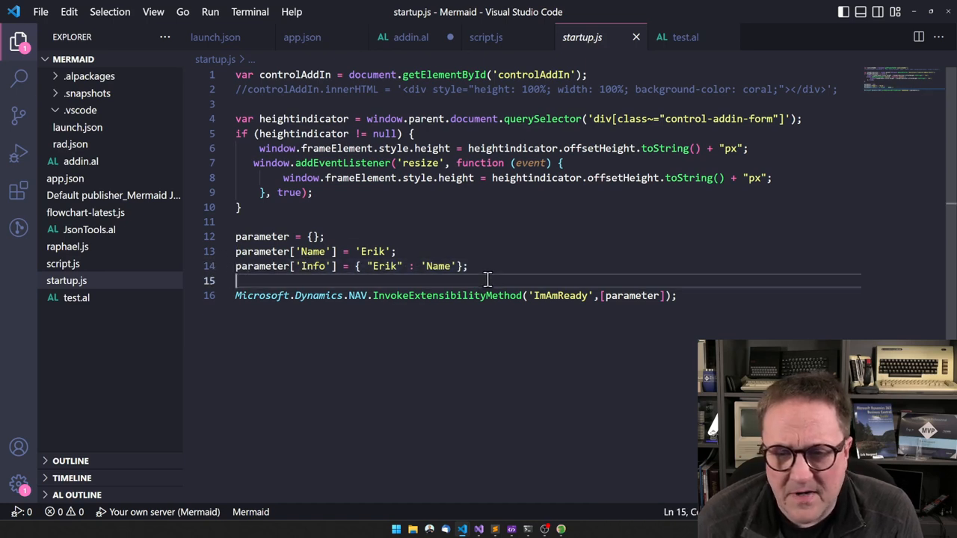
pyautogui.press('Enter')
pyautogui.write('mermaid.initialize({ startOnLoad: });')
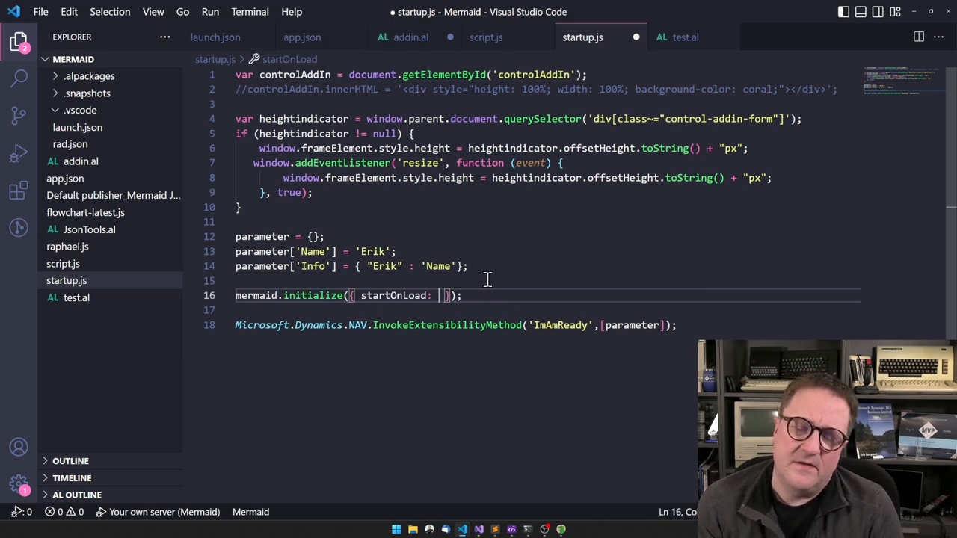
pyautogui.write('false')
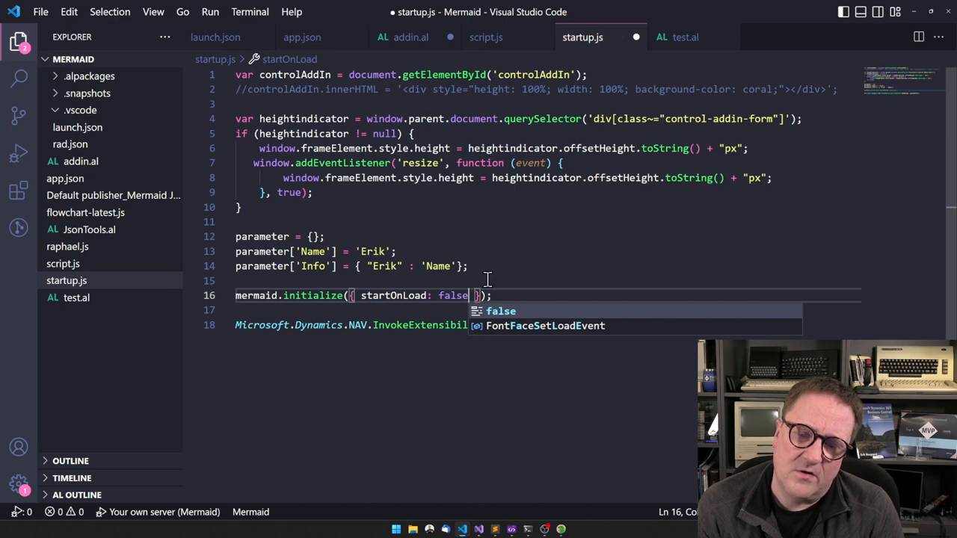
pyautogui.press('Escape')
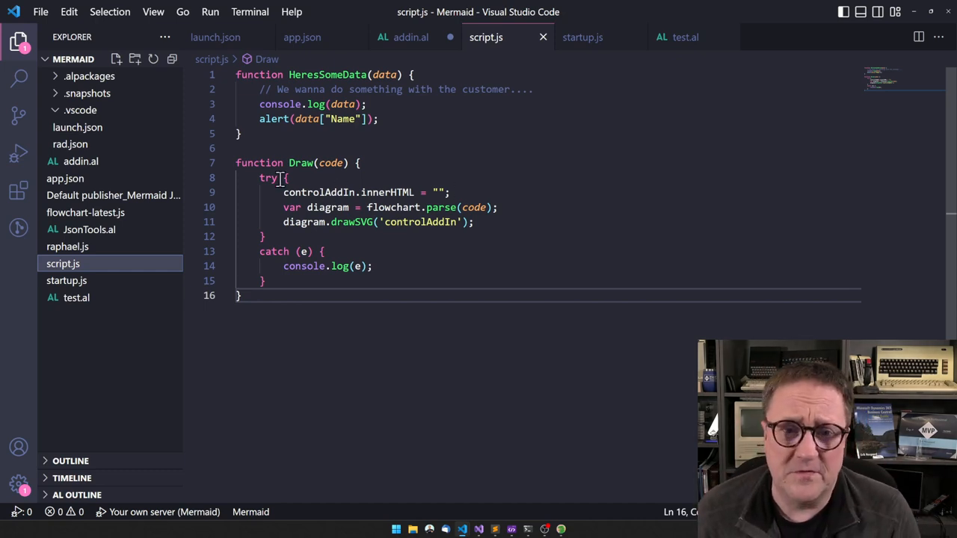
# Step: Rename the old Draw function to Draw2 and begin a new 'function Draw(code) {'
pyautogui.click(227, 162)
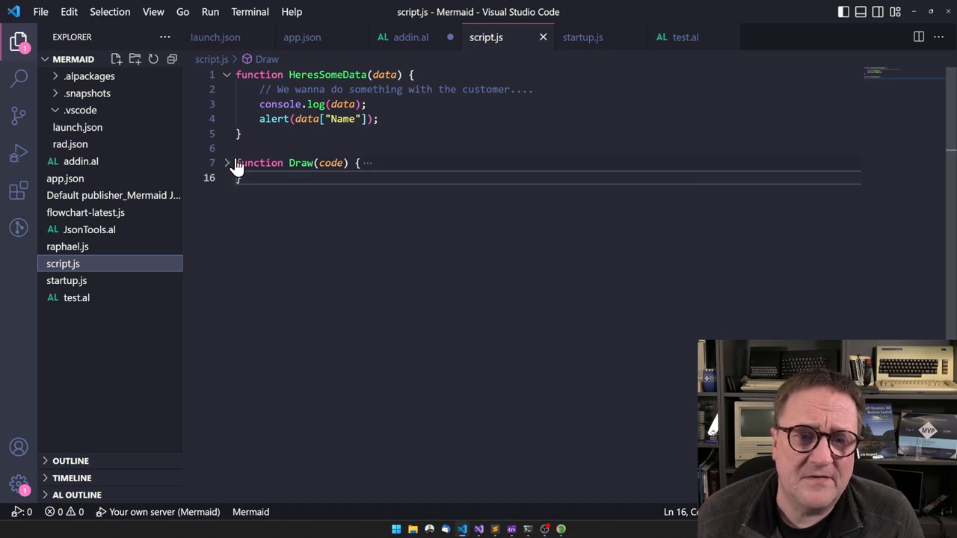
pyautogui.click(226, 162)
pyautogui.write('2')
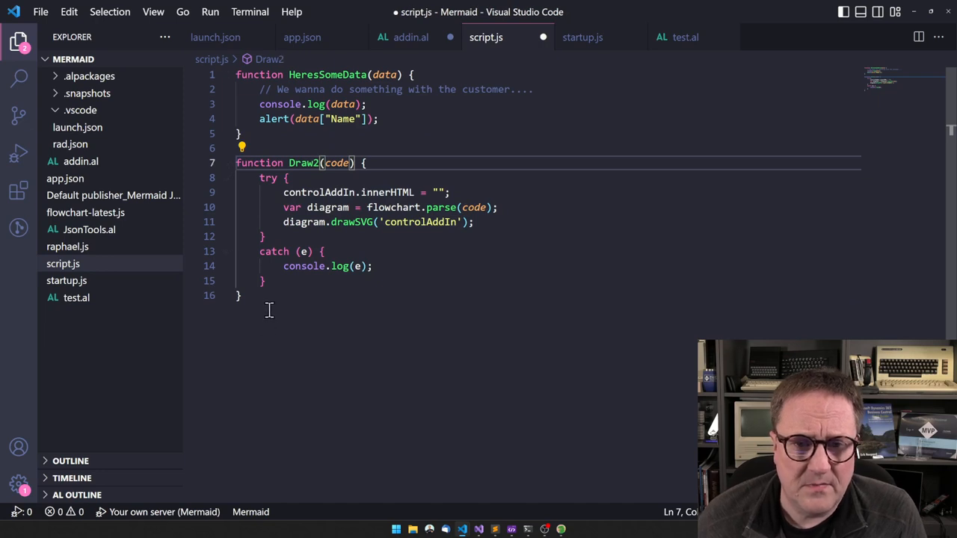
pyautogui.write('function')
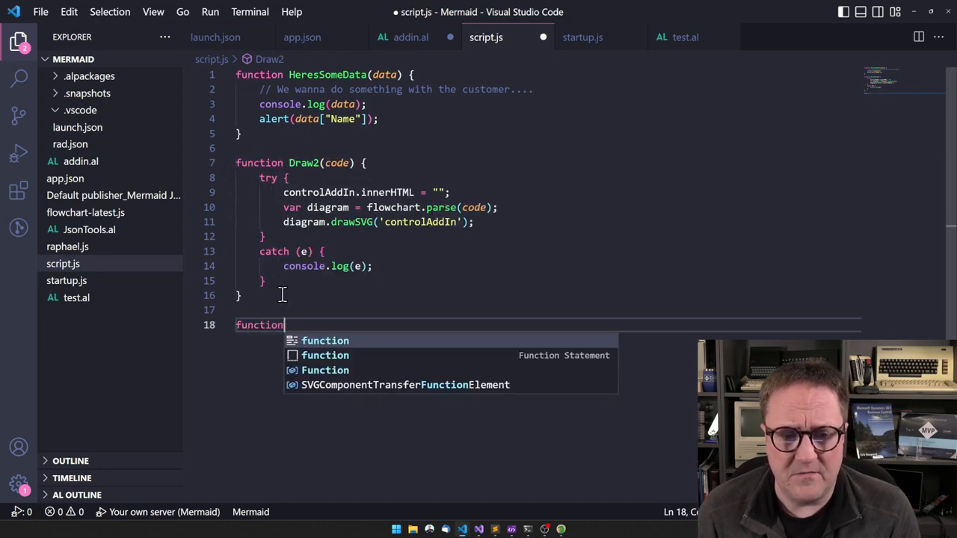
pyautogui.write('Draw')
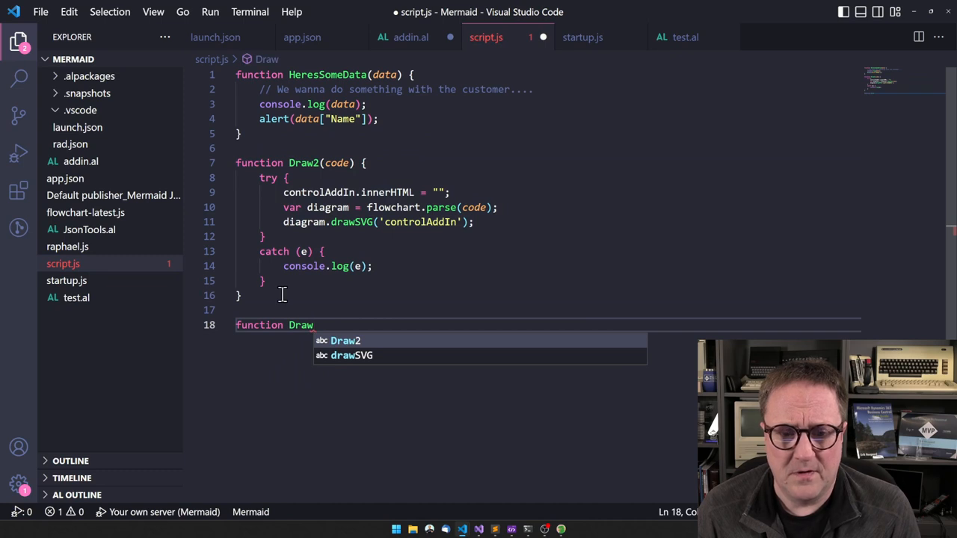
pyautogui.write('(code)')
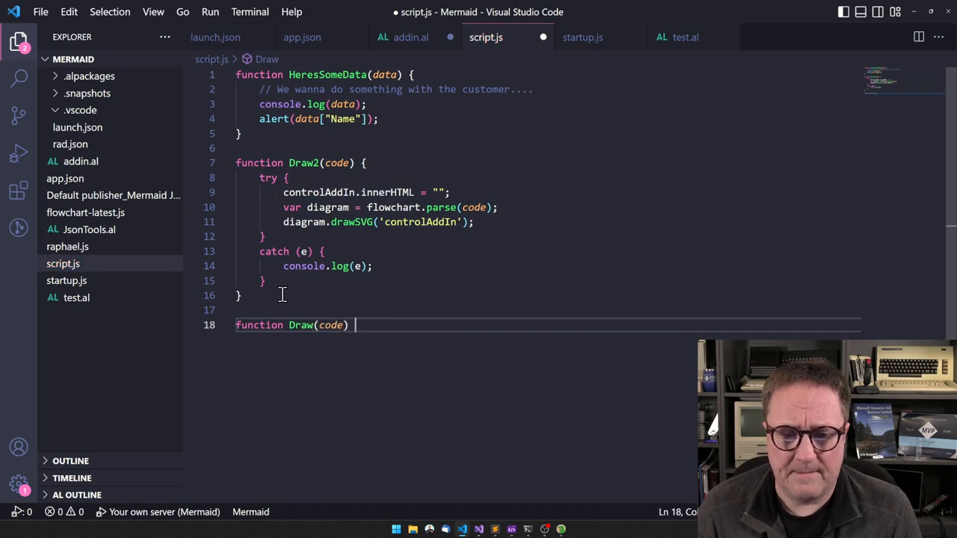
pyautogui.write('{')
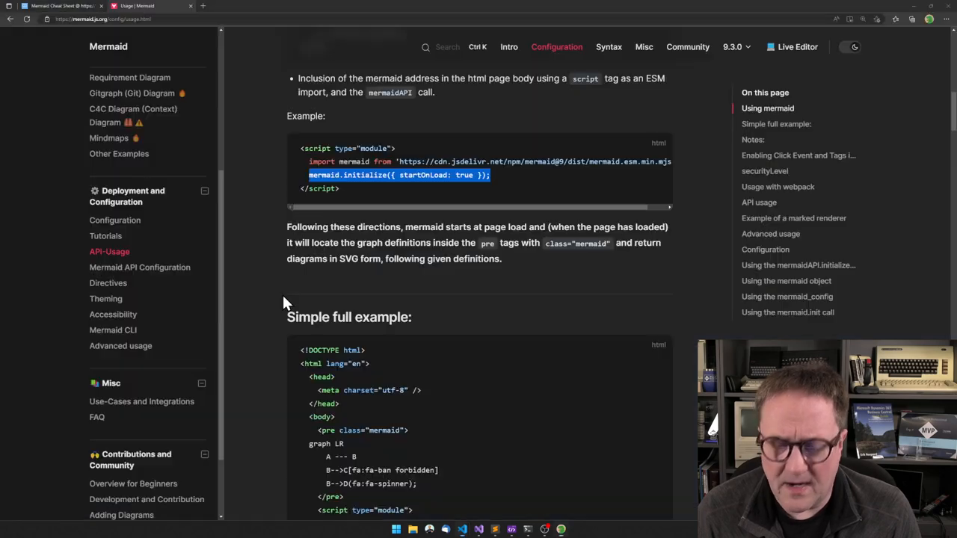
# Step: Scroll through the API usage example and highlight its render call with insertSvg
pyautogui.scroll(-3)
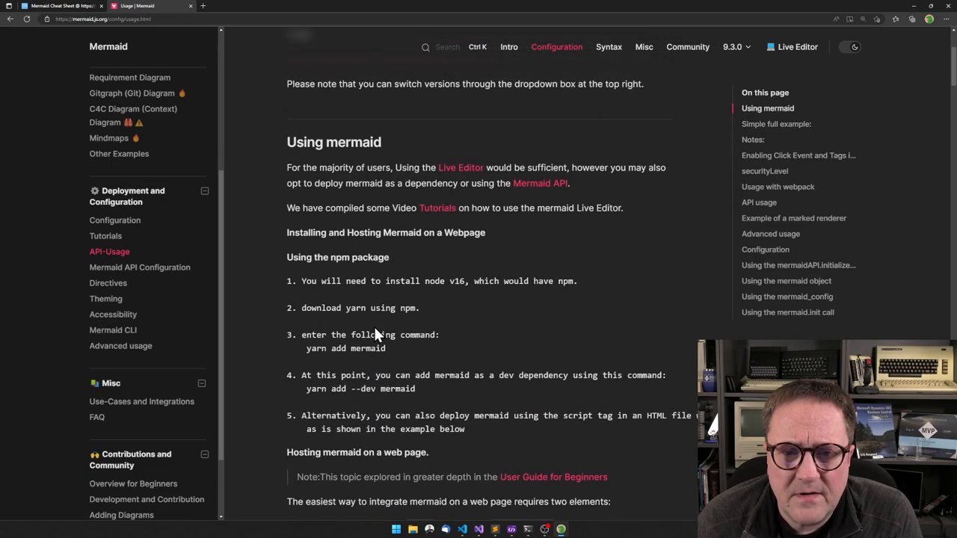
pyautogui.scroll(-3)
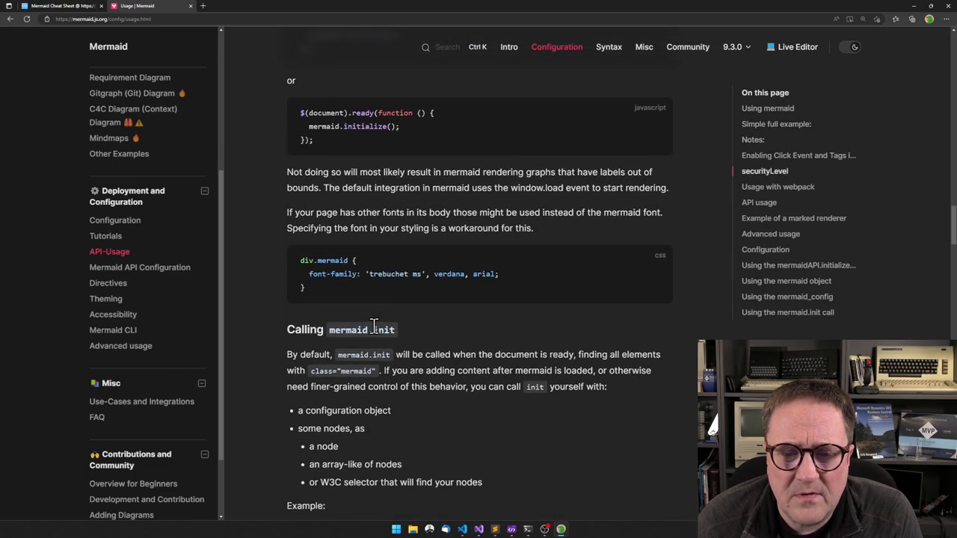
pyautogui.scroll(-3)
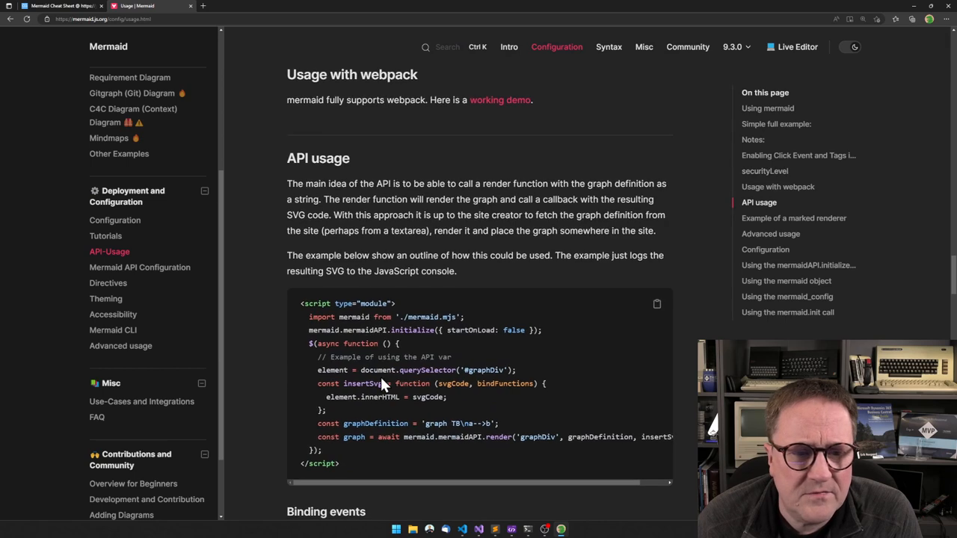
pyautogui.scroll(-3)
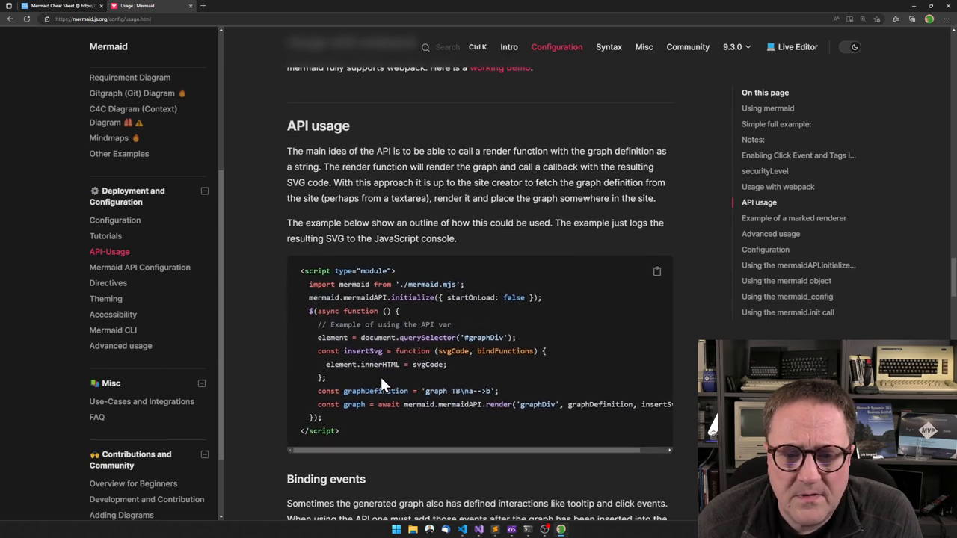
pyautogui.scroll(-3)
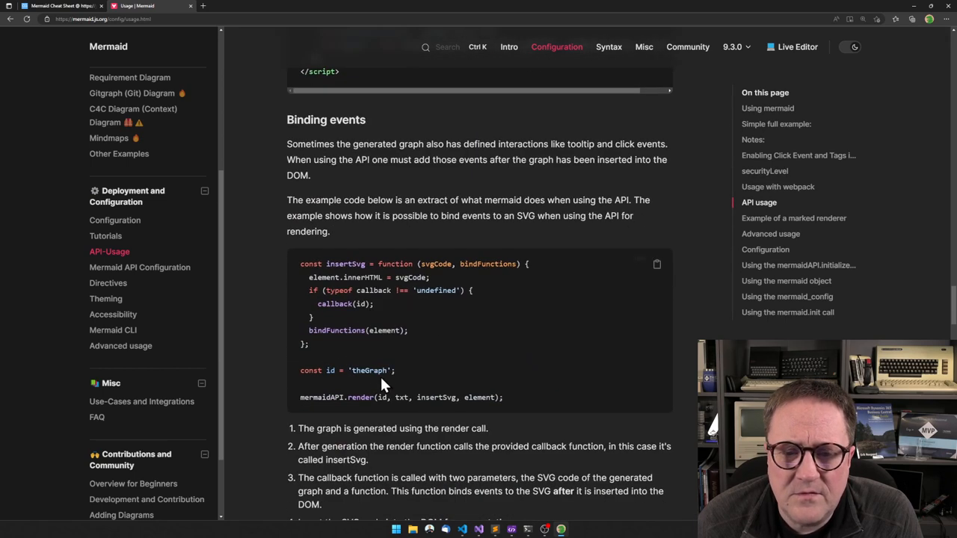
pyautogui.scroll(3)
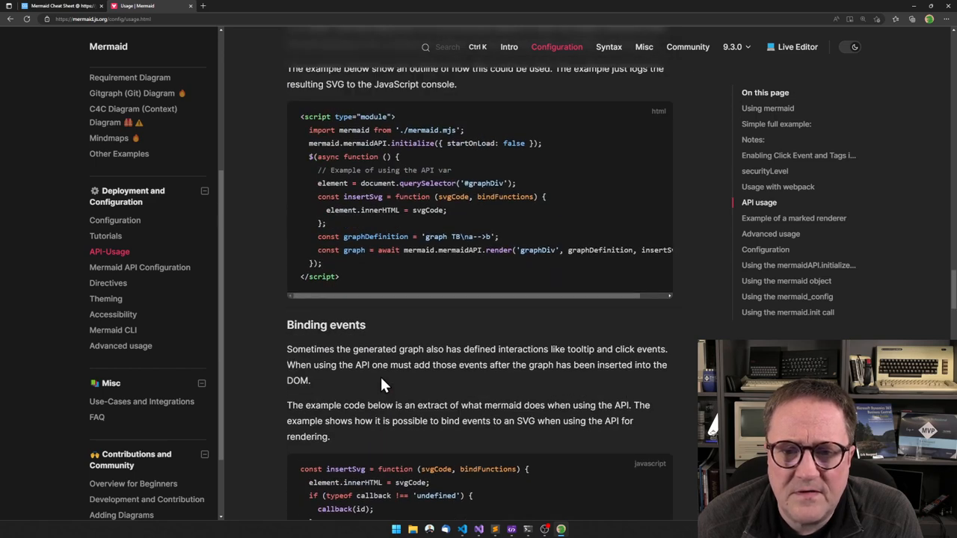
pyautogui.scroll(3)
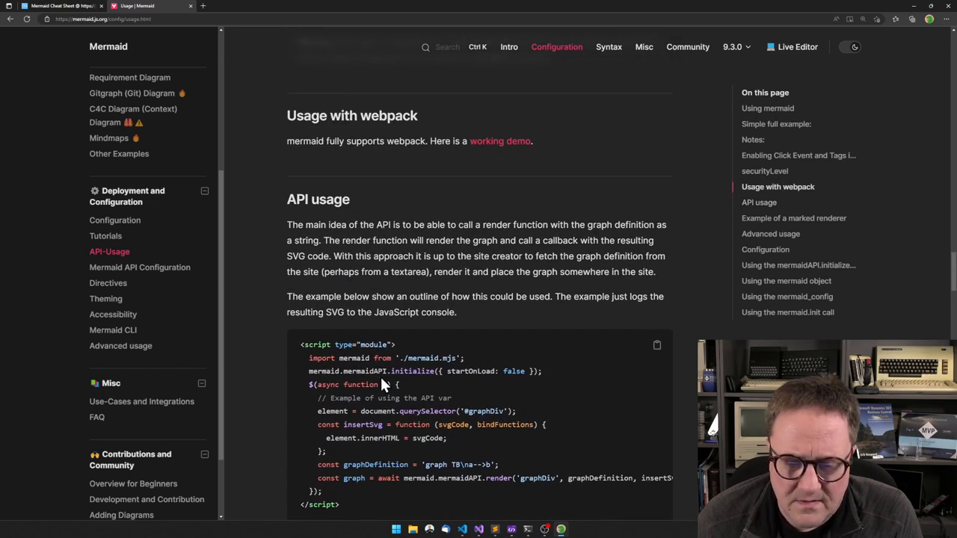
pyautogui.scroll(-3)
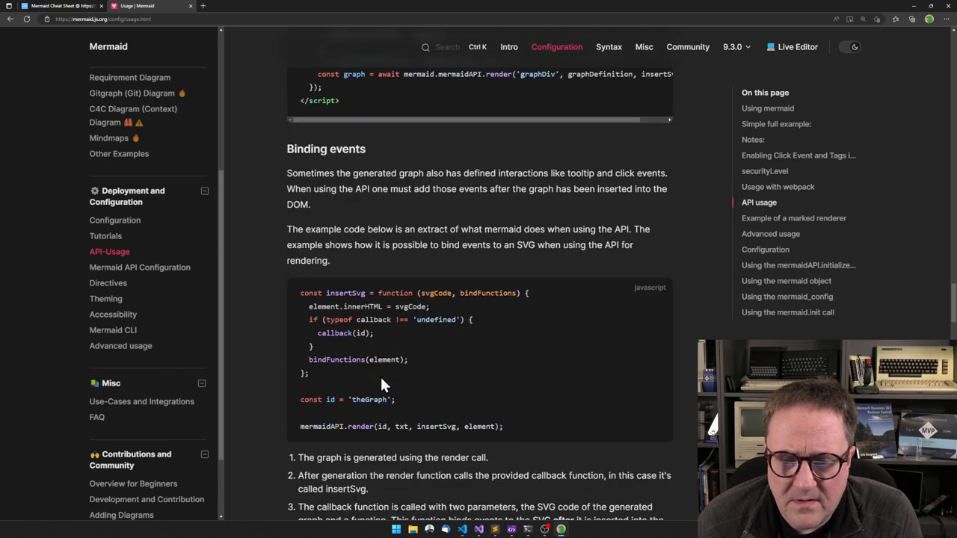
pyautogui.scroll(3)
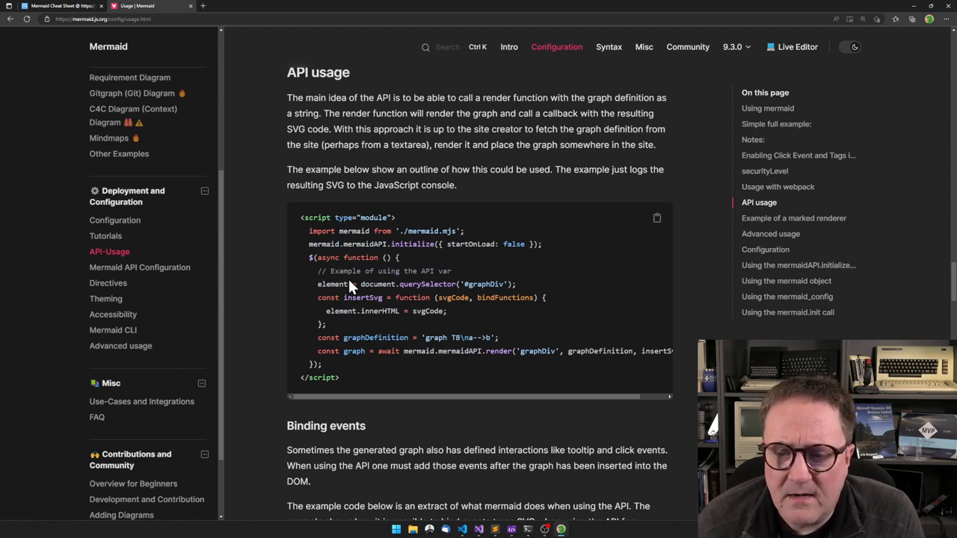
pyautogui.moveTo(417, 384)
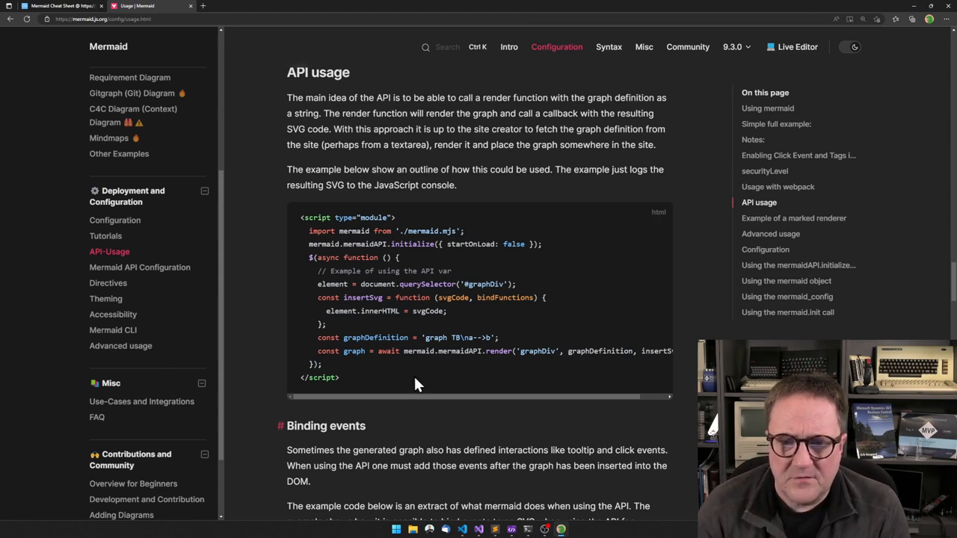
pyautogui.moveTo(508, 354)
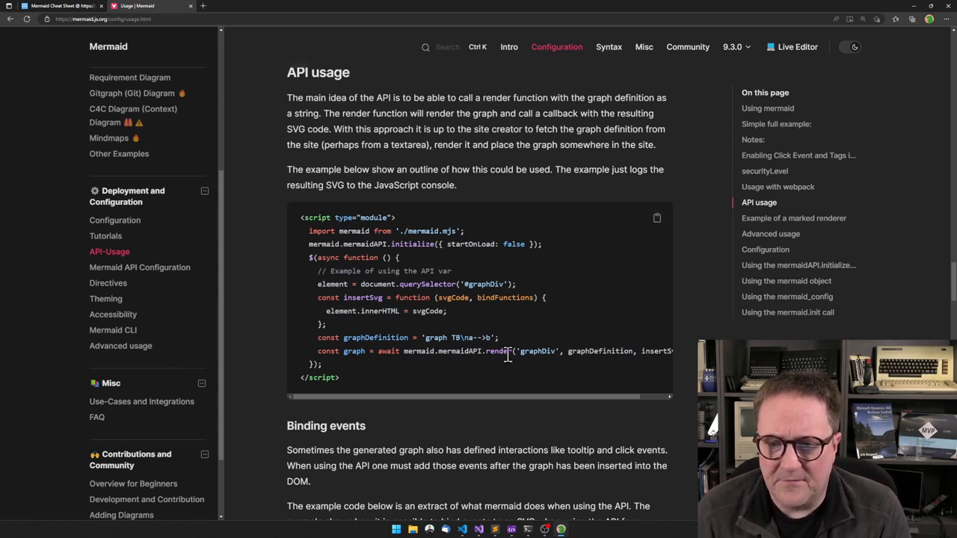
pyautogui.moveTo(542, 366)
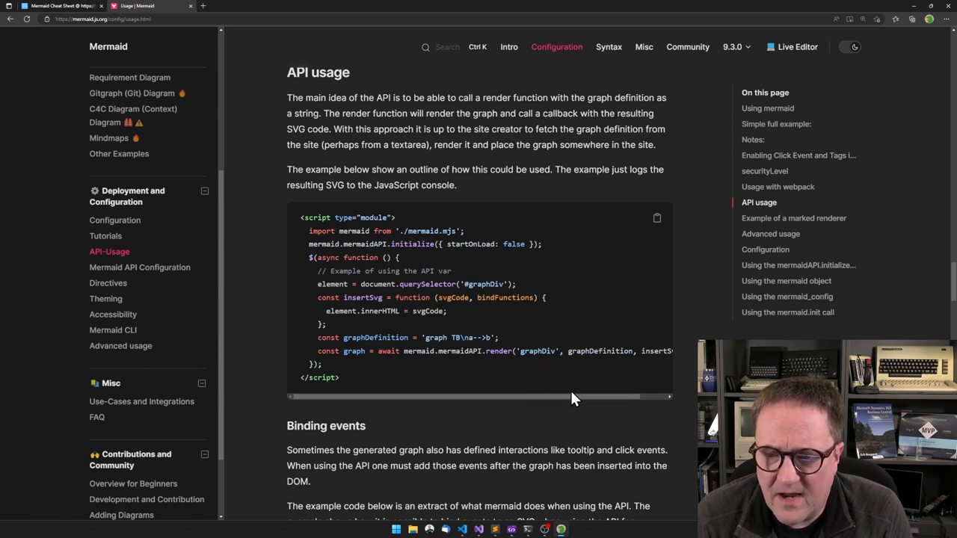
pyautogui.moveTo(569, 396); pyautogui.dragTo(606, 397)
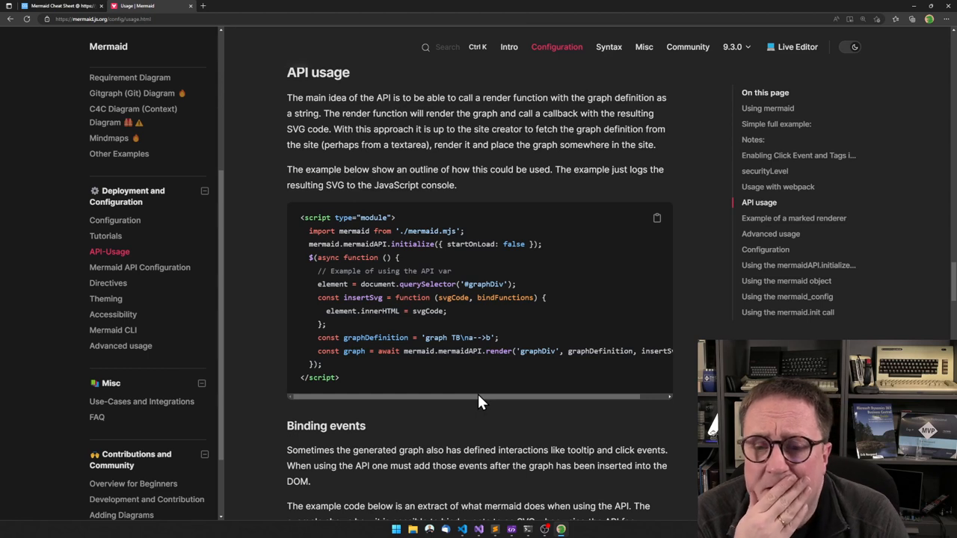
pyautogui.moveTo(613, 295)
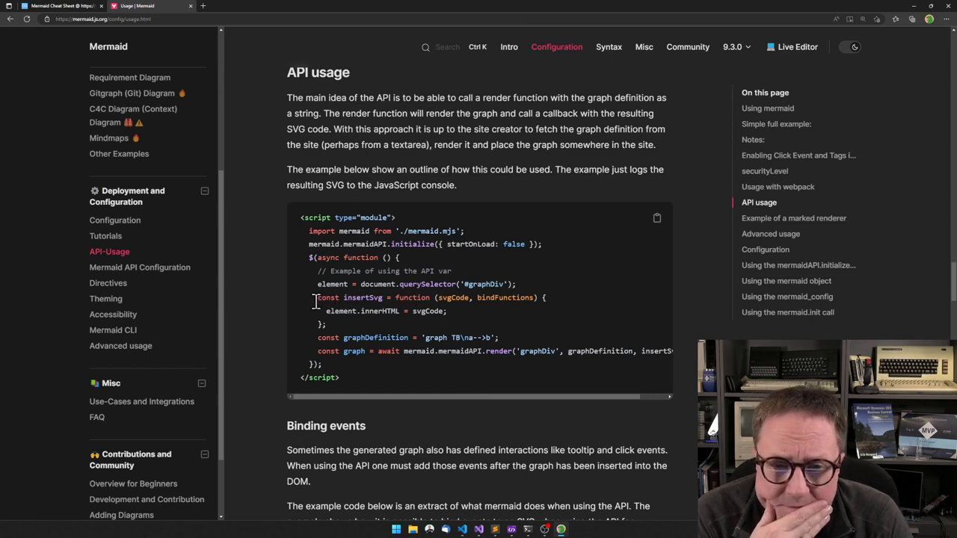
pyautogui.moveTo(309, 297); pyautogui.dragTo(324, 325)
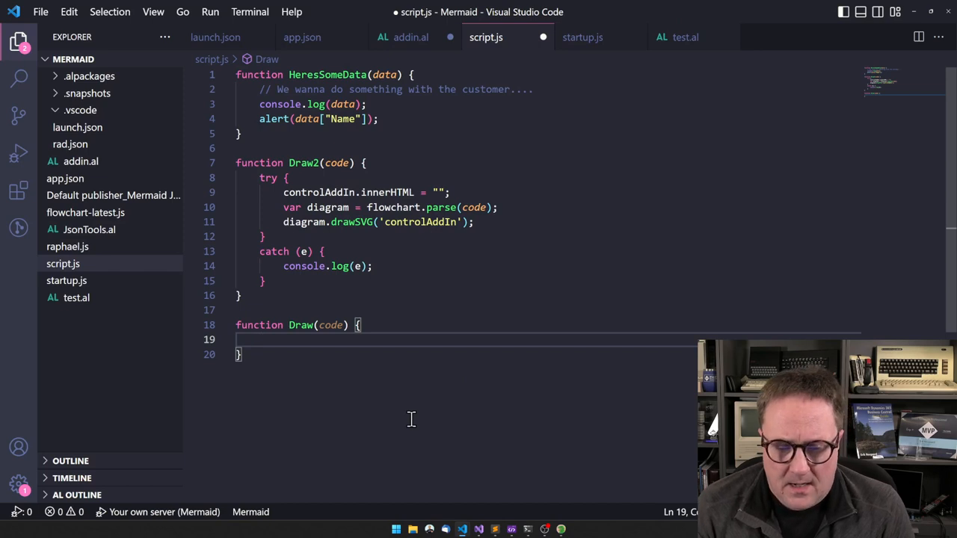
# Step: Wrap Draw in try/catch with console.log, defining insertSvg to set controlAddIn's innerHTML
pyautogui.write('try')
pyautogui.write('catch(e')
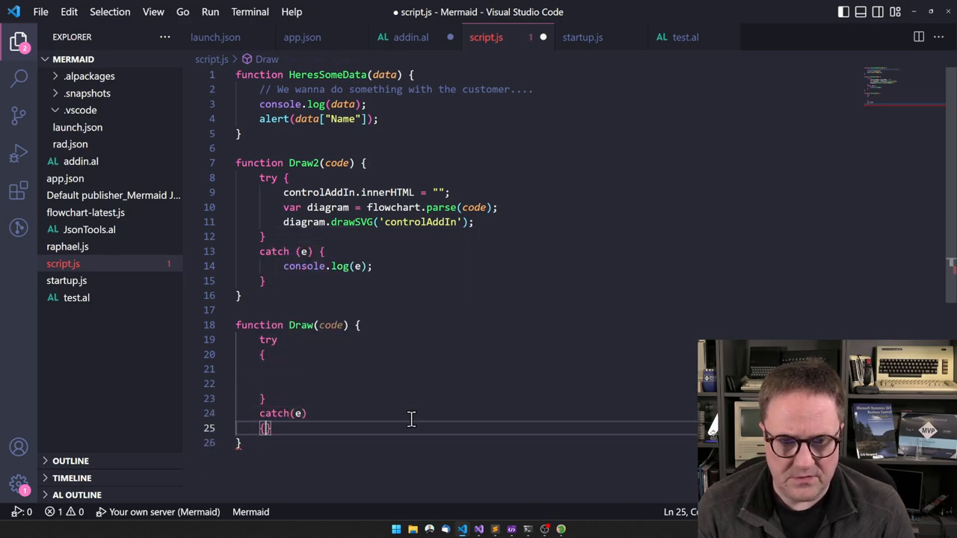
pyautogui.write('console.log(e);')
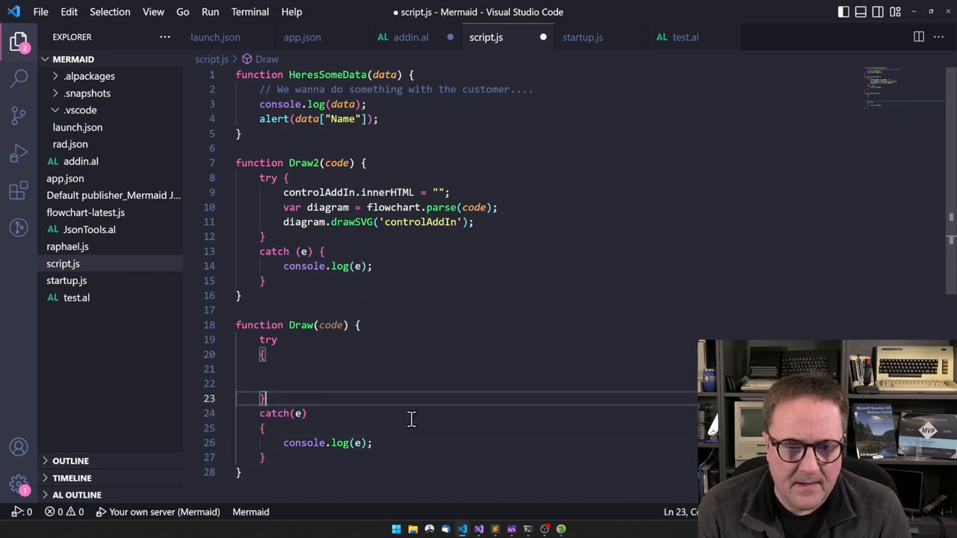
pyautogui.write('c')
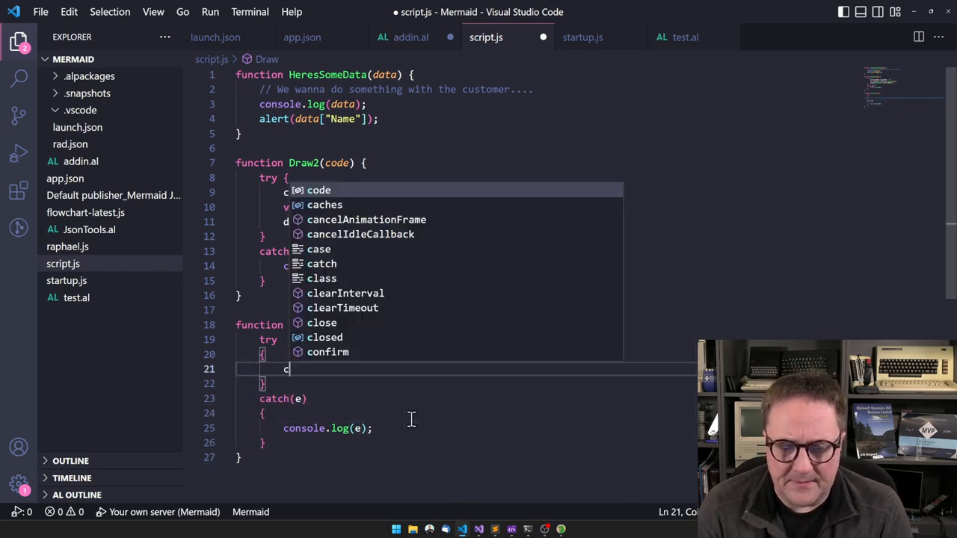
pyautogui.write('onst')
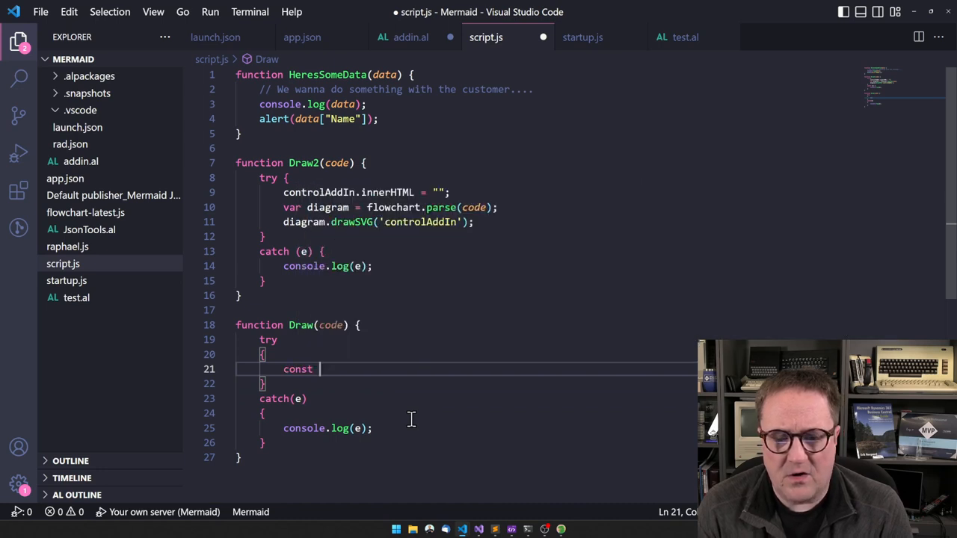
pyautogui.write('insertSvg =')
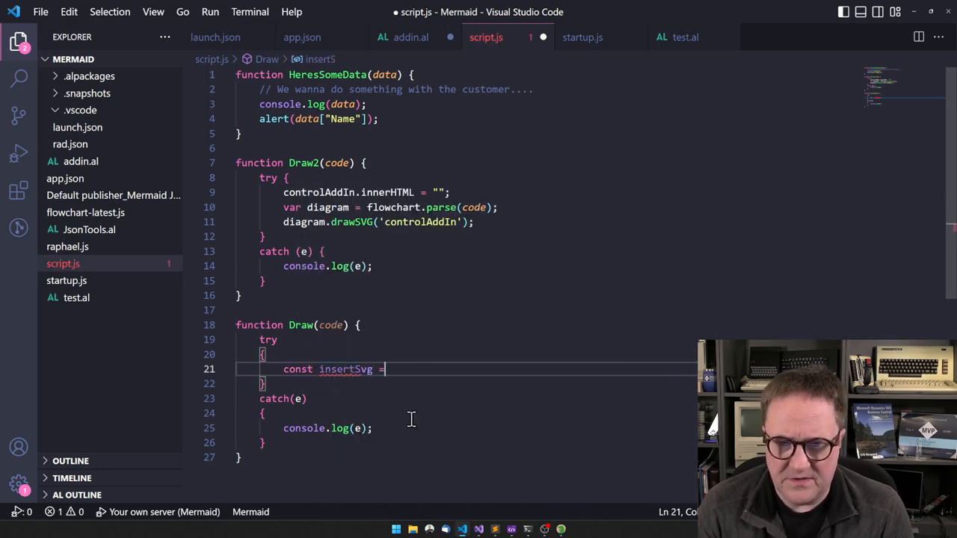
pyautogui.write('function(svgCode, bindFunctions) {')
pyautogui.write('element.innerHTML = svgCode;')
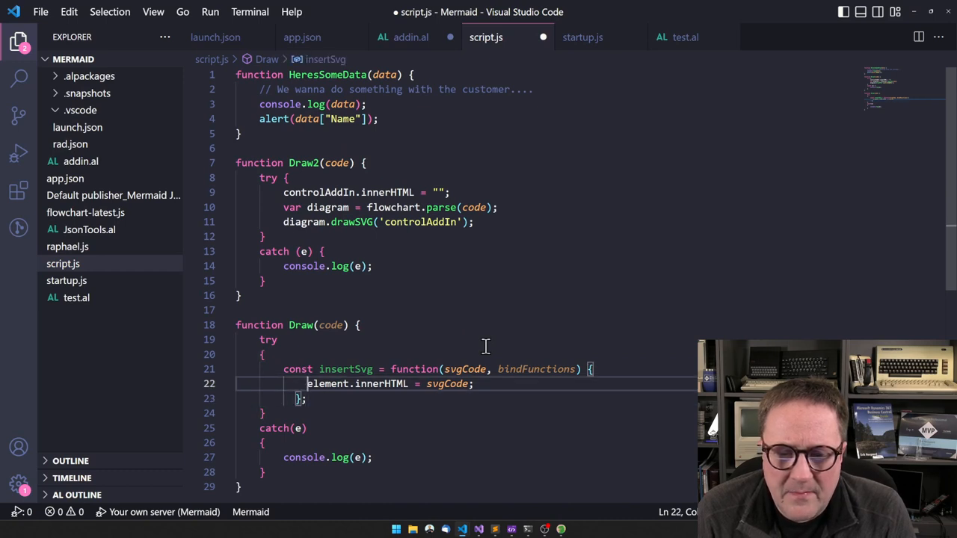
pyautogui.doubleClick(328, 384)
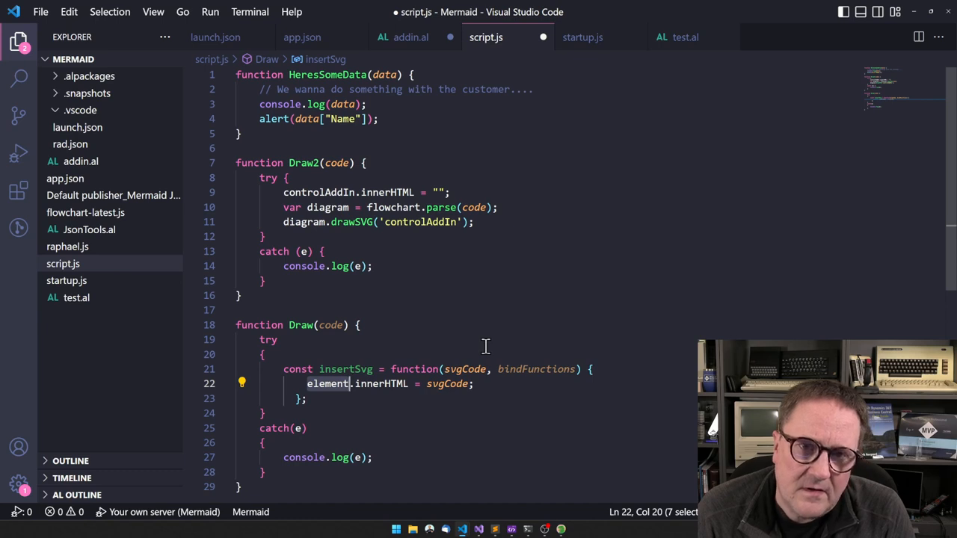
pyautogui.write('document')
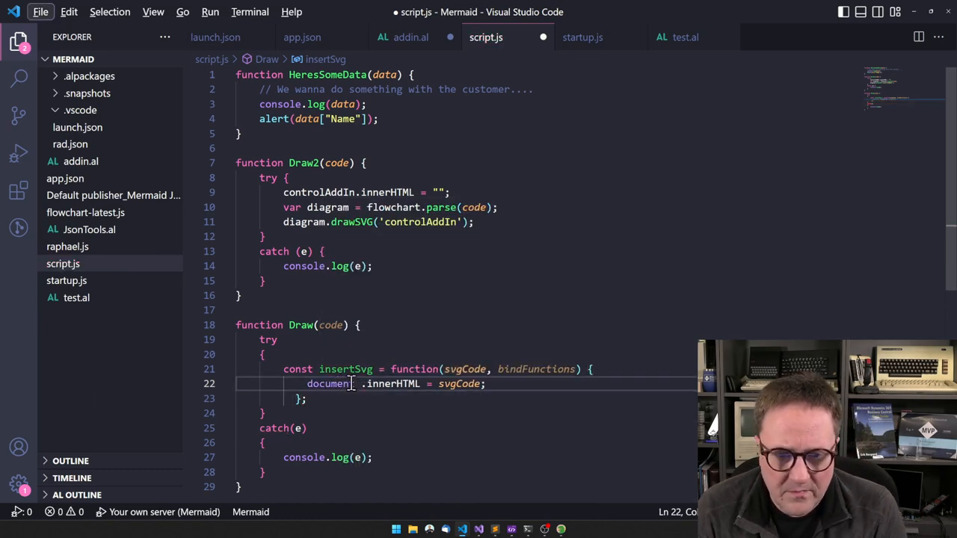
pyautogui.write('.getElementById')
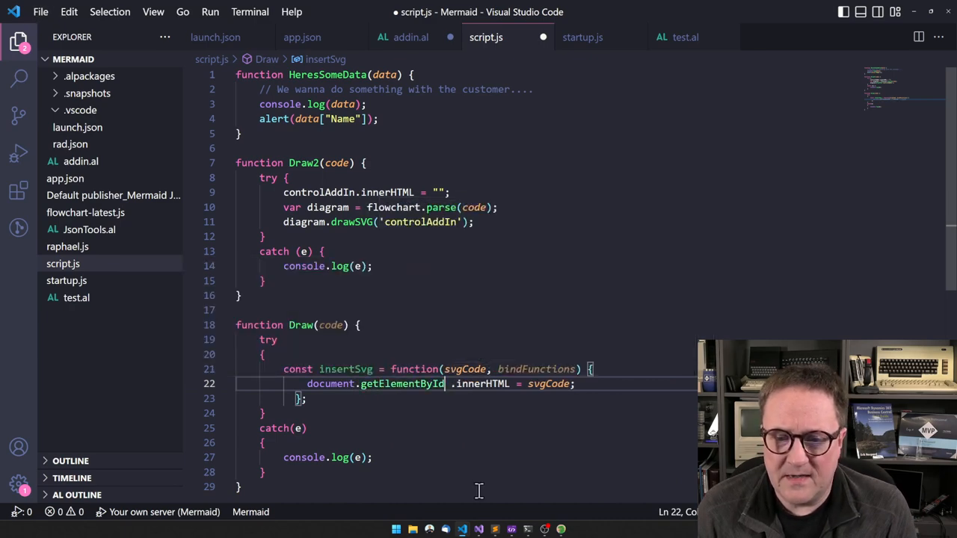
pyautogui.write("'control'")
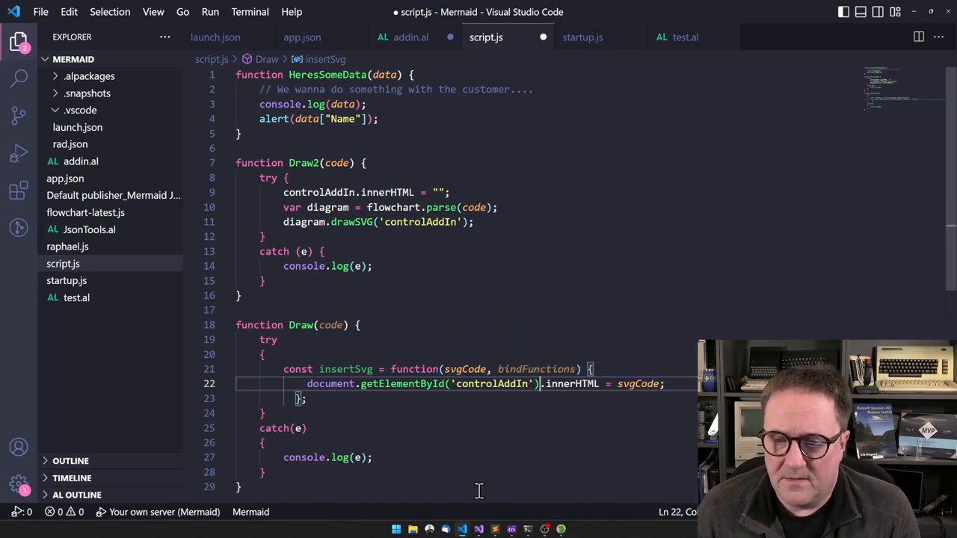
pyautogui.moveTo(581, 406)
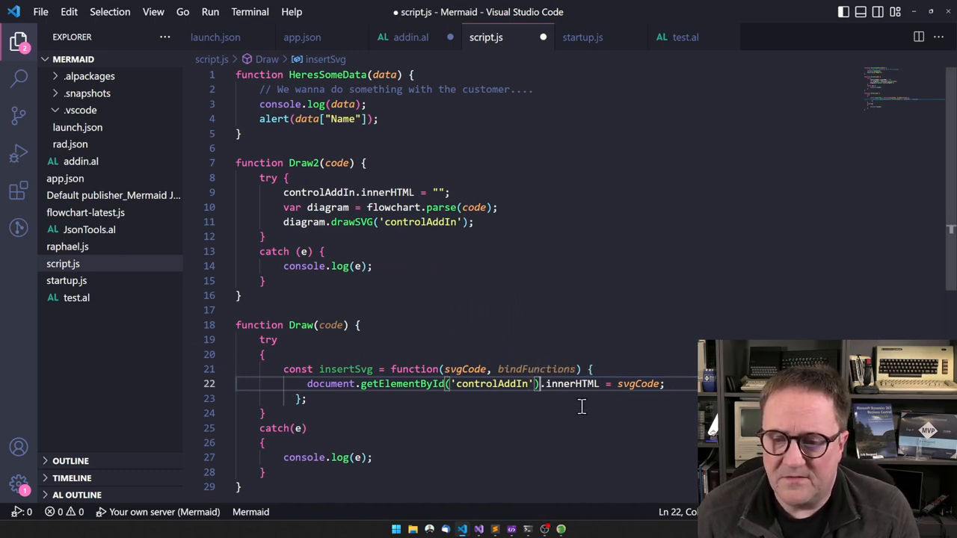
pyautogui.moveTo(463, 396)
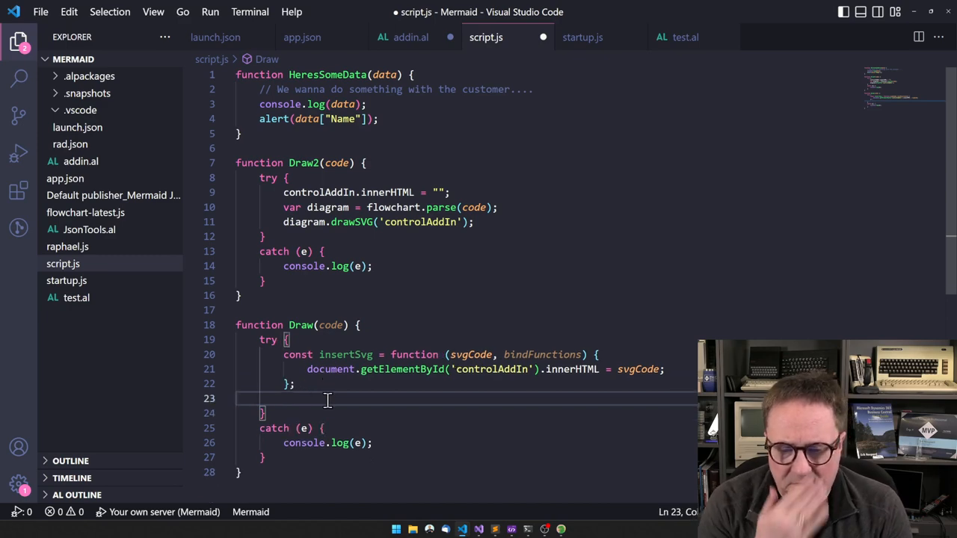
# Step: Start a mermaid.mermaidAPI.render() call below insertSvg using IntelliSense suggestions
pyautogui.write('merm')
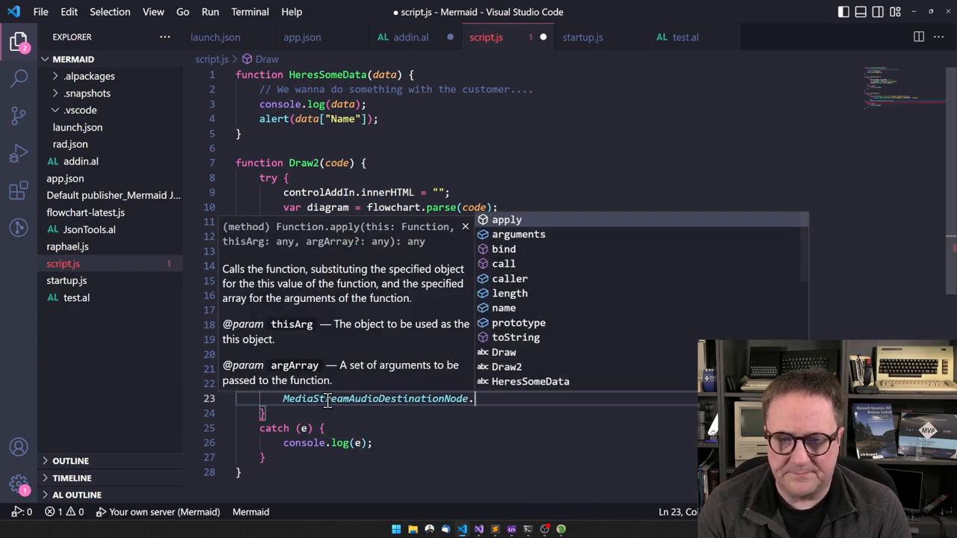
pyautogui.write('.mer')
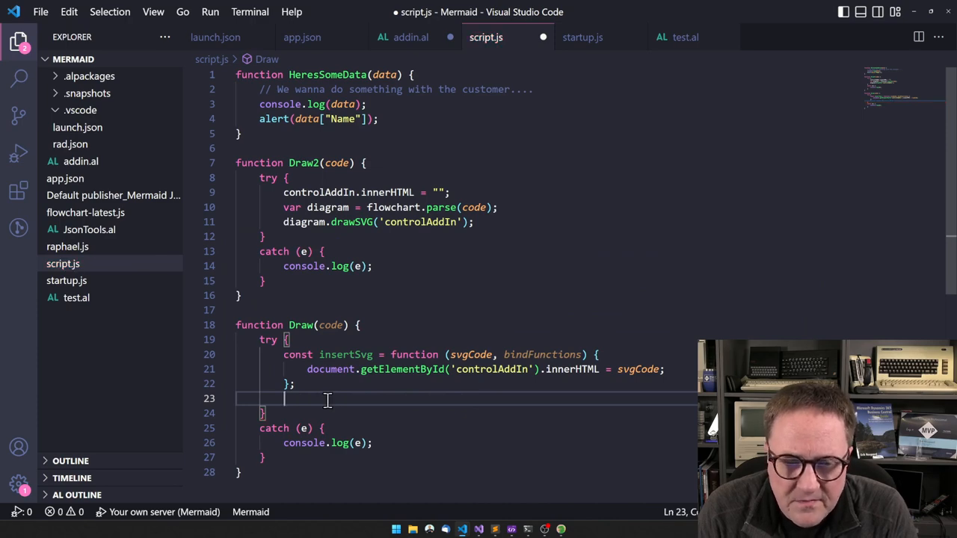
pyautogui.write('mermaid')
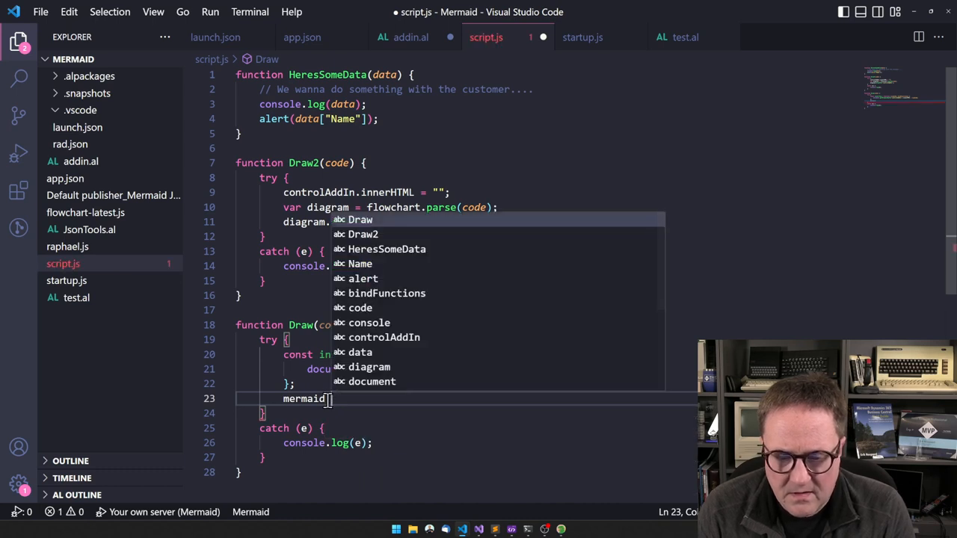
pyautogui.write('mermaidAPI')
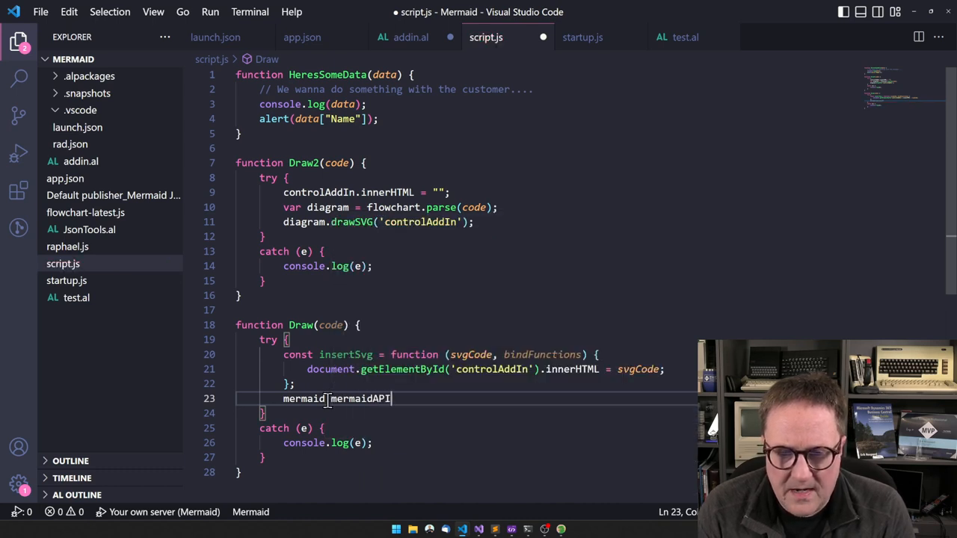
pyautogui.write('.render()')
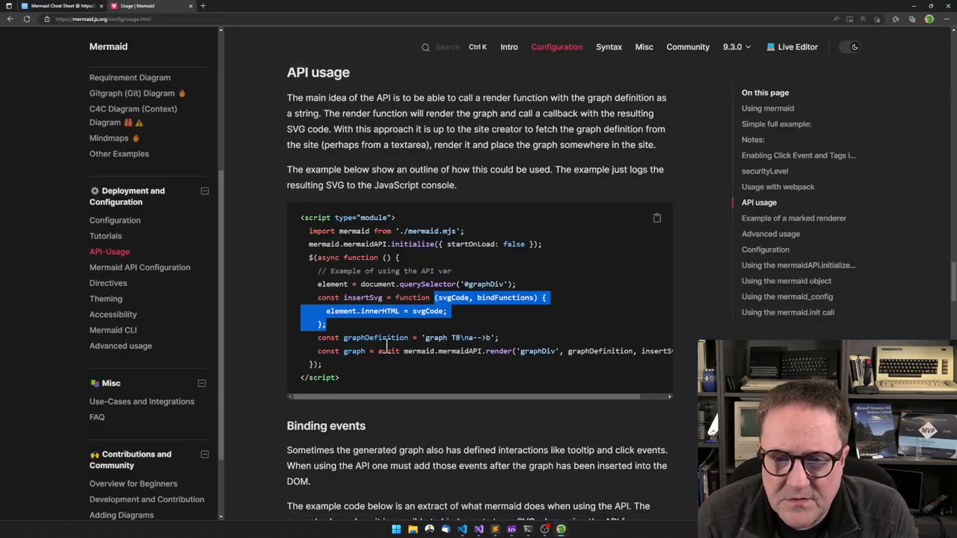
pyautogui.moveTo(474, 284)
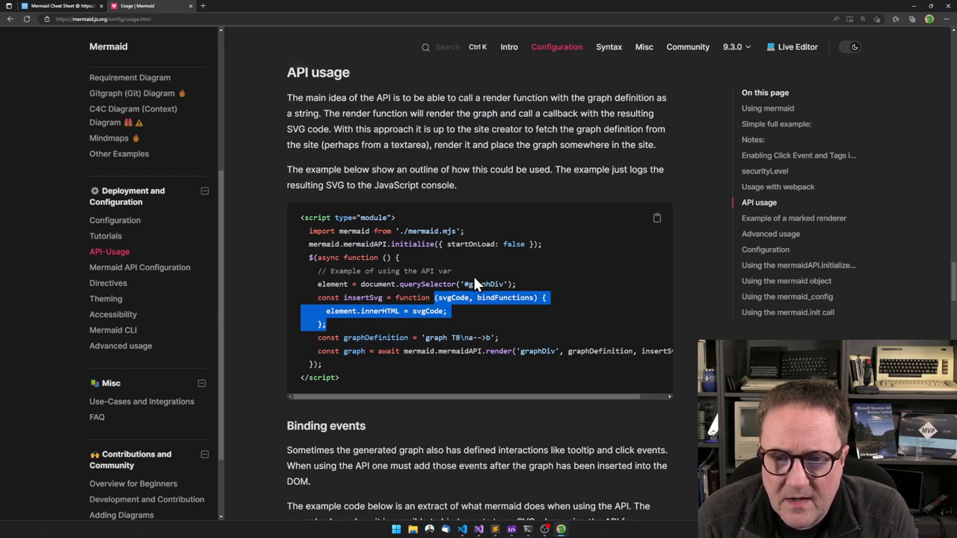
pyautogui.moveTo(477, 286)
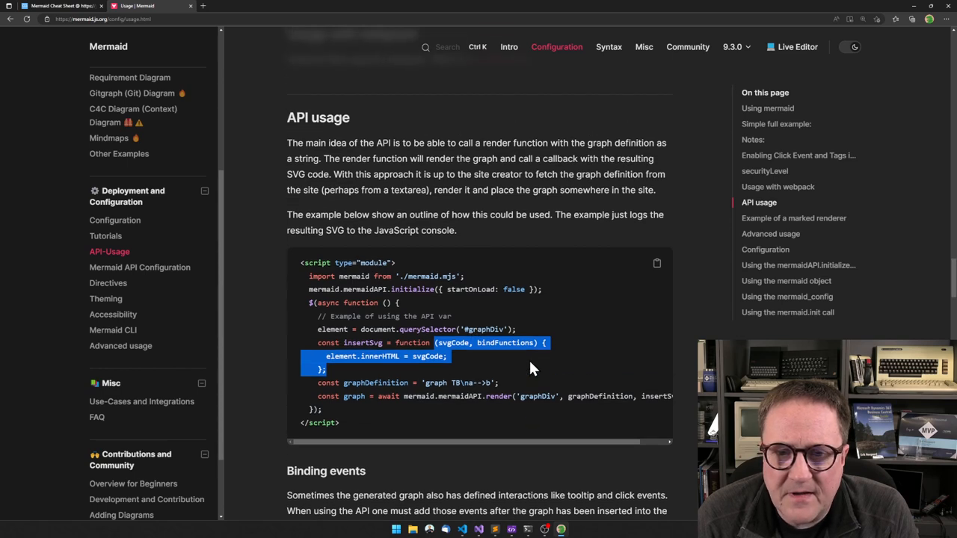
# Step: Scroll the Mermaid usage docs to the deprecated mermaid.init section
pyautogui.scroll(3)
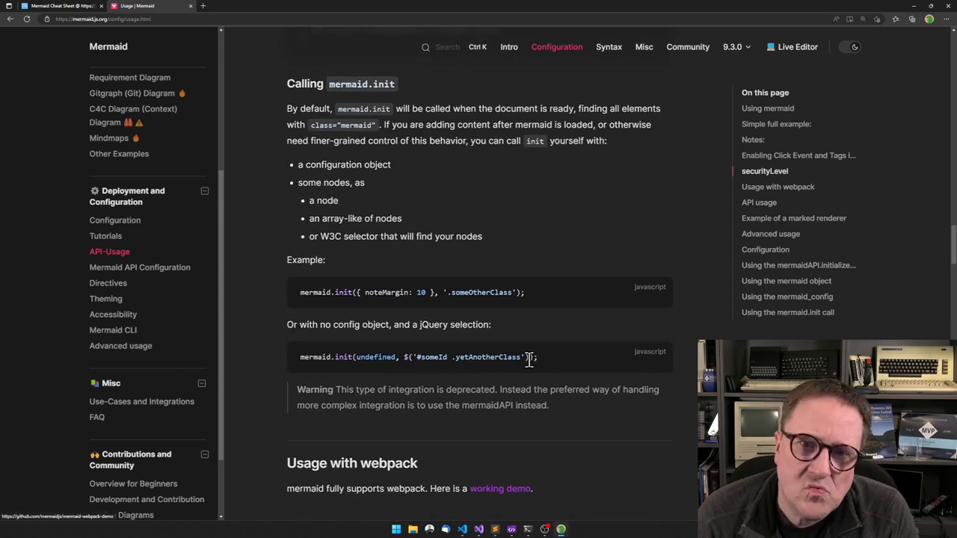
pyautogui.scroll(3)
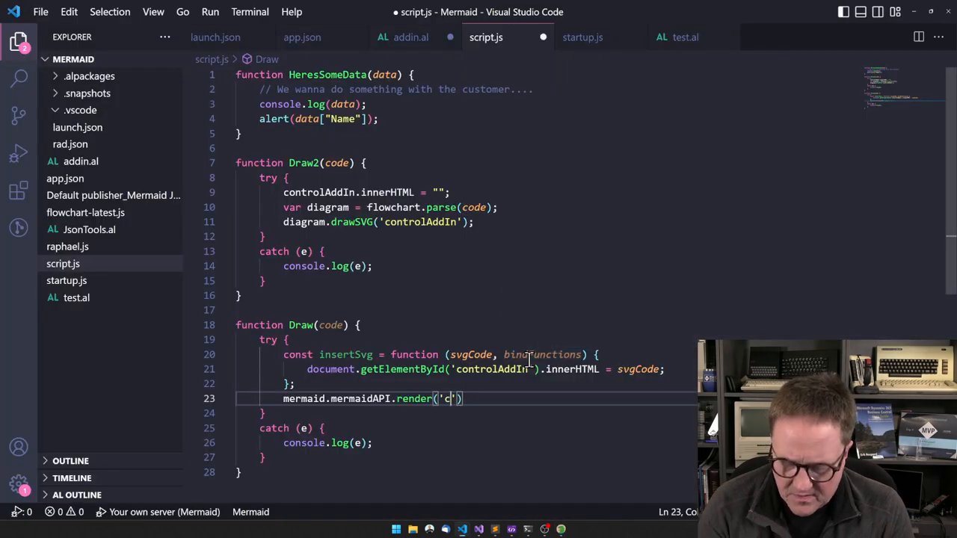
# Step: Pass Draw's code parameter as the second argument of mermaidAPI.render('chart', code, ...)
pyautogui.write("hart',")
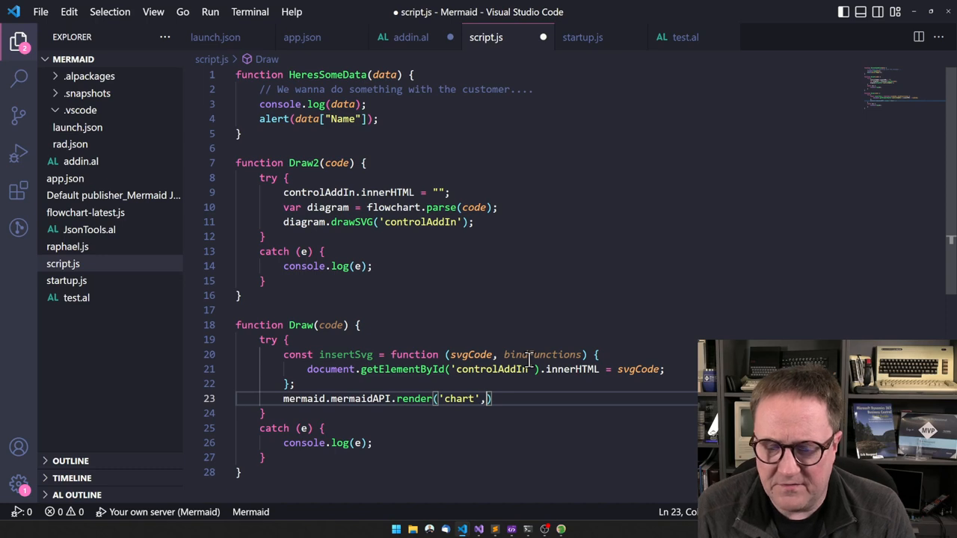
pyautogui.doubleClick(329, 324)
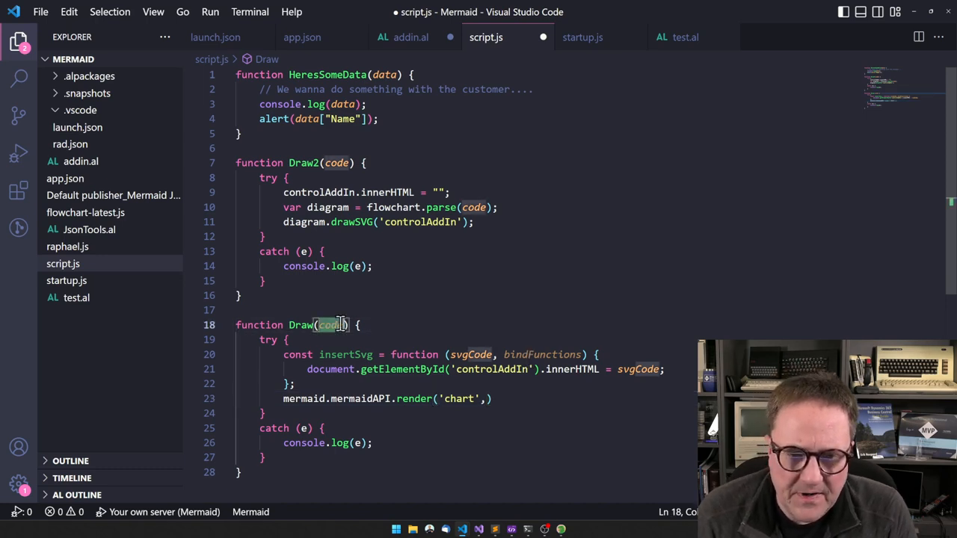
pyautogui.write('code')
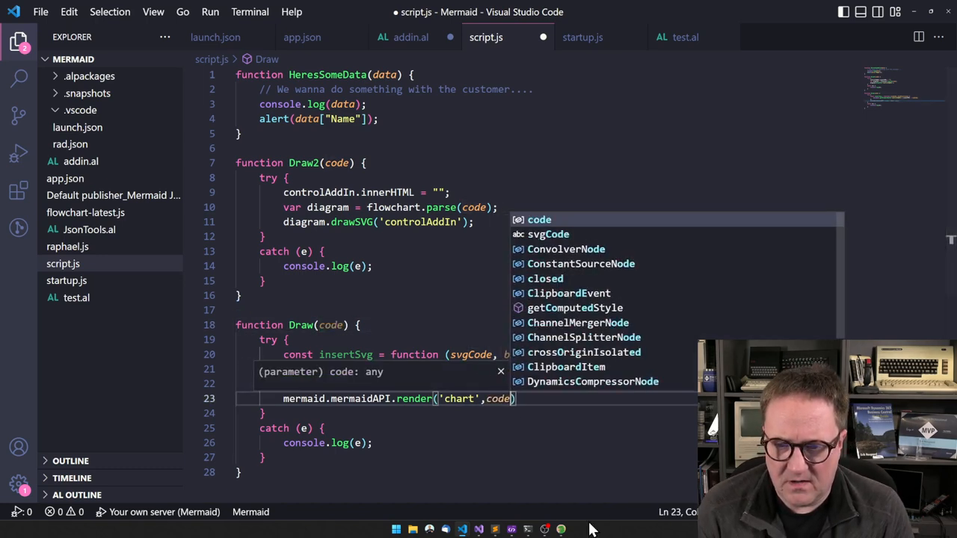
pyautogui.write(',ins')
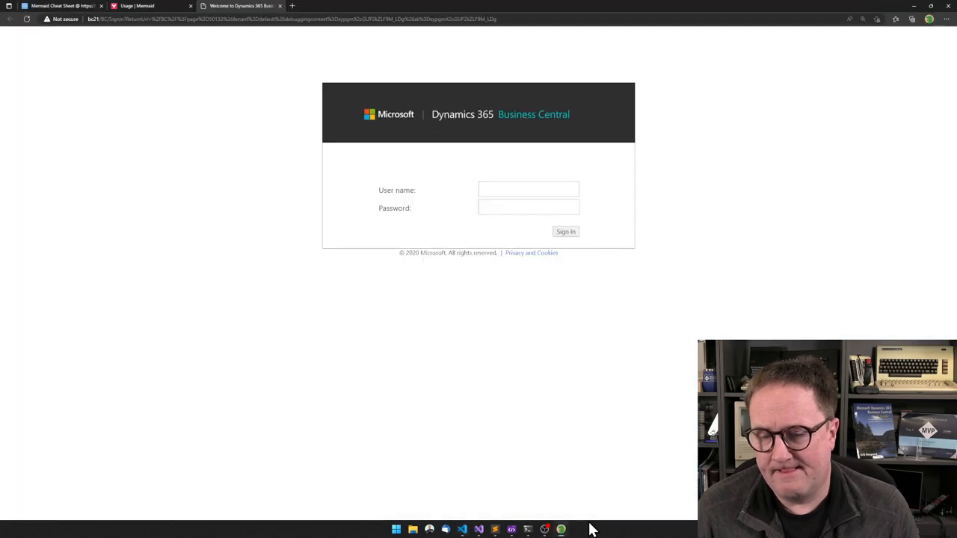
# Step: Sign in to Business Central, open the Test Page for editing and select TheCode
pyautogui.click(529, 190)
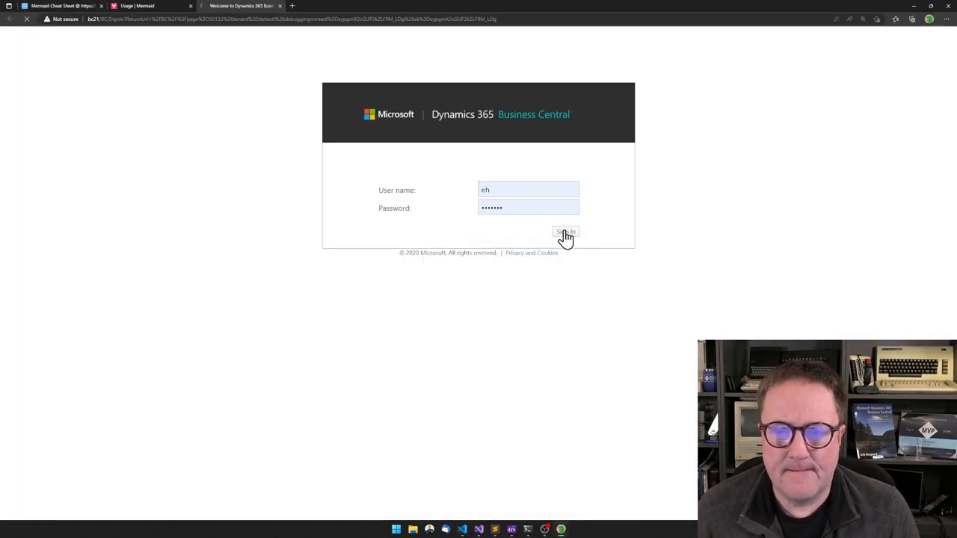
pyautogui.click(566, 232)
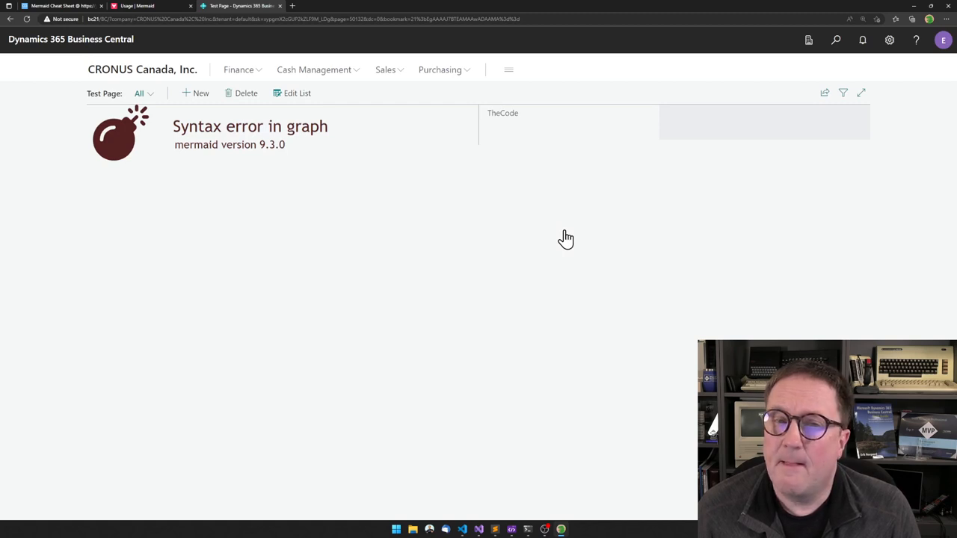
pyautogui.moveTo(460, 162)
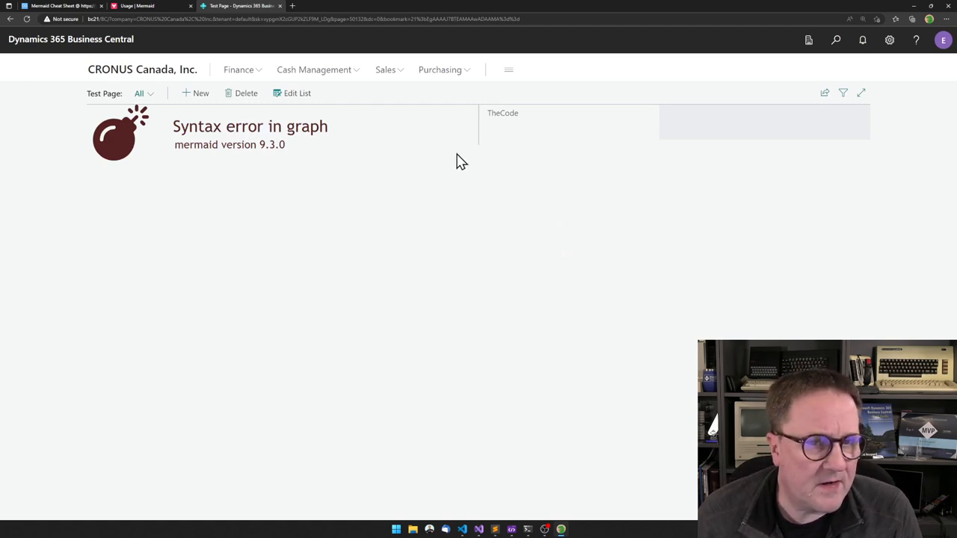
pyautogui.click(297, 93)
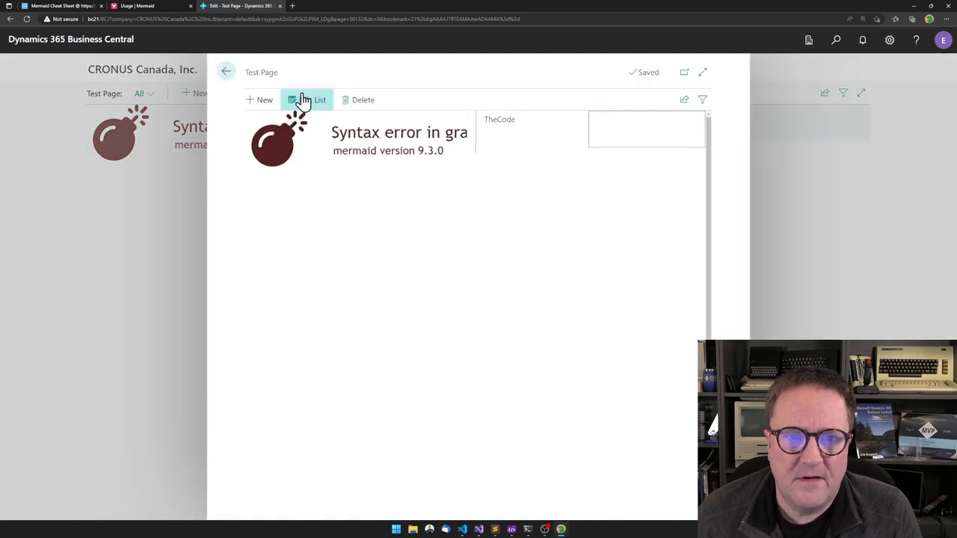
pyautogui.click(306, 99)
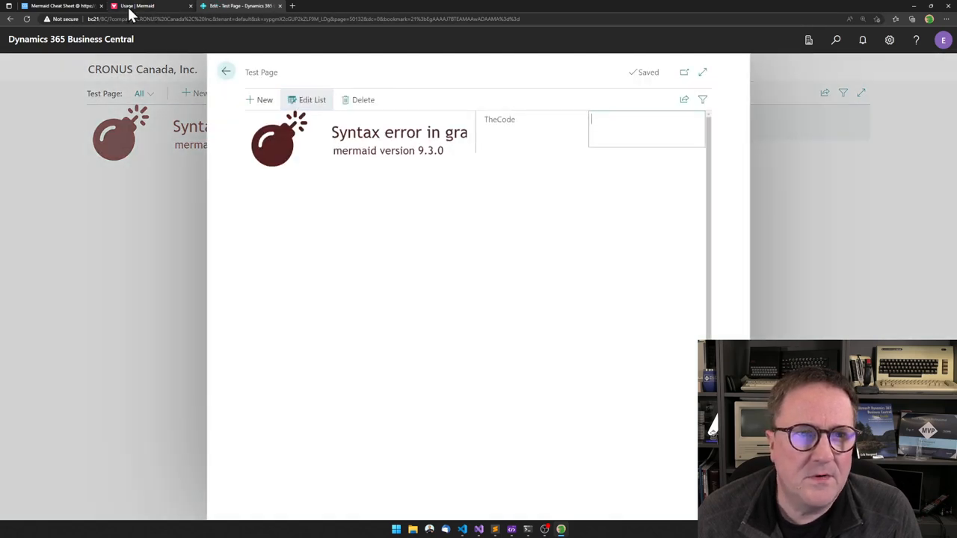
pyautogui.moveTo(60, 6)
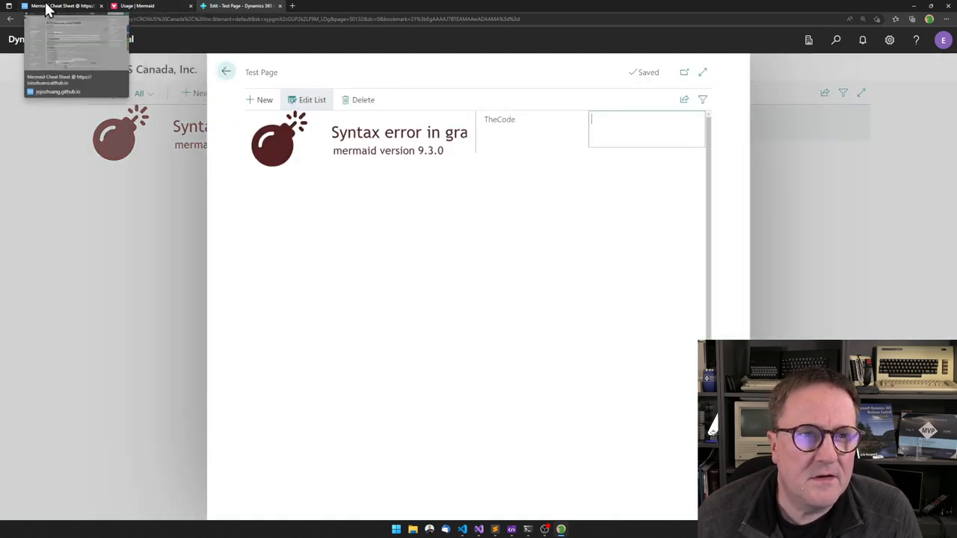
# Step: Scroll the Mermaid Cheat Sheet to the 1.1 Graph top-to-bottom flowchart definition
pyautogui.click(64, 6)
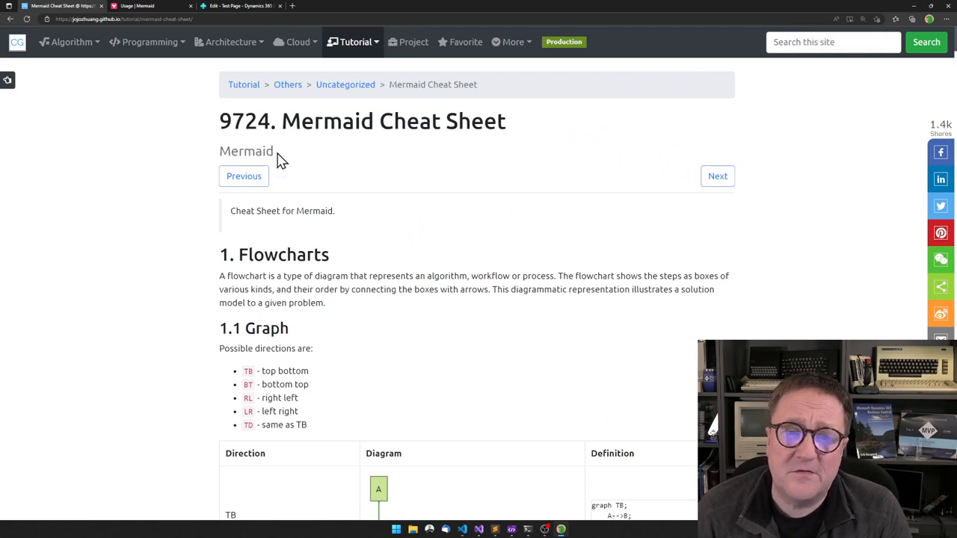
pyautogui.moveTo(509, 261)
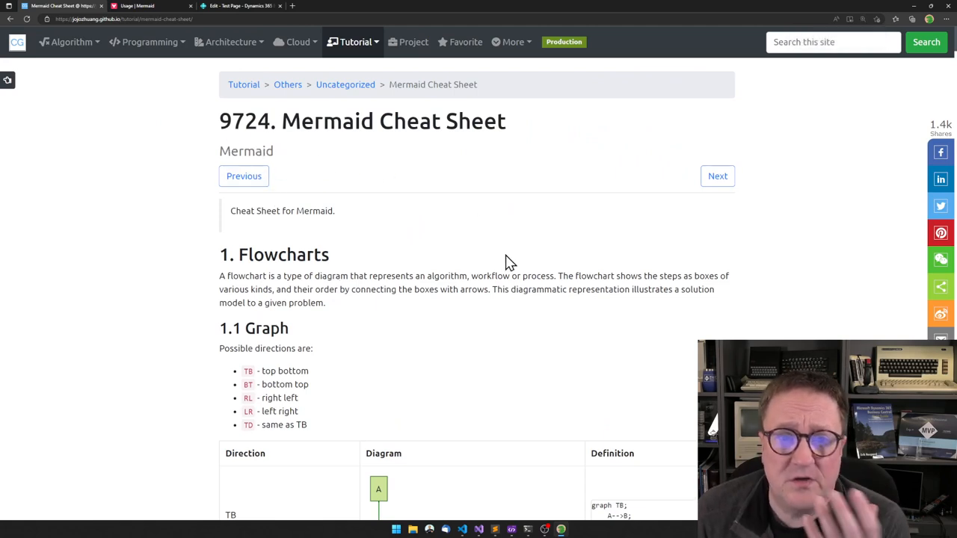
pyautogui.scroll(-3)
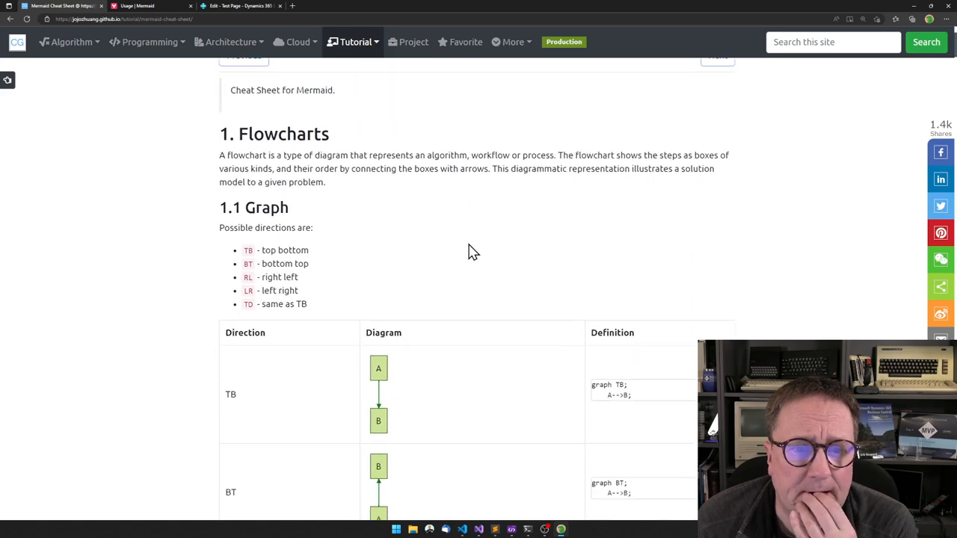
pyautogui.scroll(-3)
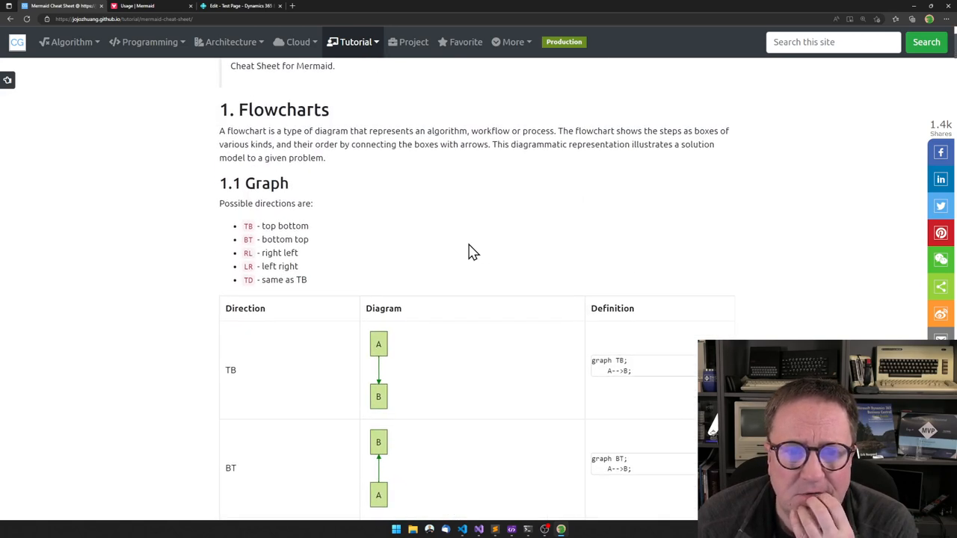
pyautogui.scroll(-3)
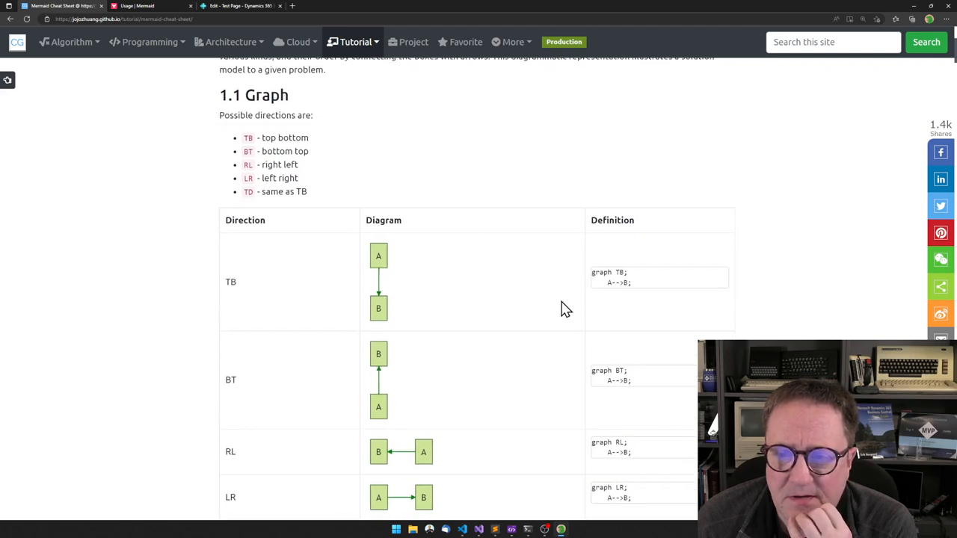
pyautogui.moveTo(594, 275)
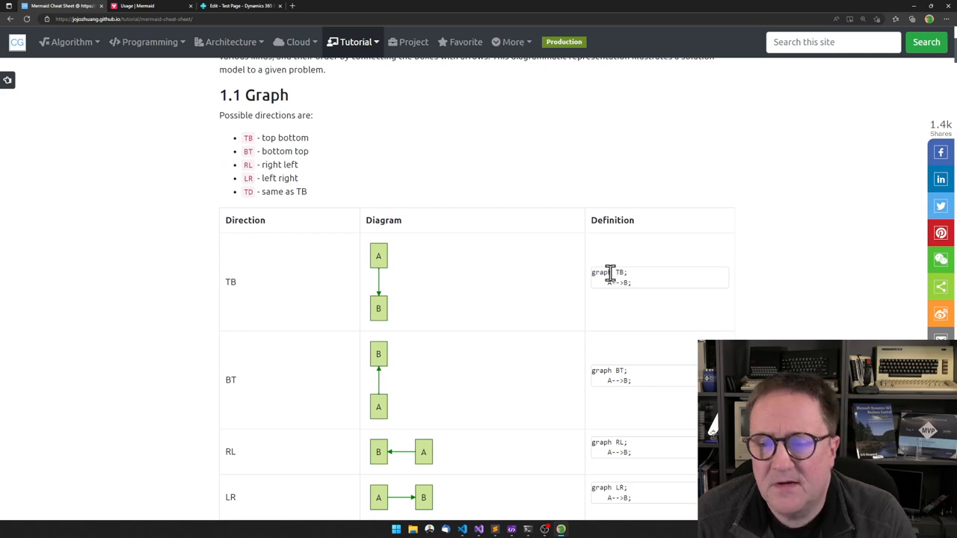
pyautogui.moveTo(603, 273)
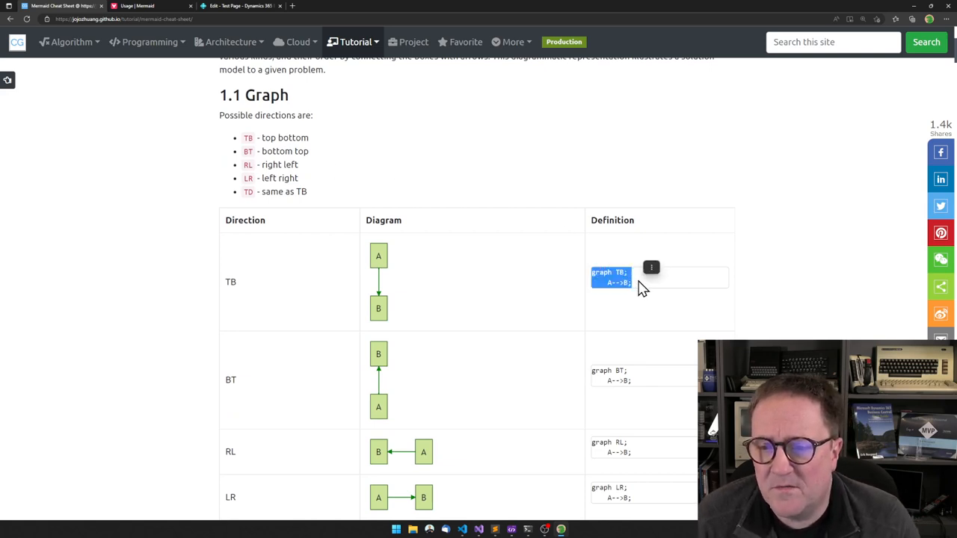
pyautogui.moveTo(654, 316)
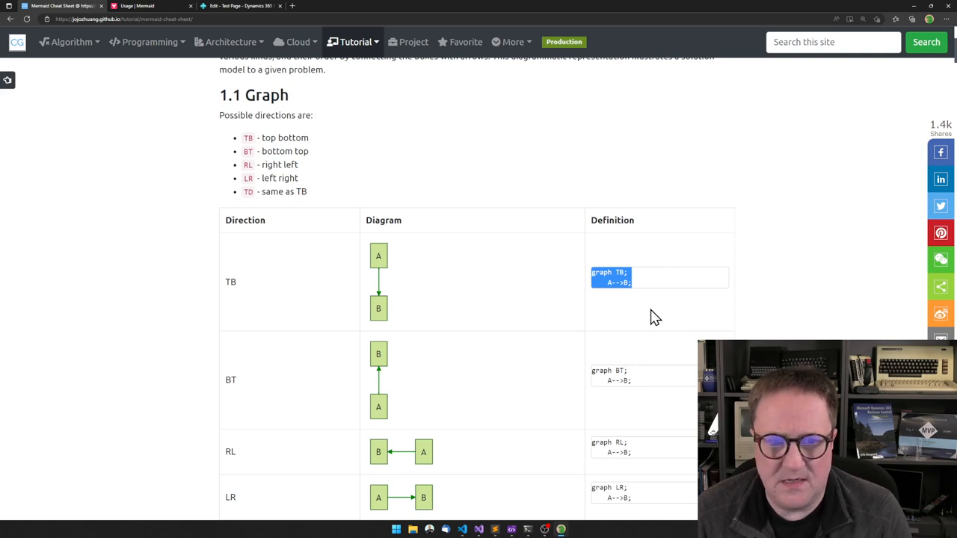
pyautogui.moveTo(263, 22)
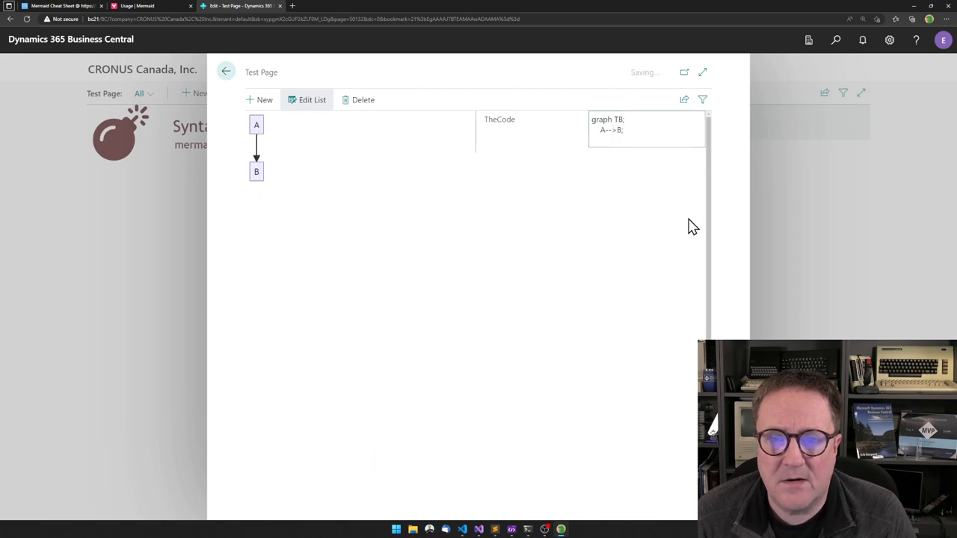
pyautogui.moveTo(323, 135)
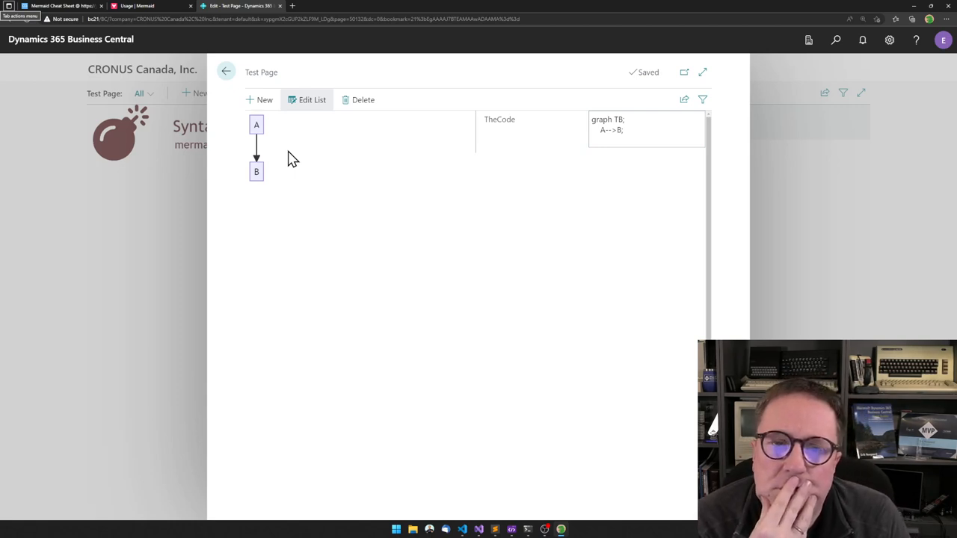
# Step: Open the browser developer tools Console to review the 'No diagram type' errors
pyautogui.press('F12')
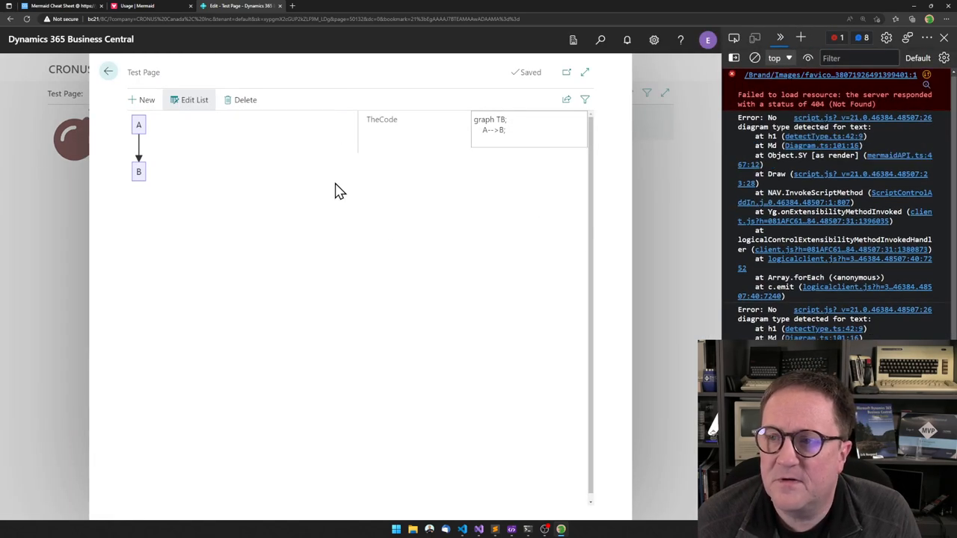
pyautogui.moveTo(725, 216)
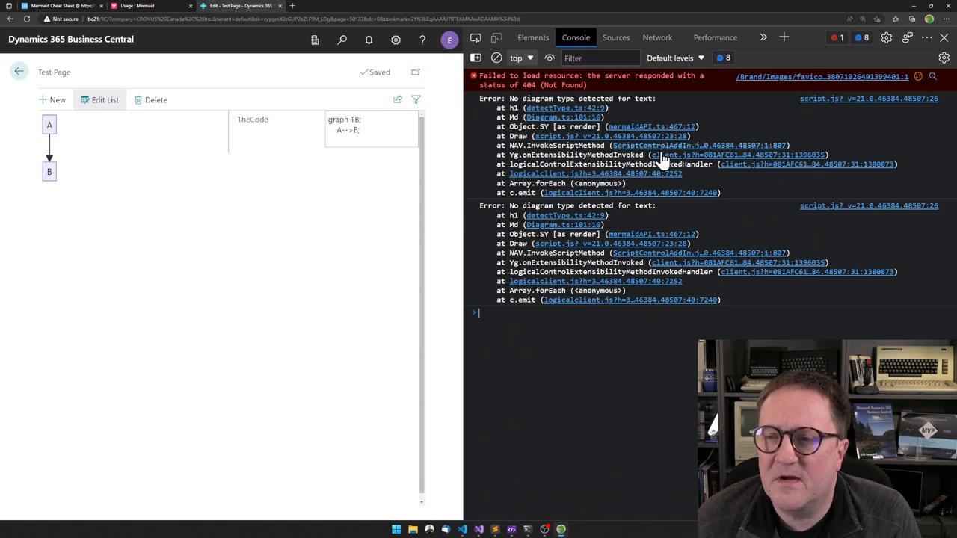
pyautogui.moveTo(371, 190)
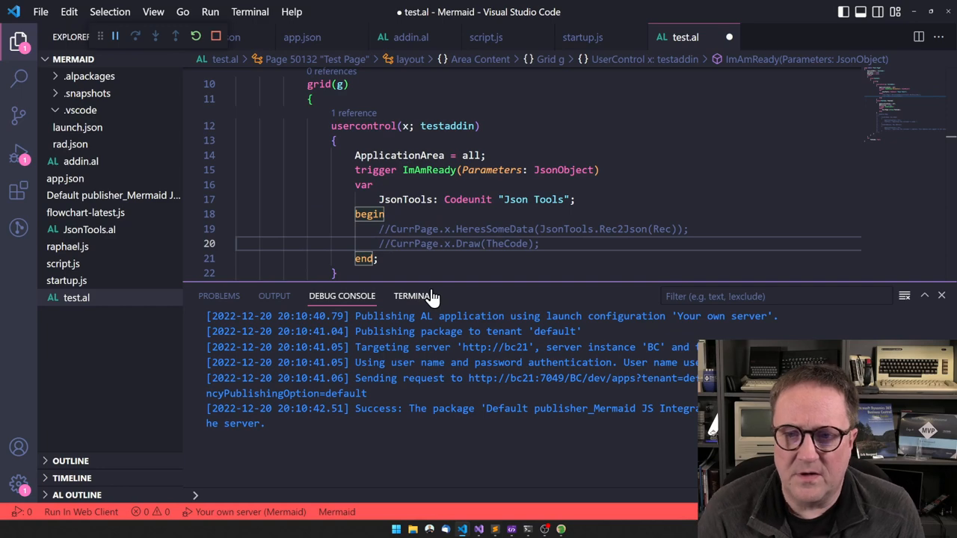
# Step: Review test.al's ImAmReady trigger with its CurrPage data and Draw calls commented out
pyautogui.click(485, 37)
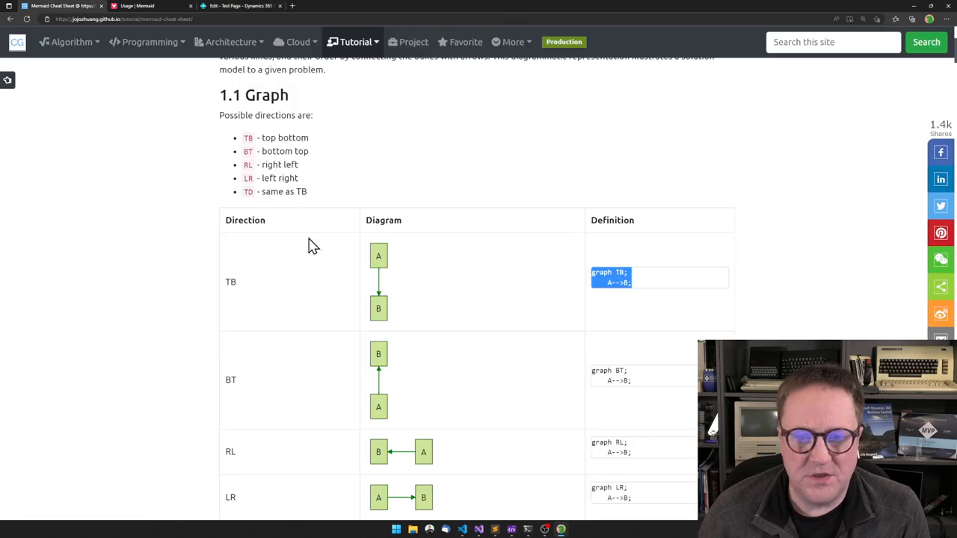
# Step: Select the cheat sheet's rhombus node example definition for the Test Page
pyautogui.scroll(-3)
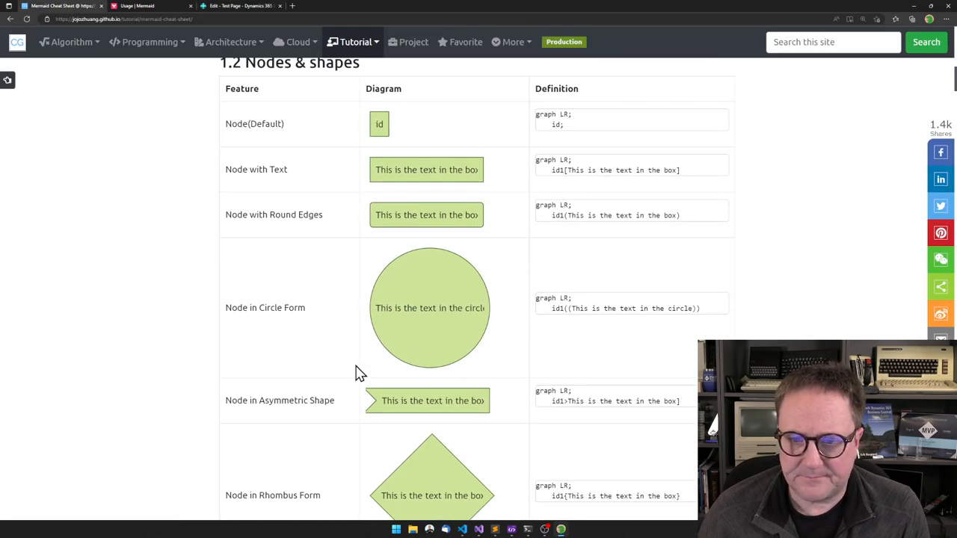
pyautogui.scroll(-3)
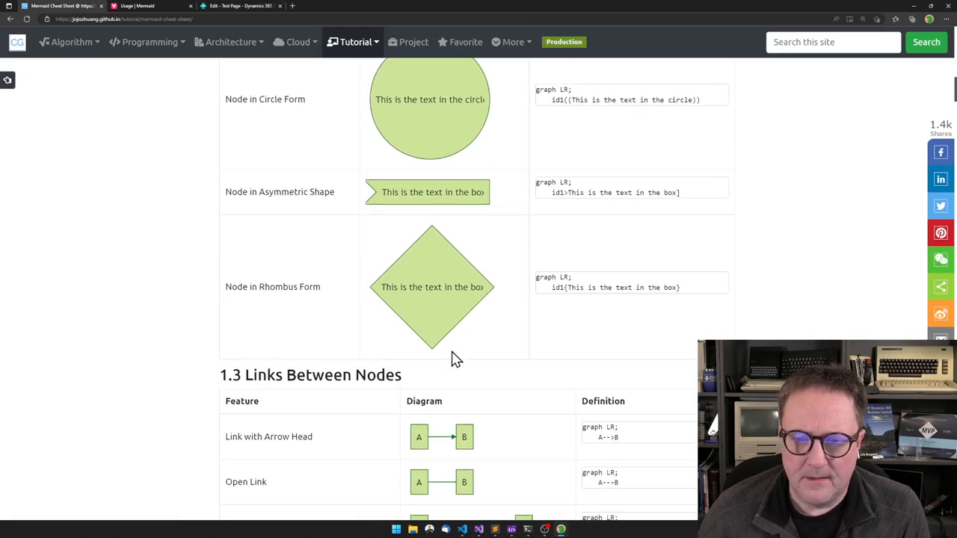
pyautogui.doubleClick(544, 277)
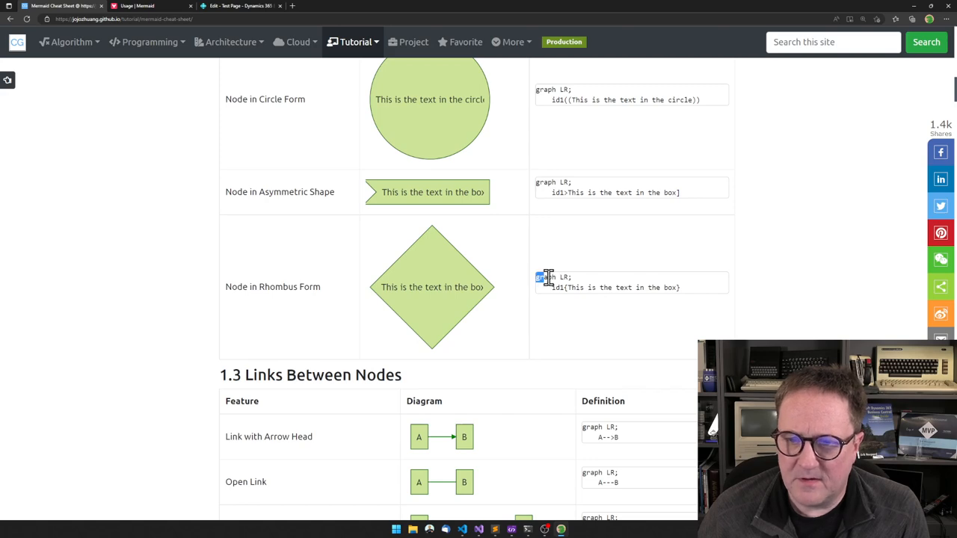
pyautogui.click(239, 6)
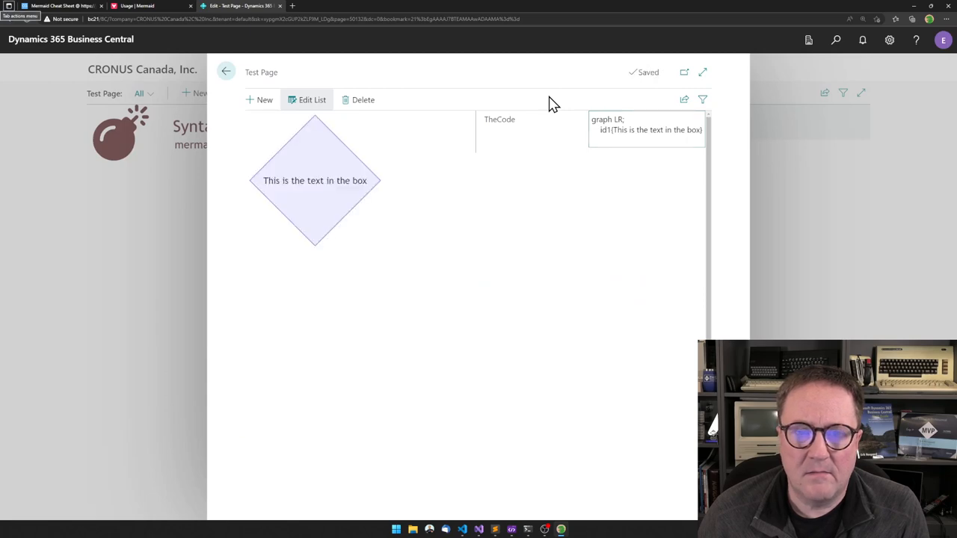
# Step: Copy the 1.4 Subgraphs example code into TheCode on the Business Central Test Page
pyautogui.click(135, 6)
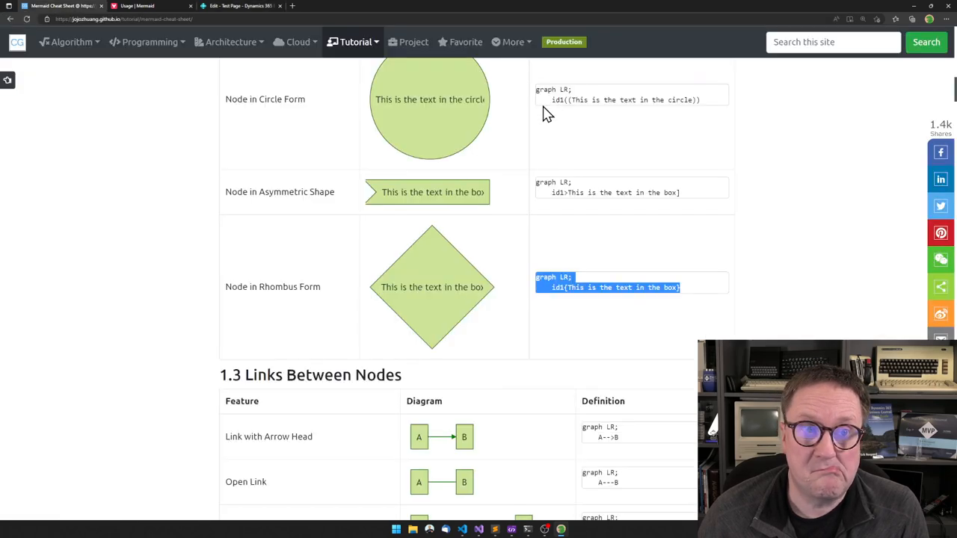
pyautogui.scroll(-3)
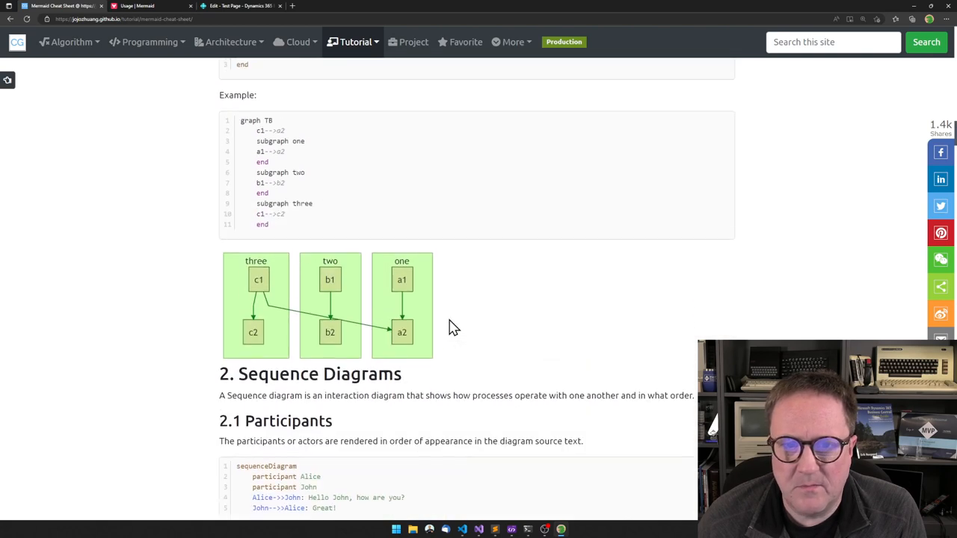
pyautogui.scroll(3)
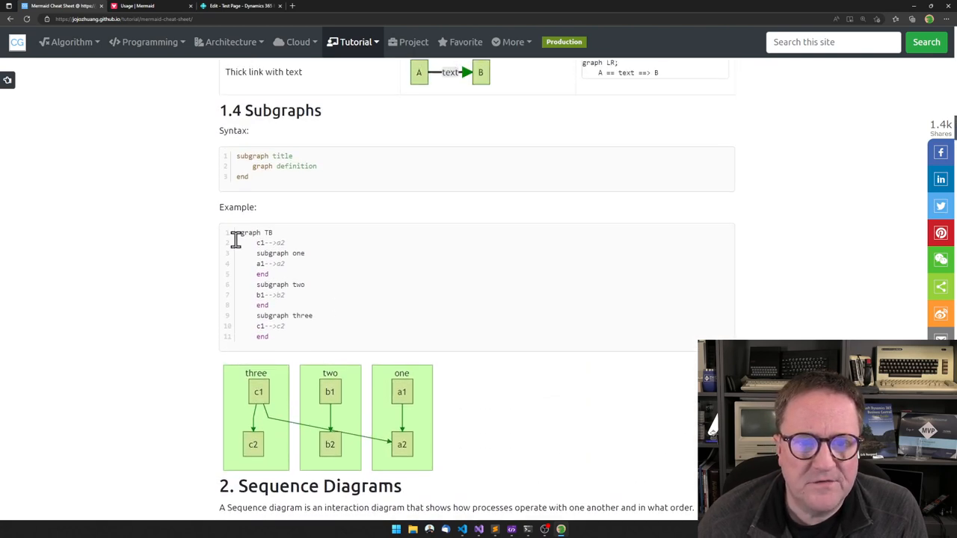
pyautogui.moveTo(235, 239); pyautogui.dragTo(314, 329)
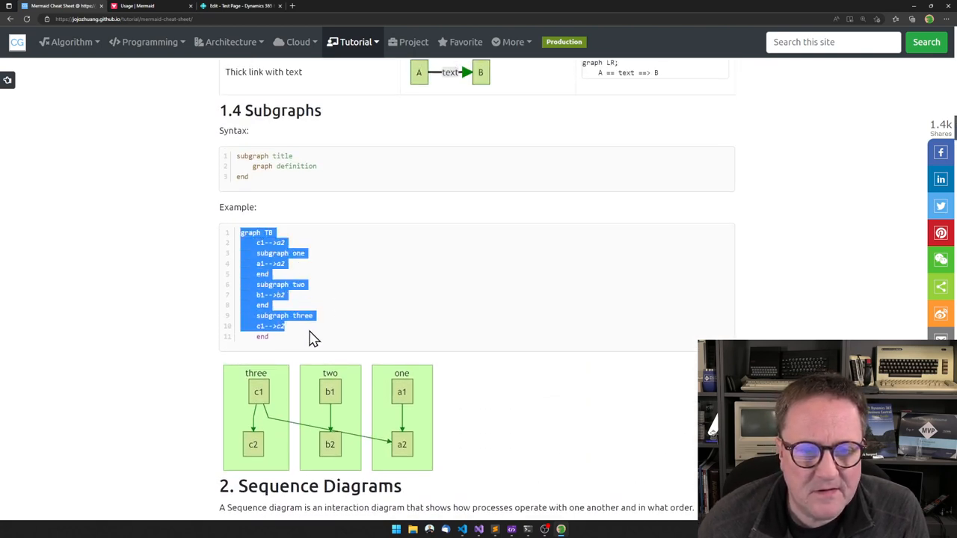
pyautogui.click(139, 6)
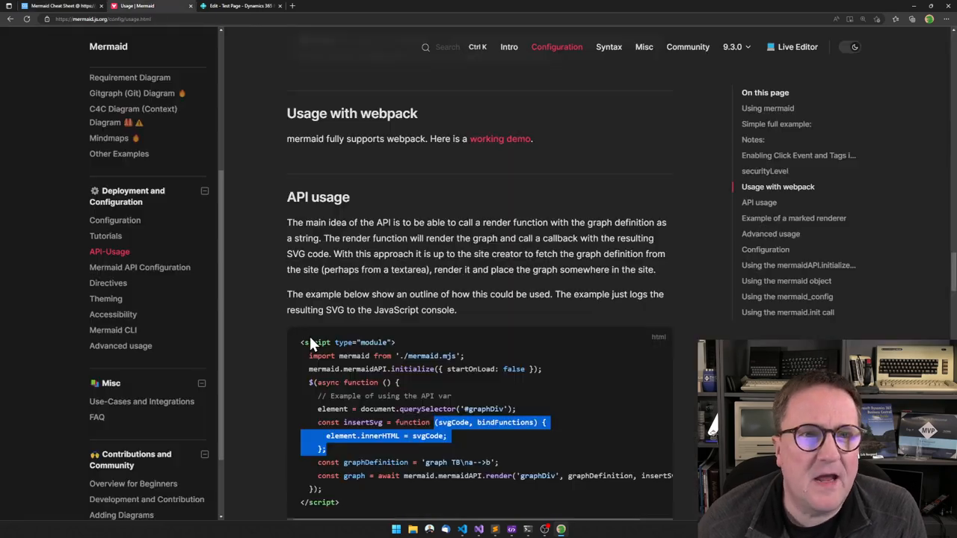
pyautogui.click(240, 6)
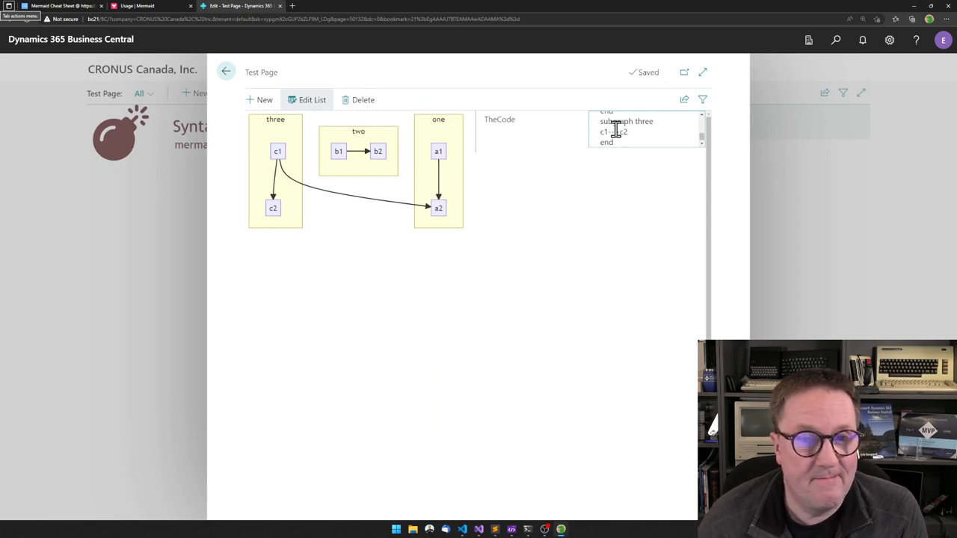
# Step: Select the section 4.5 Message to Self in Loop sequence diagram code
pyautogui.click(135, 6)
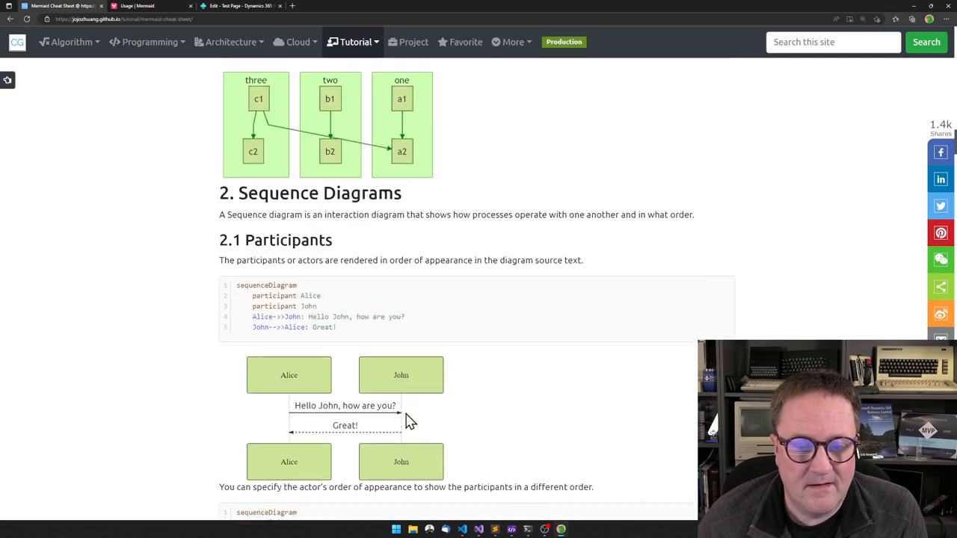
pyautogui.scroll(-3)
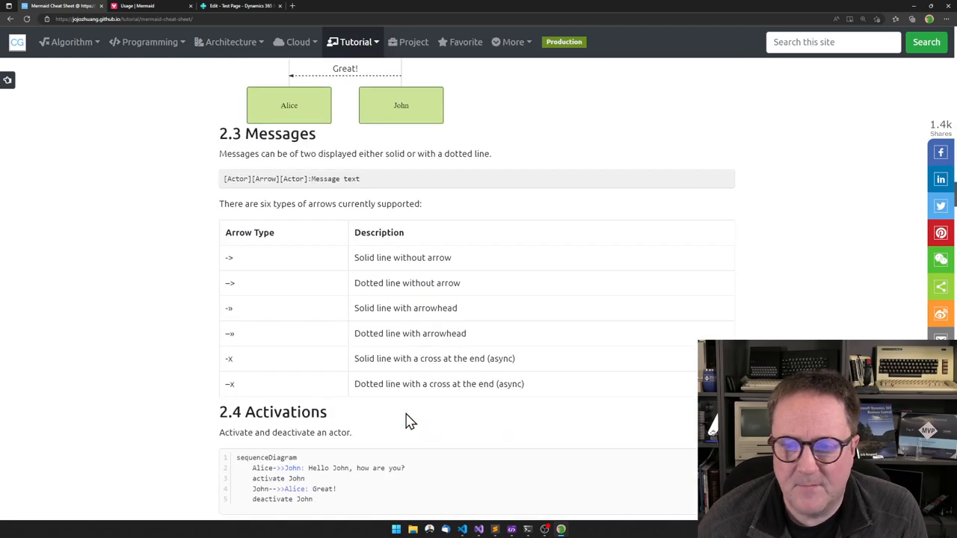
pyautogui.scroll(-3)
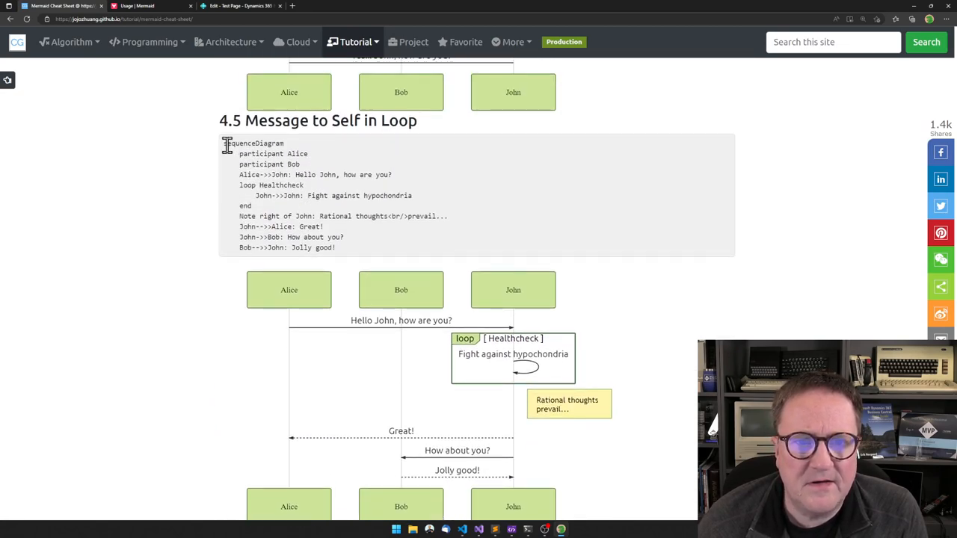
pyautogui.moveTo(227, 143); pyautogui.dragTo(336, 247)
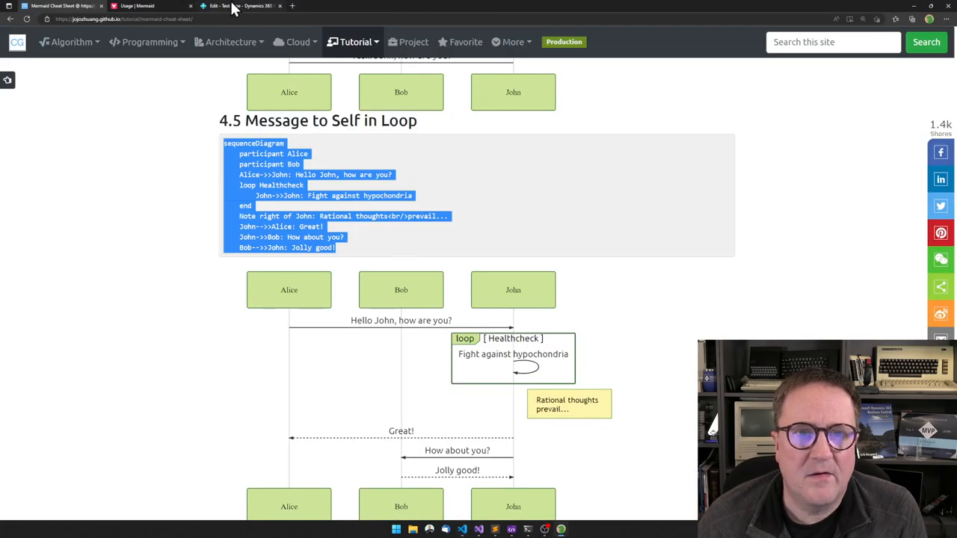
pyautogui.click(239, 6)
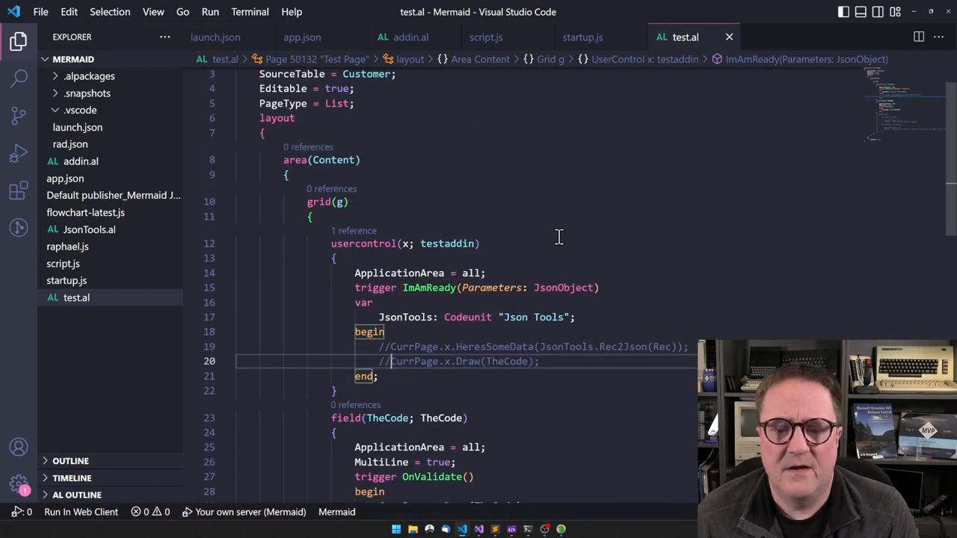
pyautogui.moveTo(89, 230)
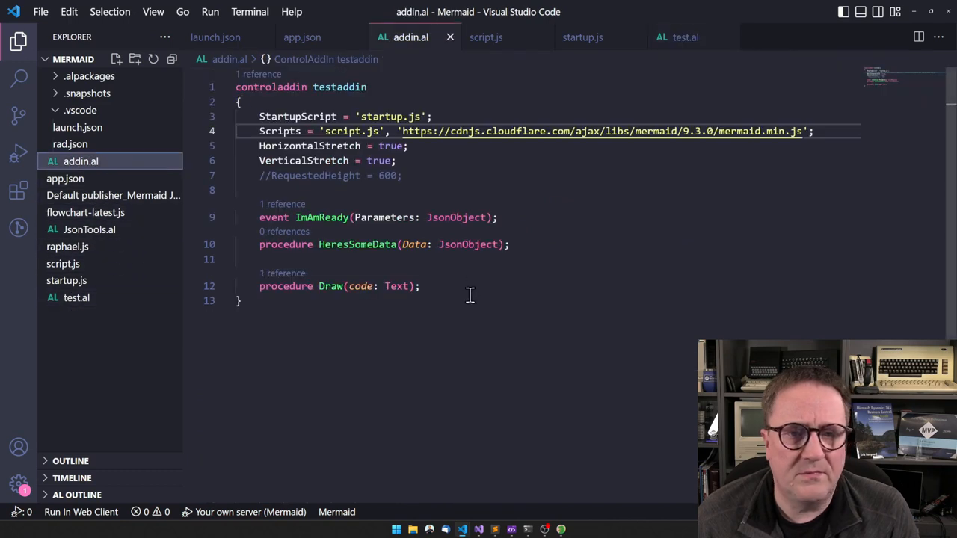
pyautogui.moveTo(459, 182)
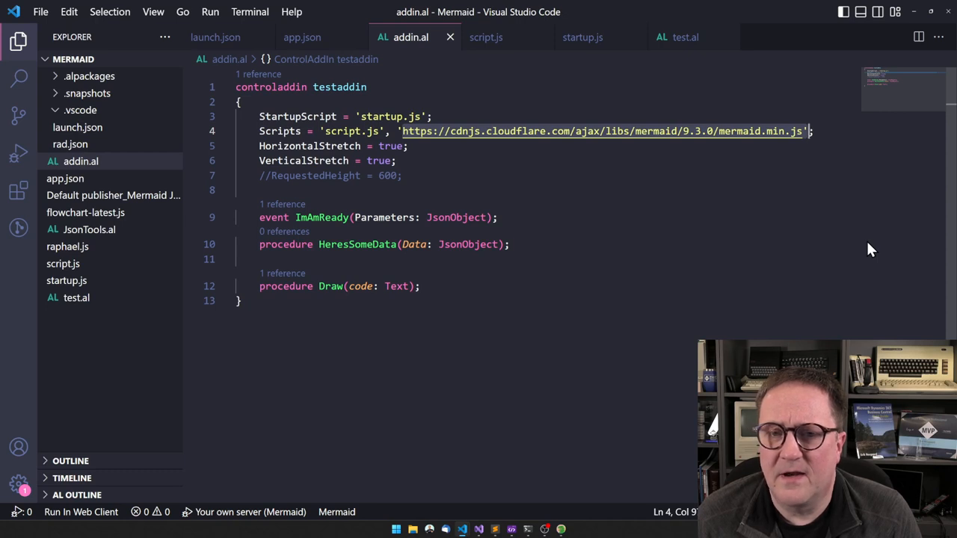
pyautogui.moveTo(535, 172)
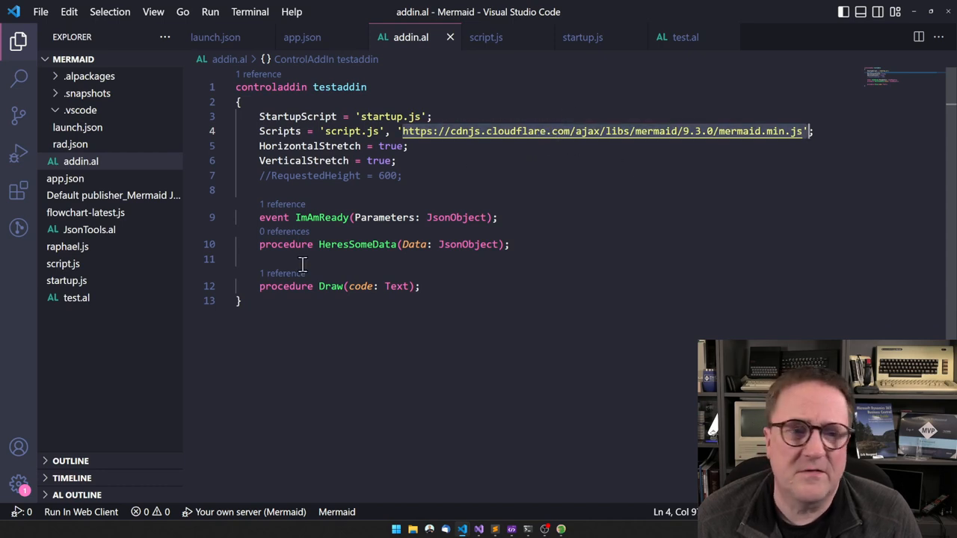
pyautogui.moveTo(572, 155)
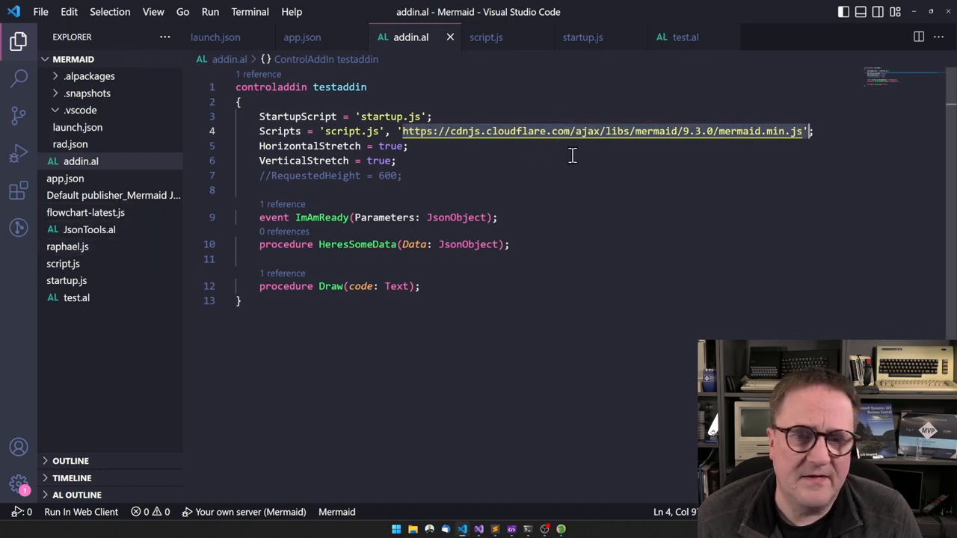
pyautogui.moveTo(538, 155)
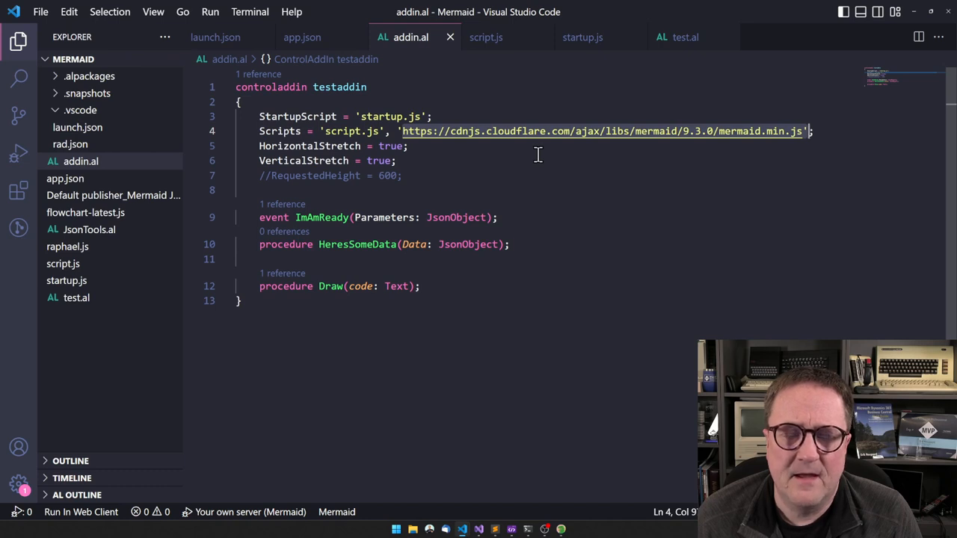
pyautogui.moveTo(275, 153)
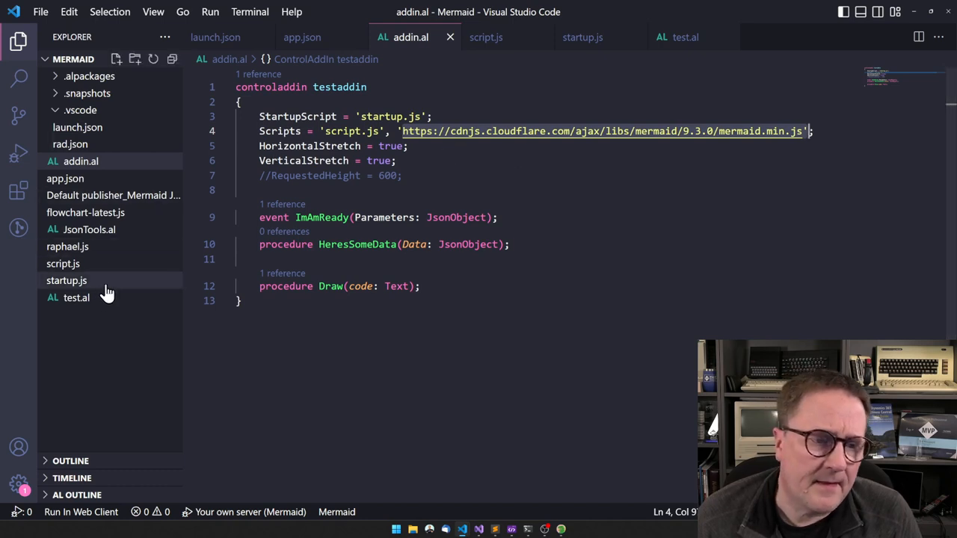
# Step: Review startup.js and script.js, highlighting the insertSvg callback in Draw's render call
pyautogui.click(66, 281)
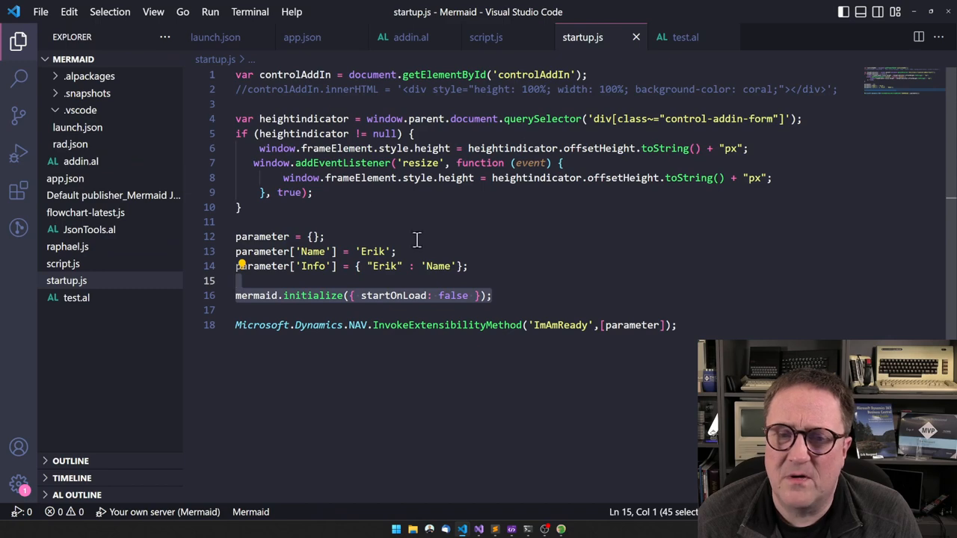
pyautogui.click(486, 37)
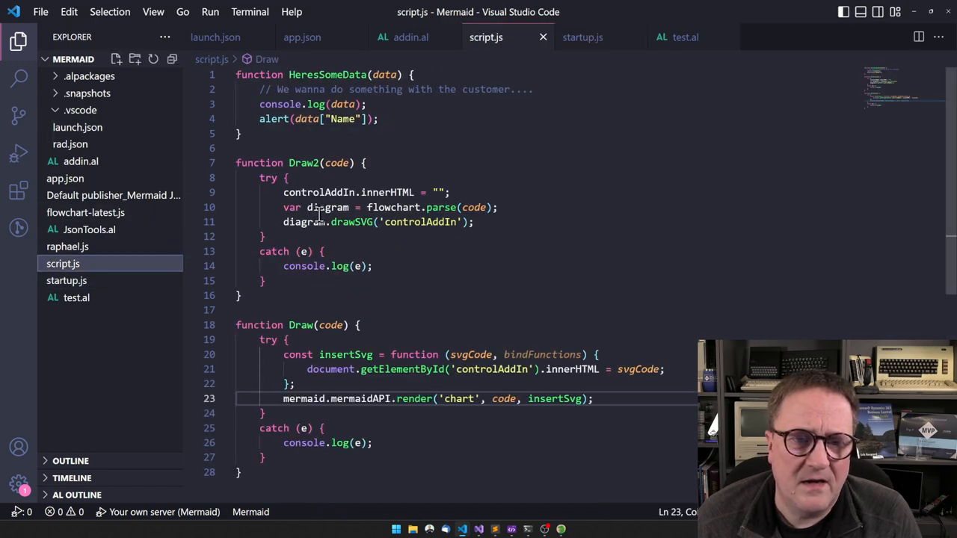
pyautogui.scroll(-3)
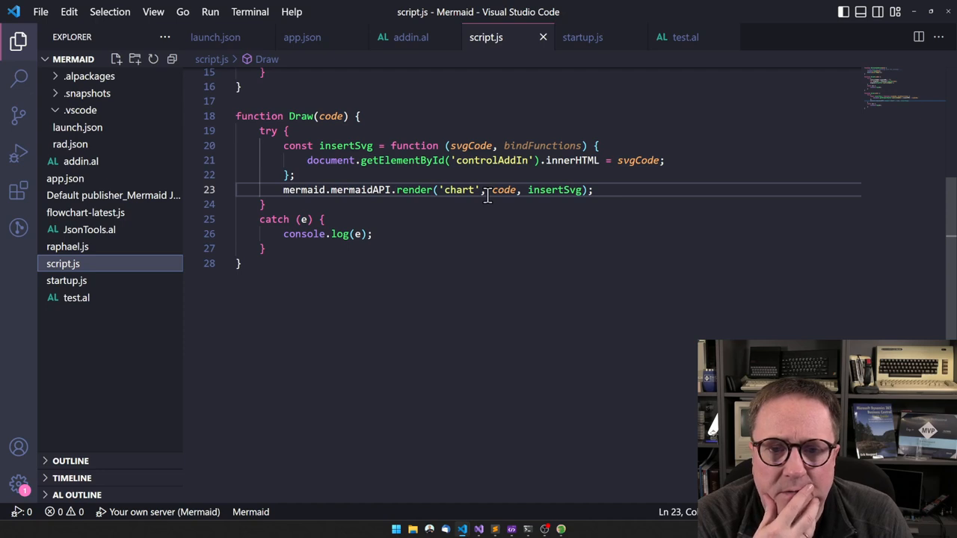
pyautogui.doubleClick(555, 189)
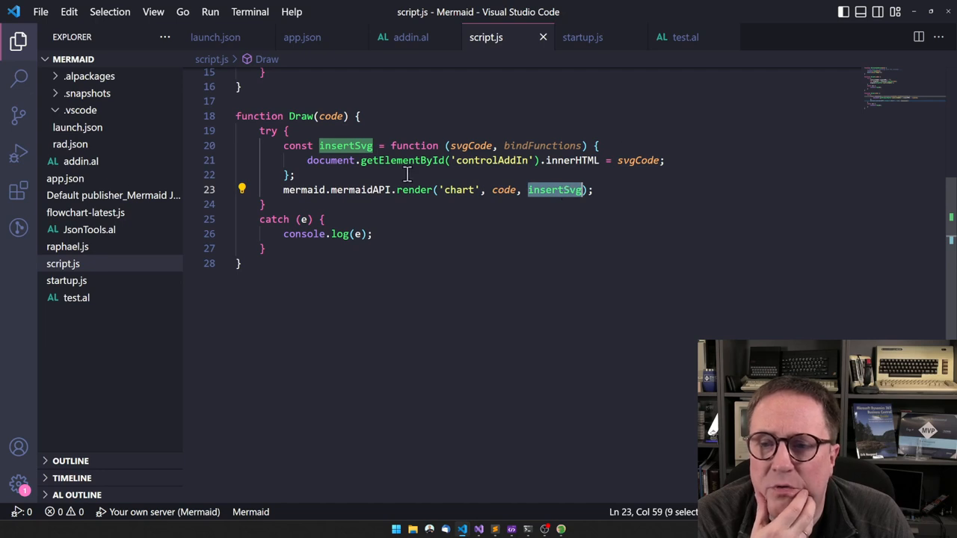
pyautogui.moveTo(384, 180)
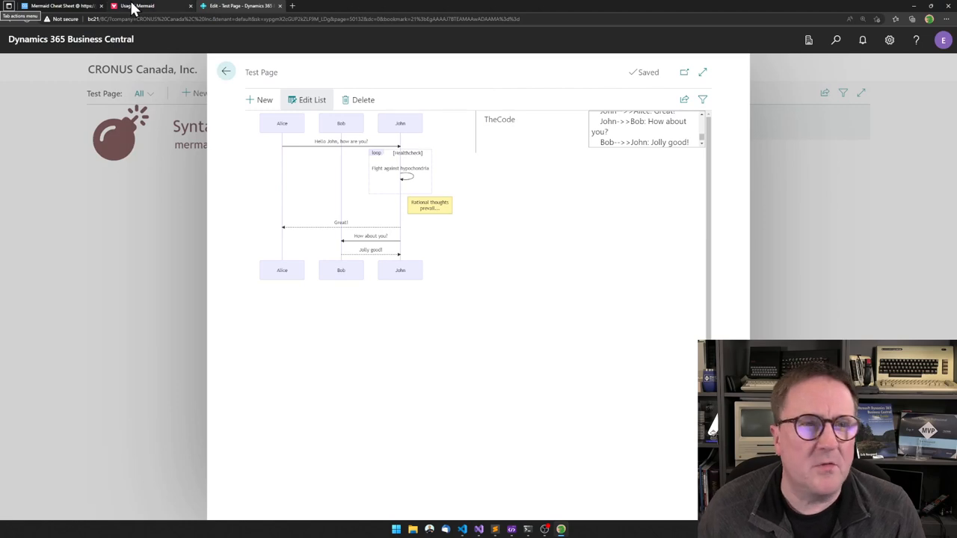
pyautogui.click(63, 6)
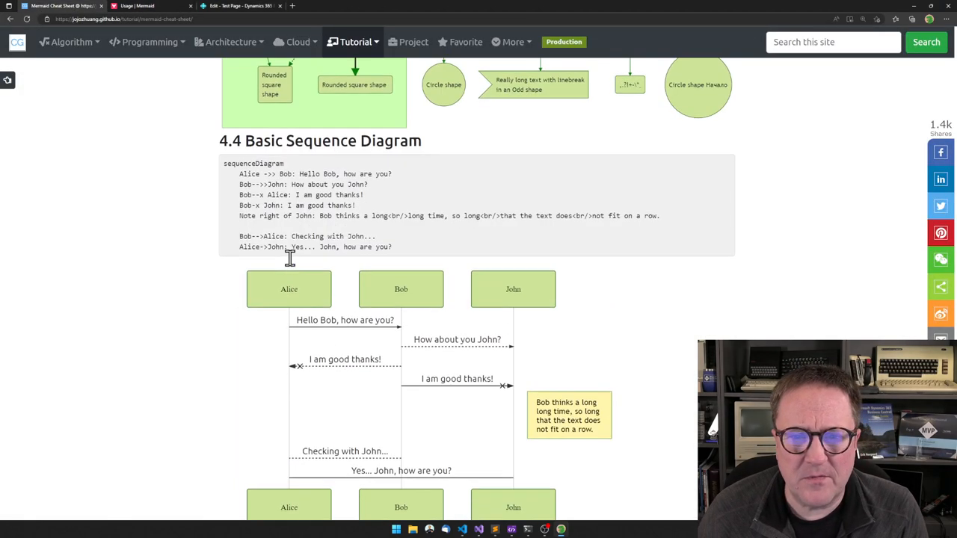
pyautogui.scroll(3)
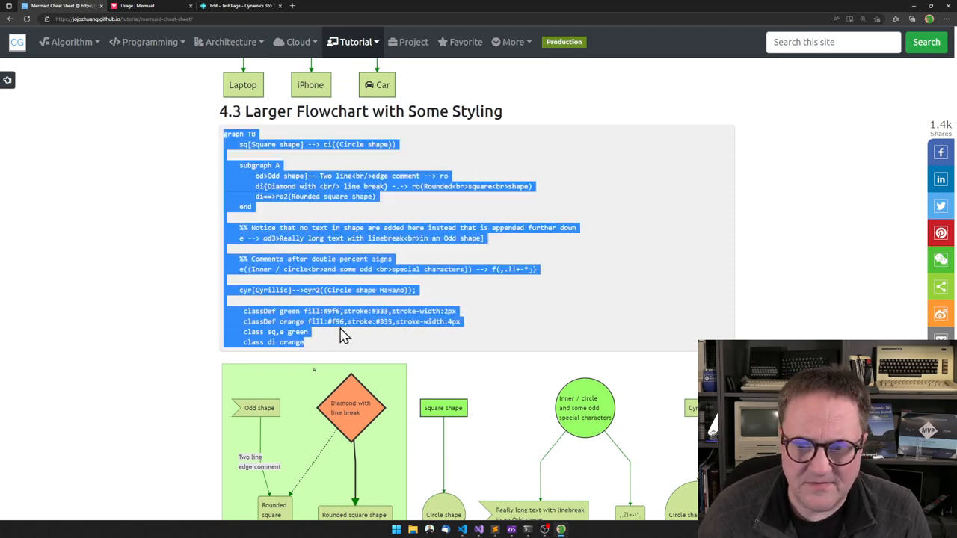
pyautogui.click(239, 6)
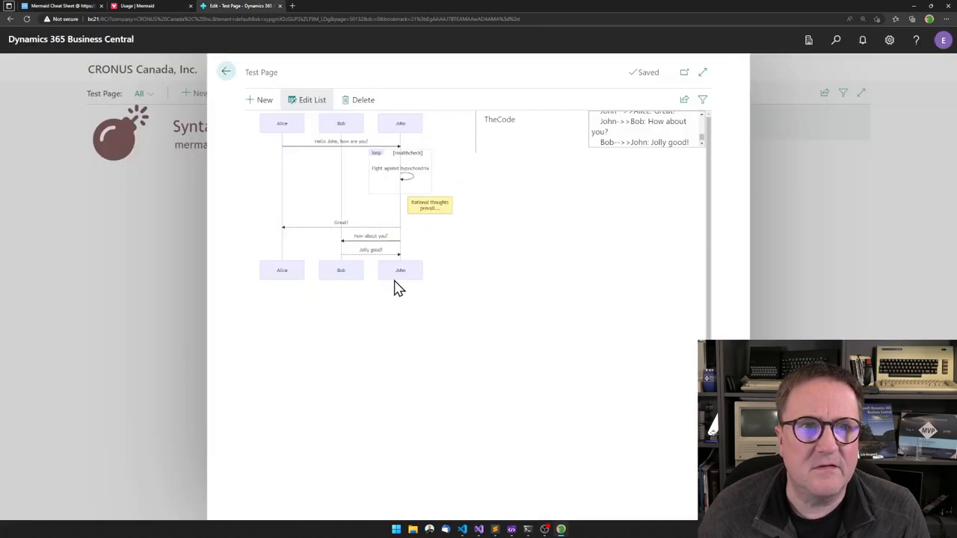